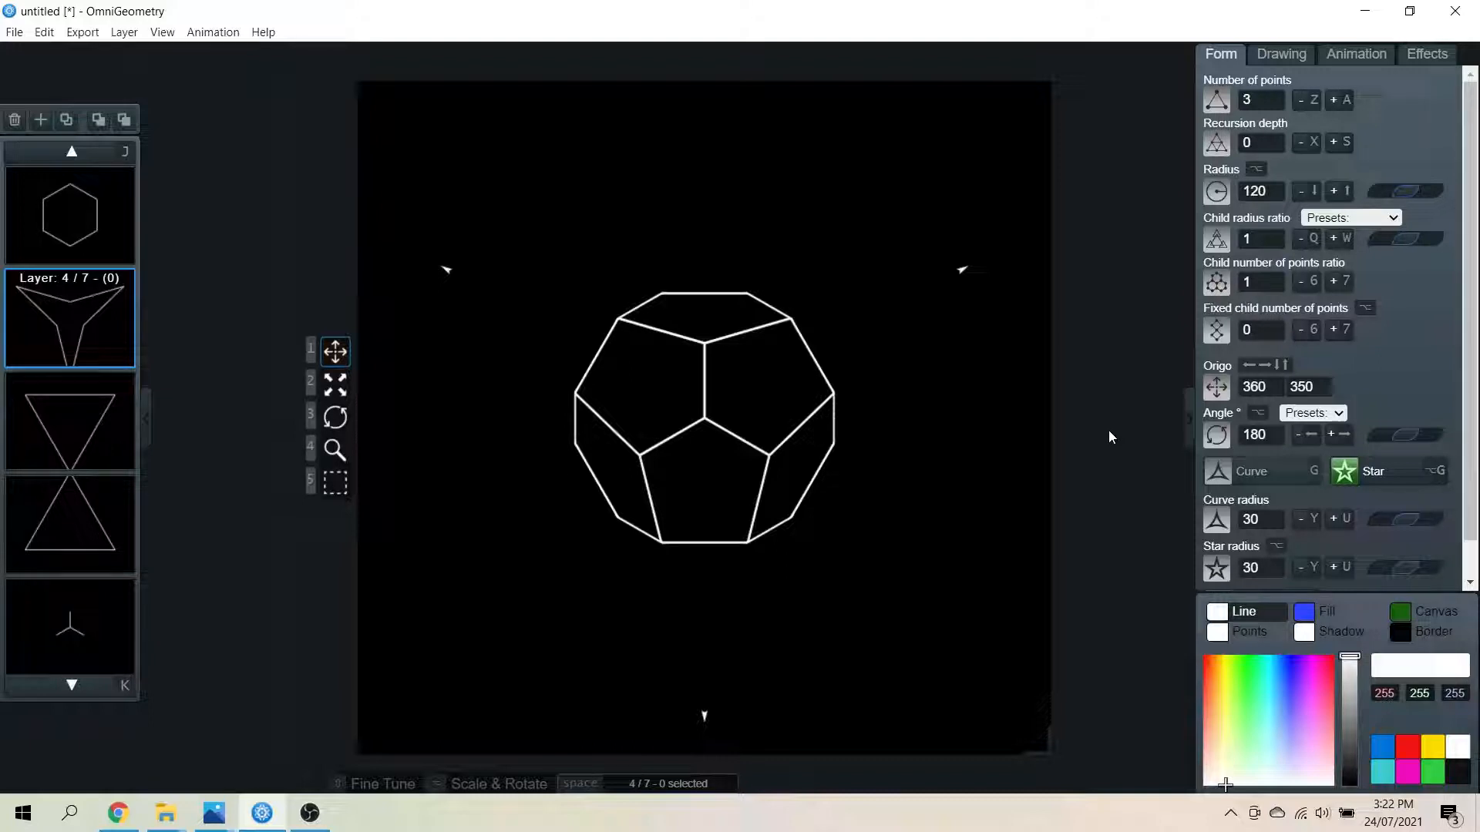
mouse_move(224, 188)
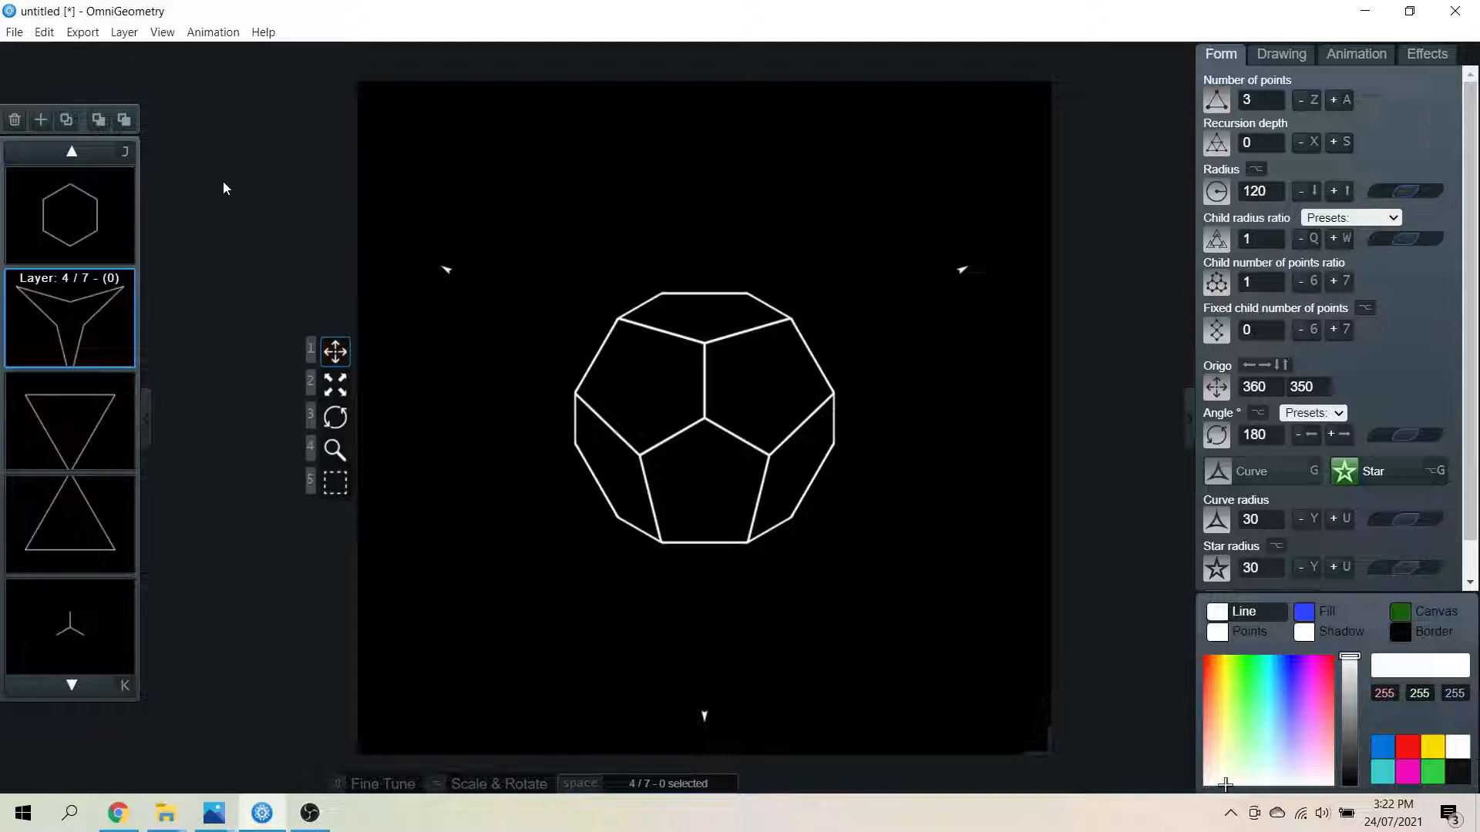
mouse_move(4, 42)
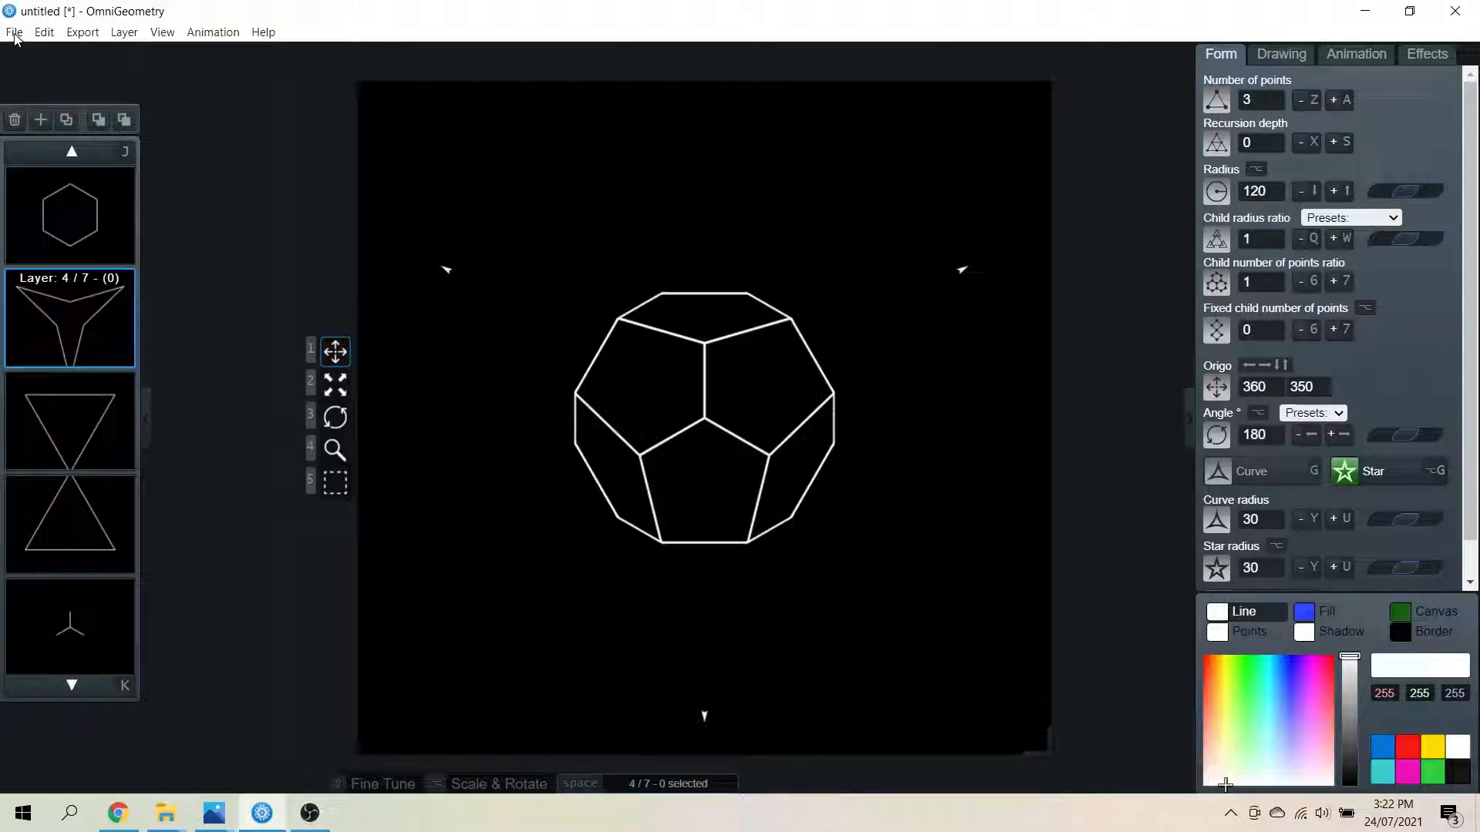
Start a new scene with radius 60 and recursion depth 0, drawing only origin lines
left_click(14, 31)
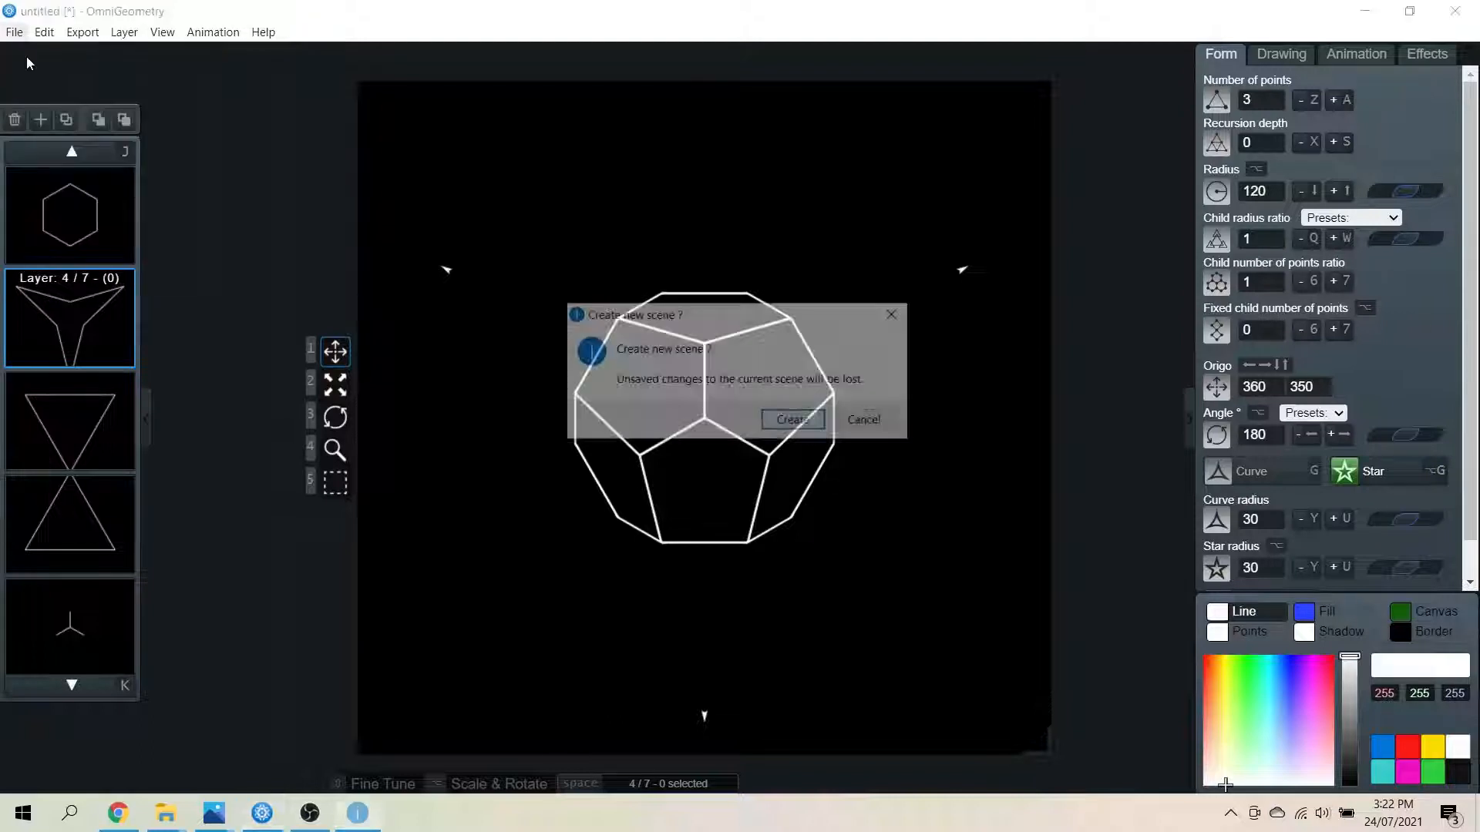
left_click(792, 419)
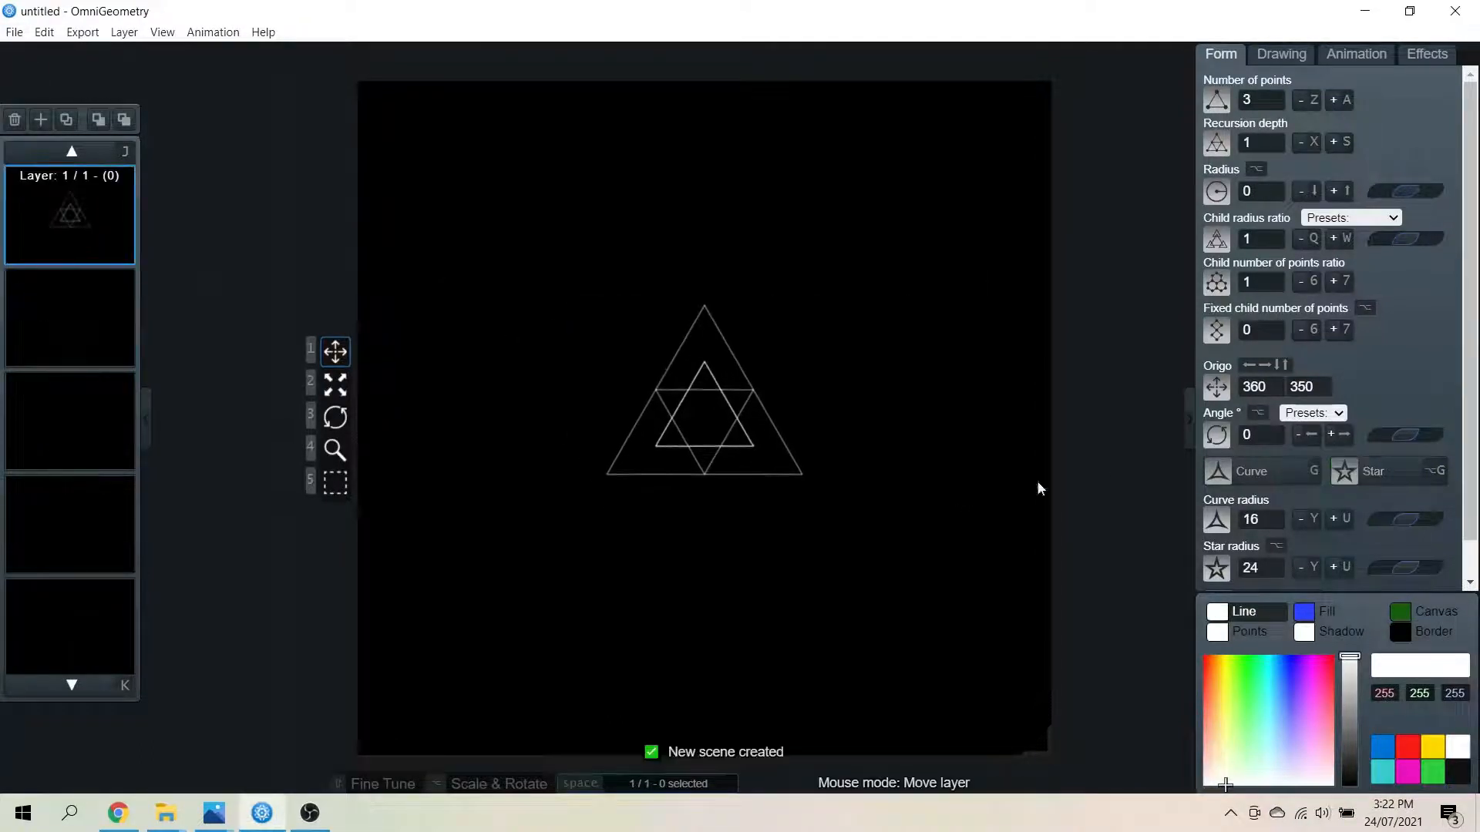
left_click(1337, 190)
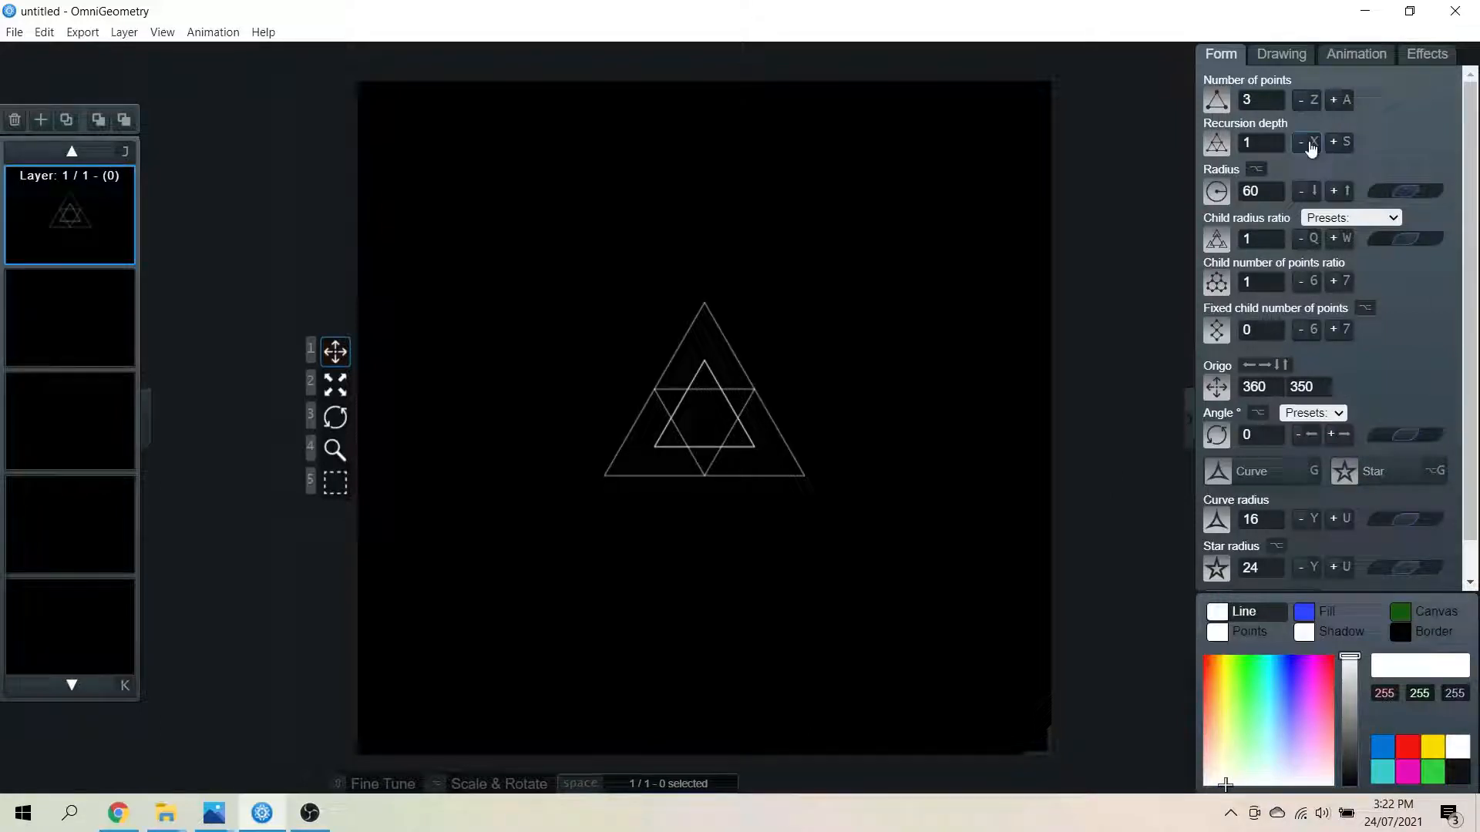
left_click(1301, 142)
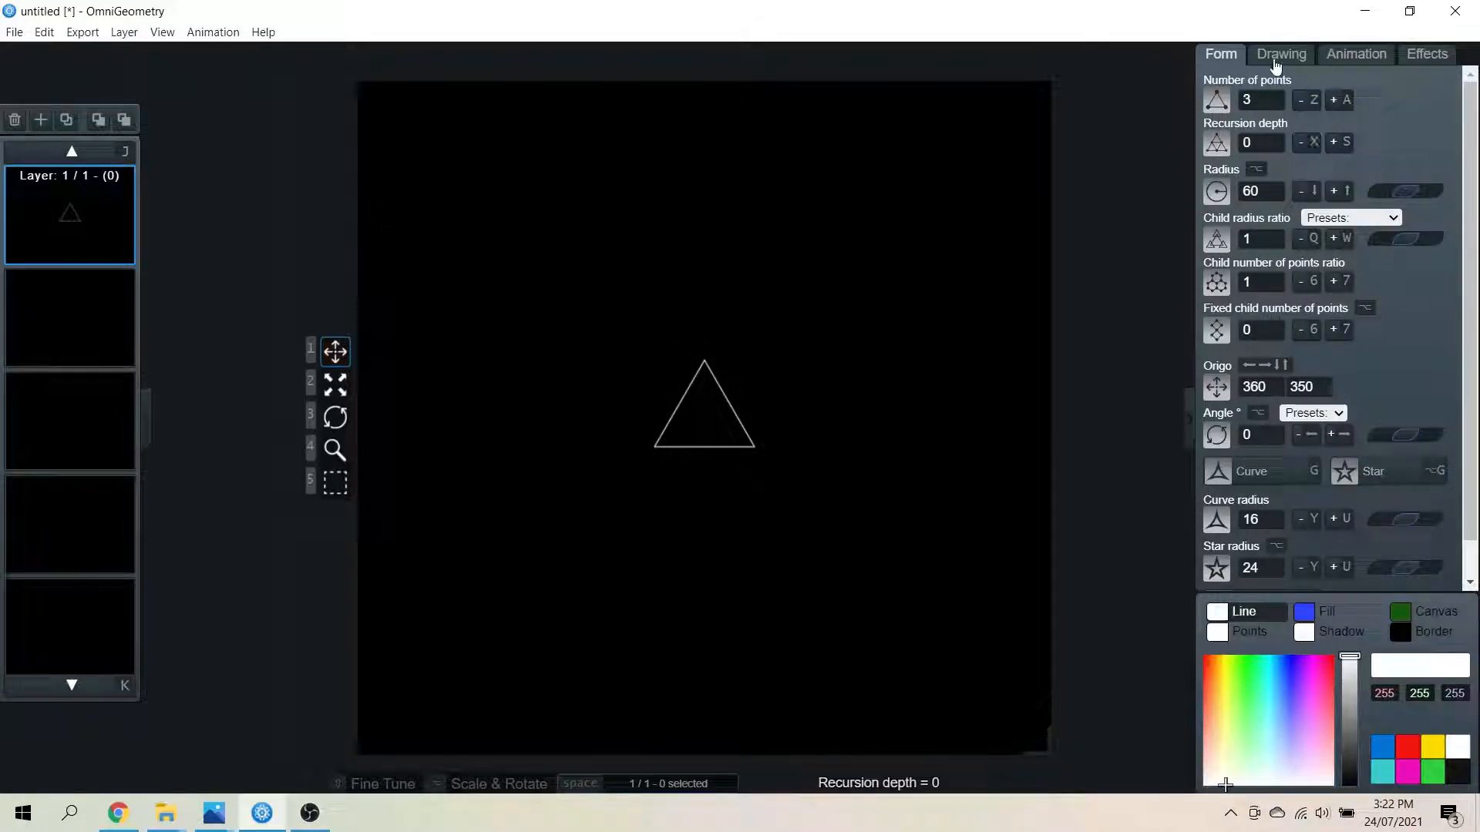
left_click(1281, 54)
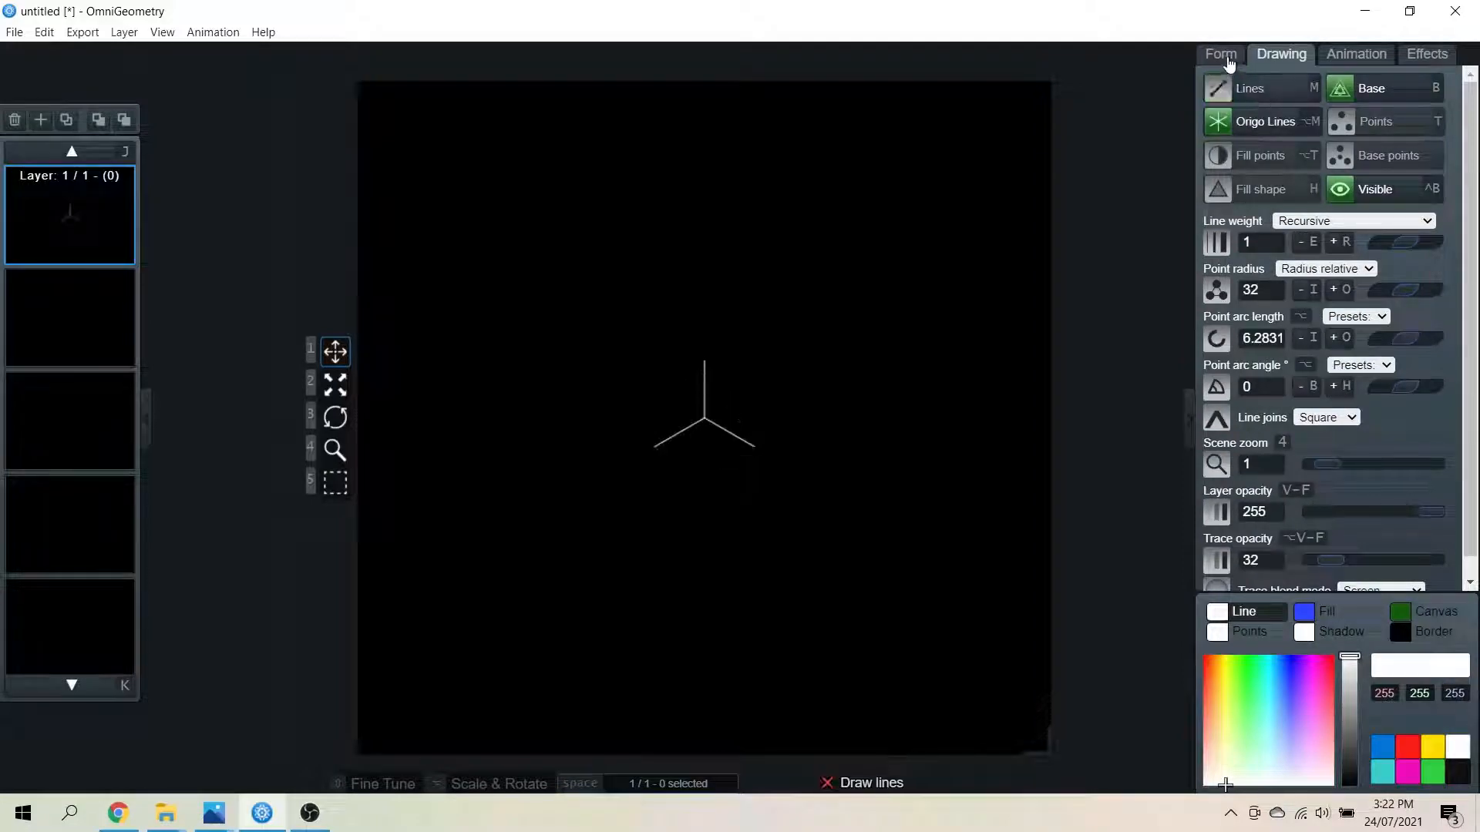
left_click(1220, 54)
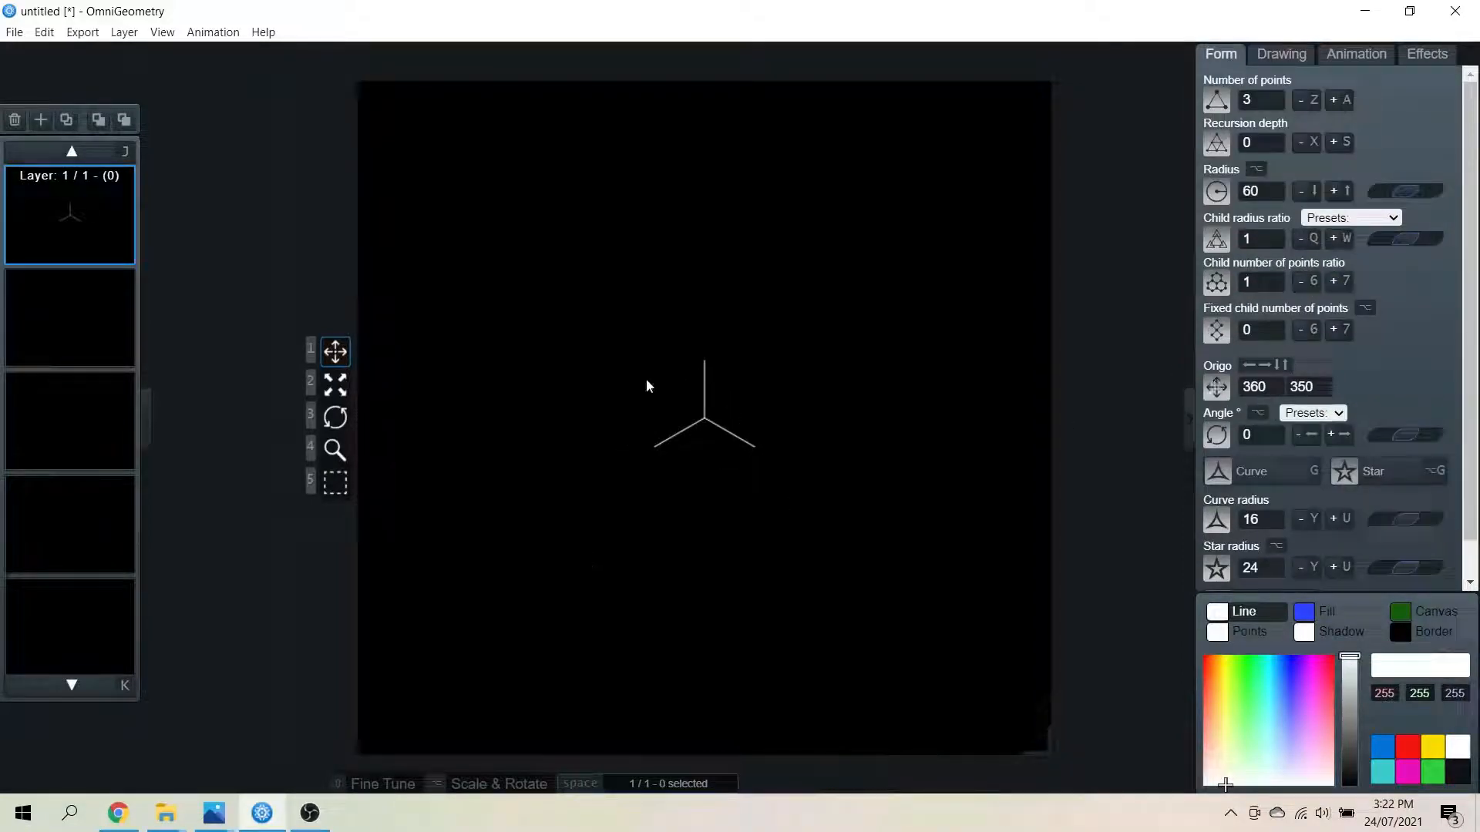
mouse_move(1112, 568)
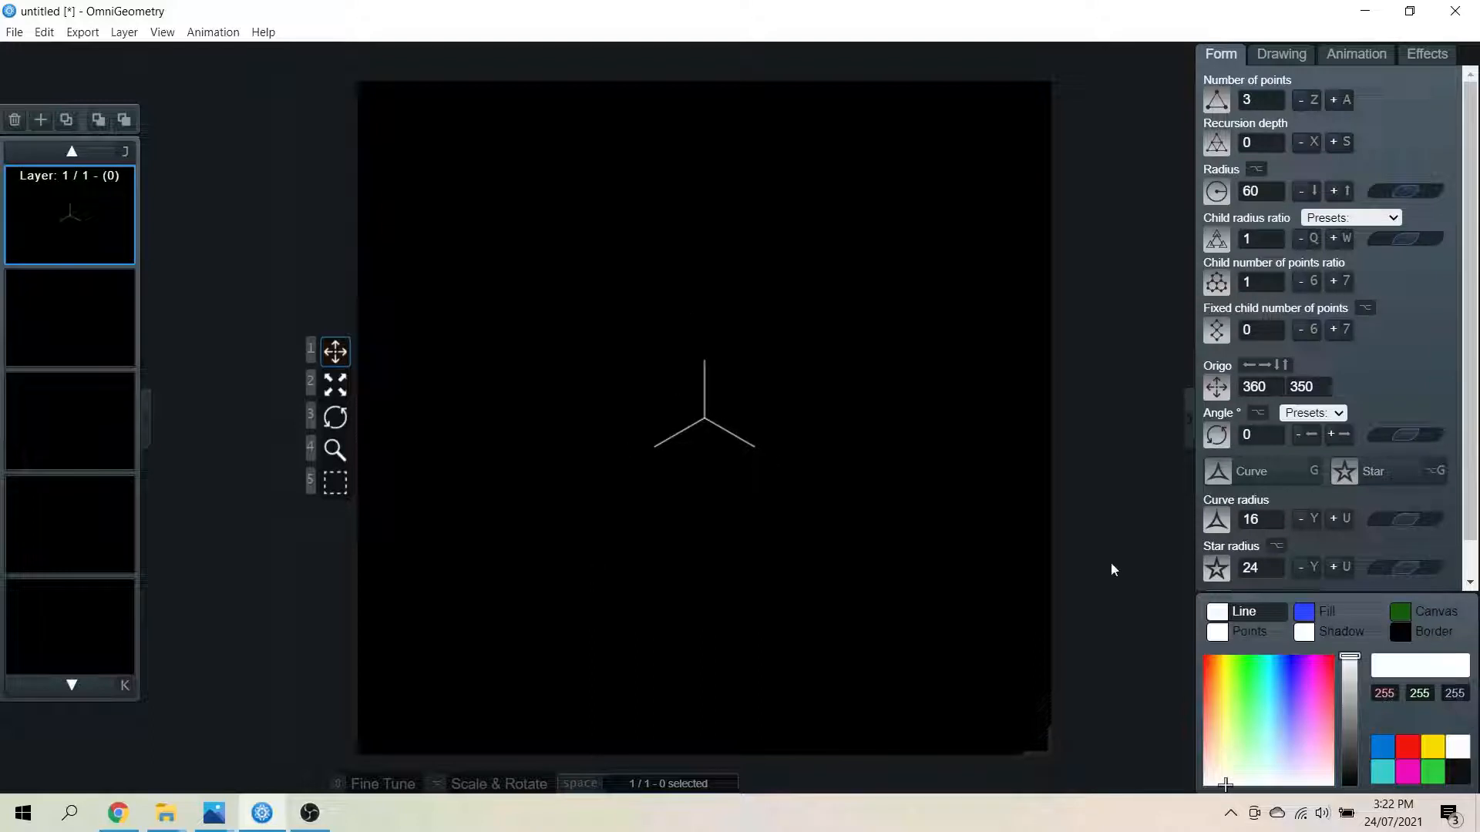
mouse_move(714, 481)
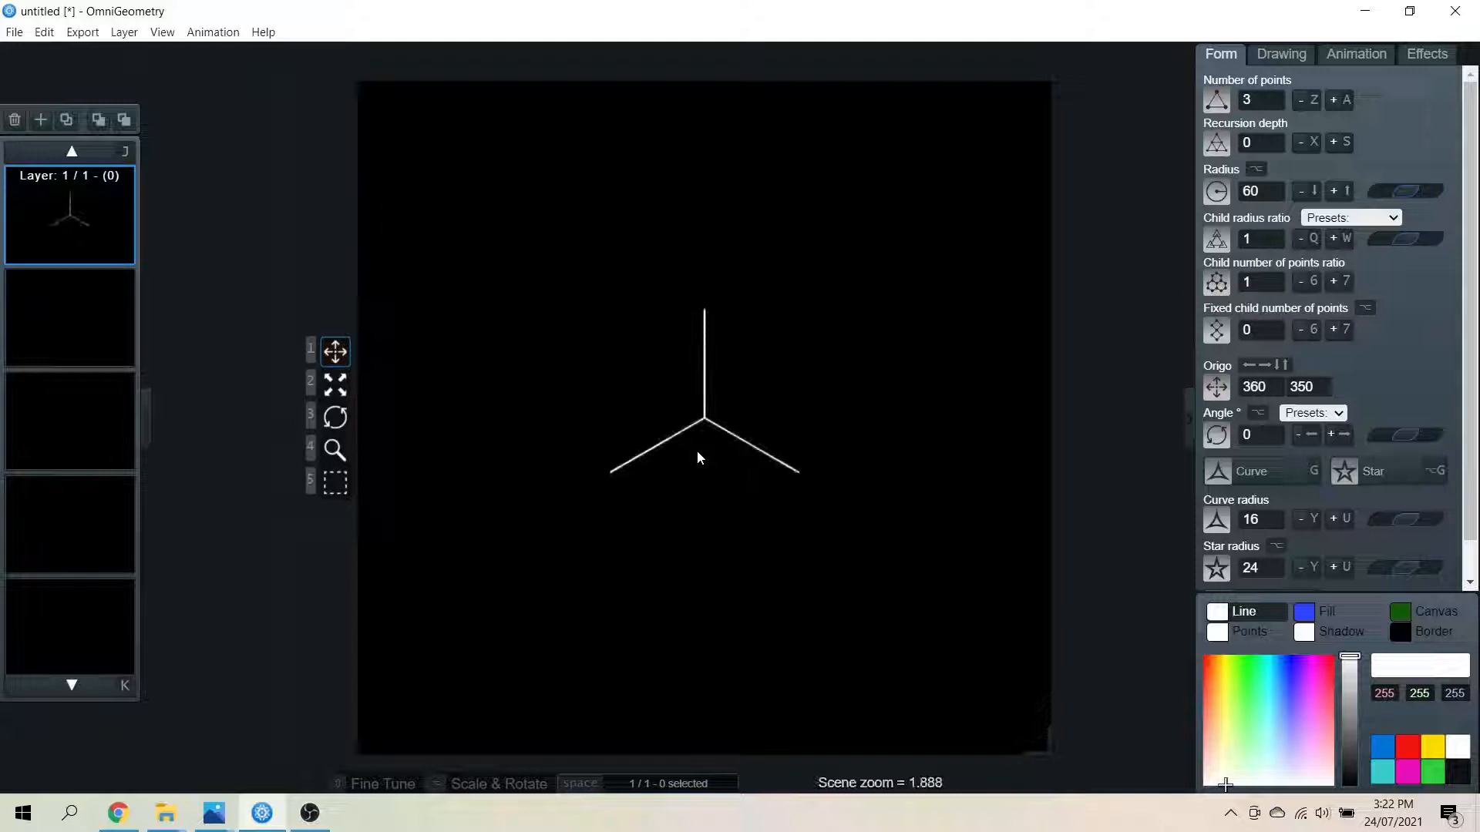
mouse_move(654, 598)
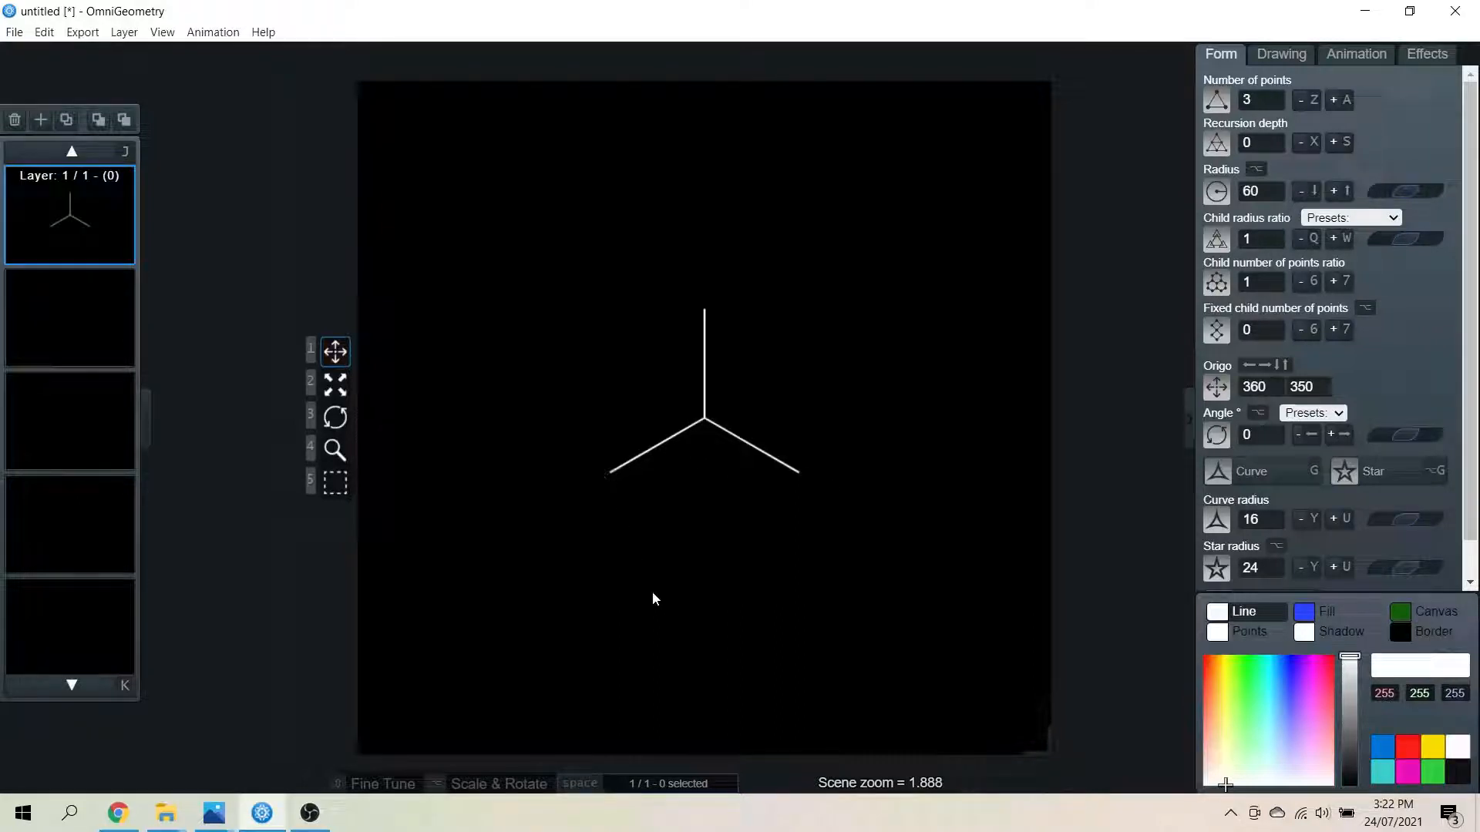
mouse_move(706, 333)
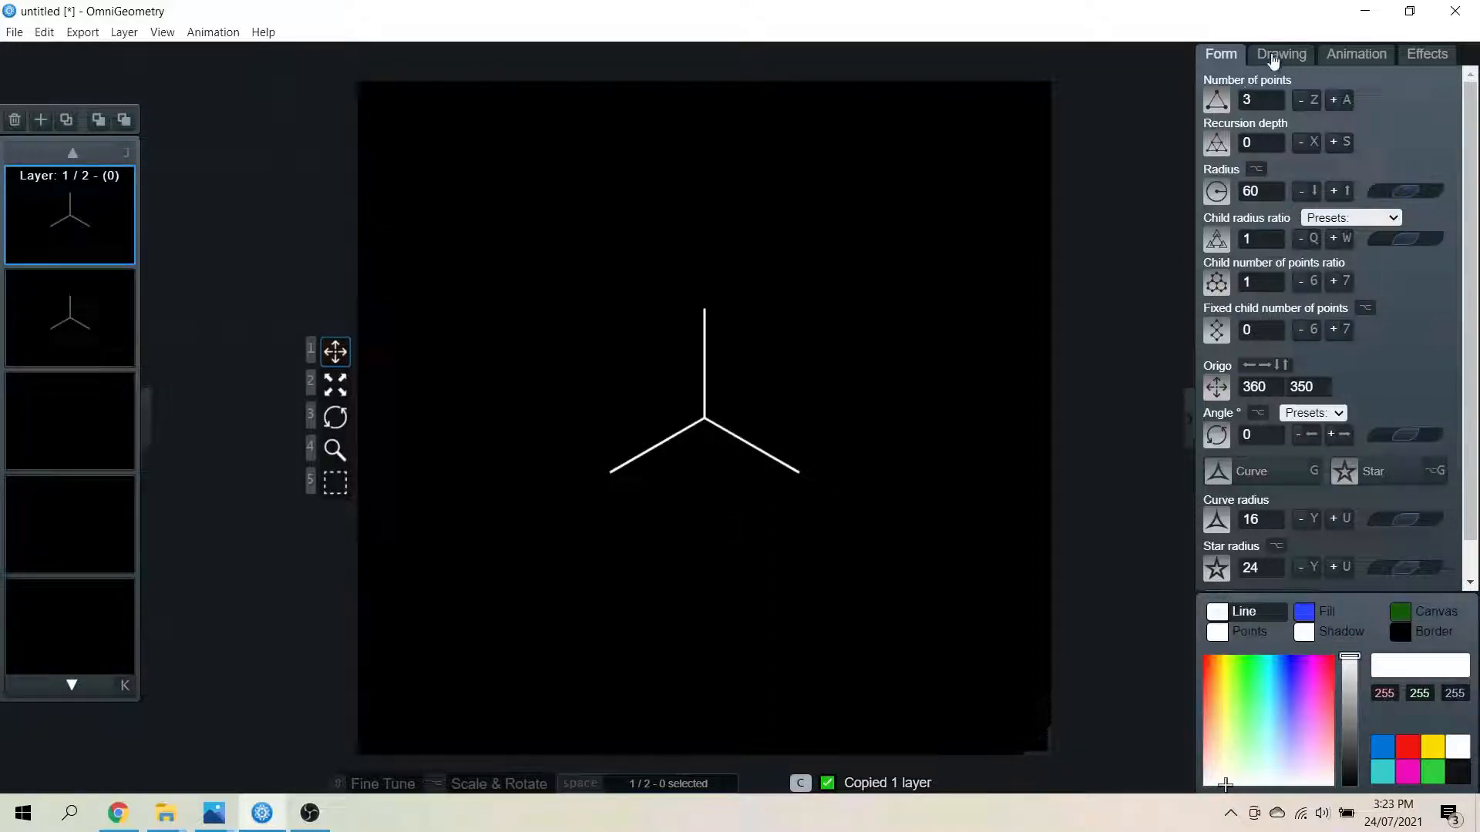
Enable outline lines on the copied layer and apply the 0 angle preset for the star
left_click(1281, 54)
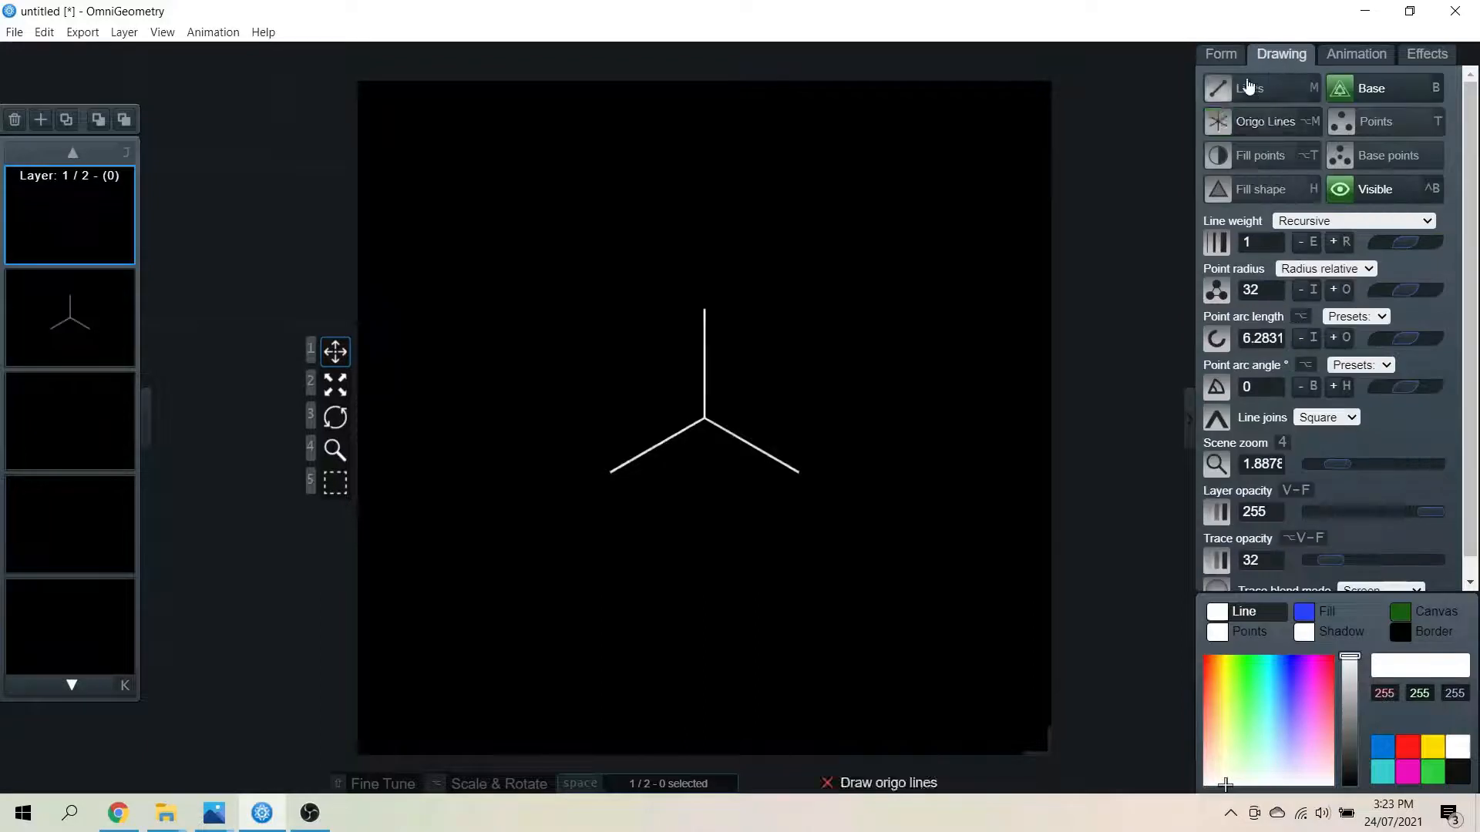
left_click(1246, 88)
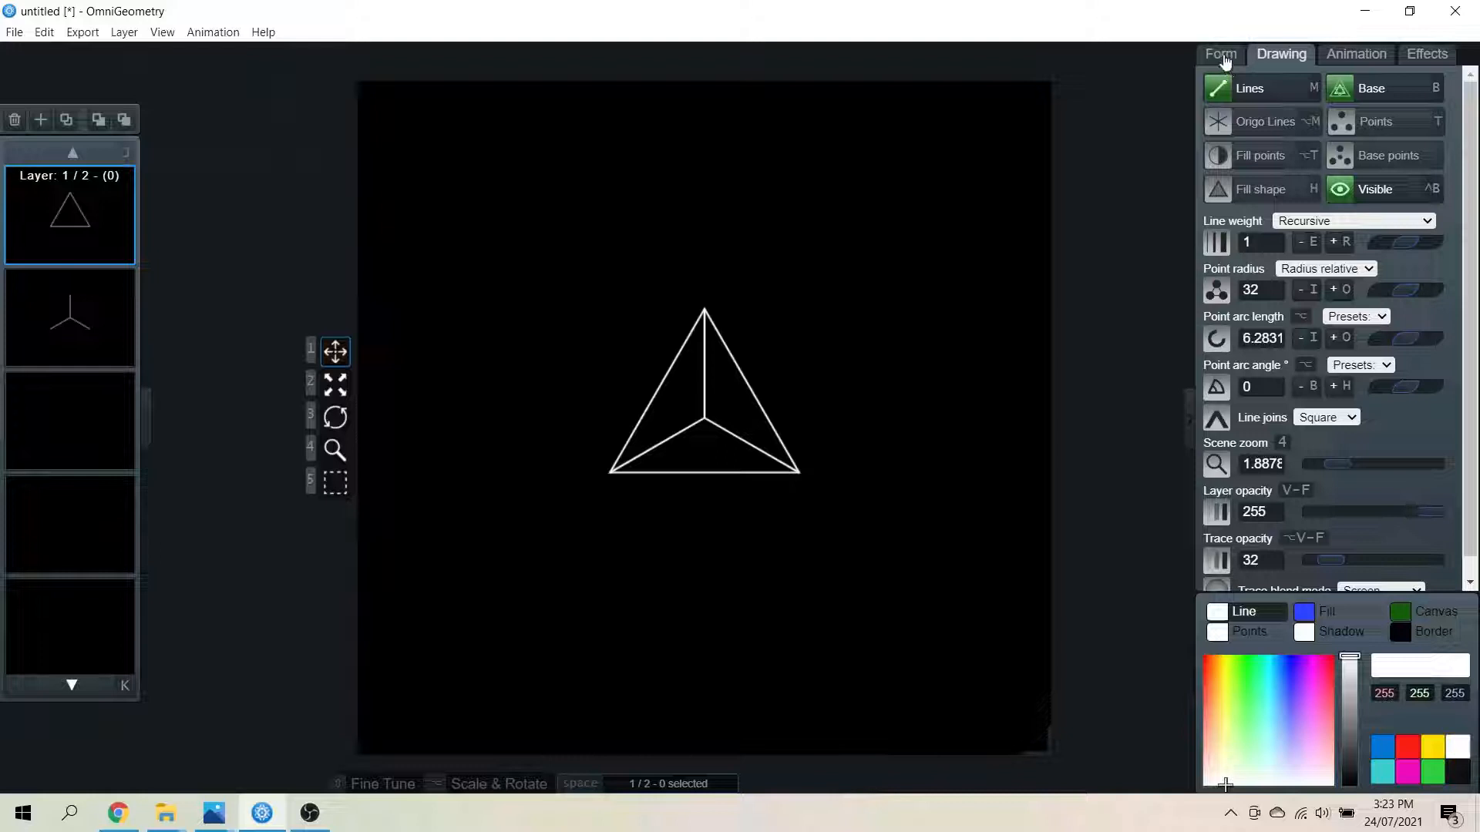
left_click(1221, 54)
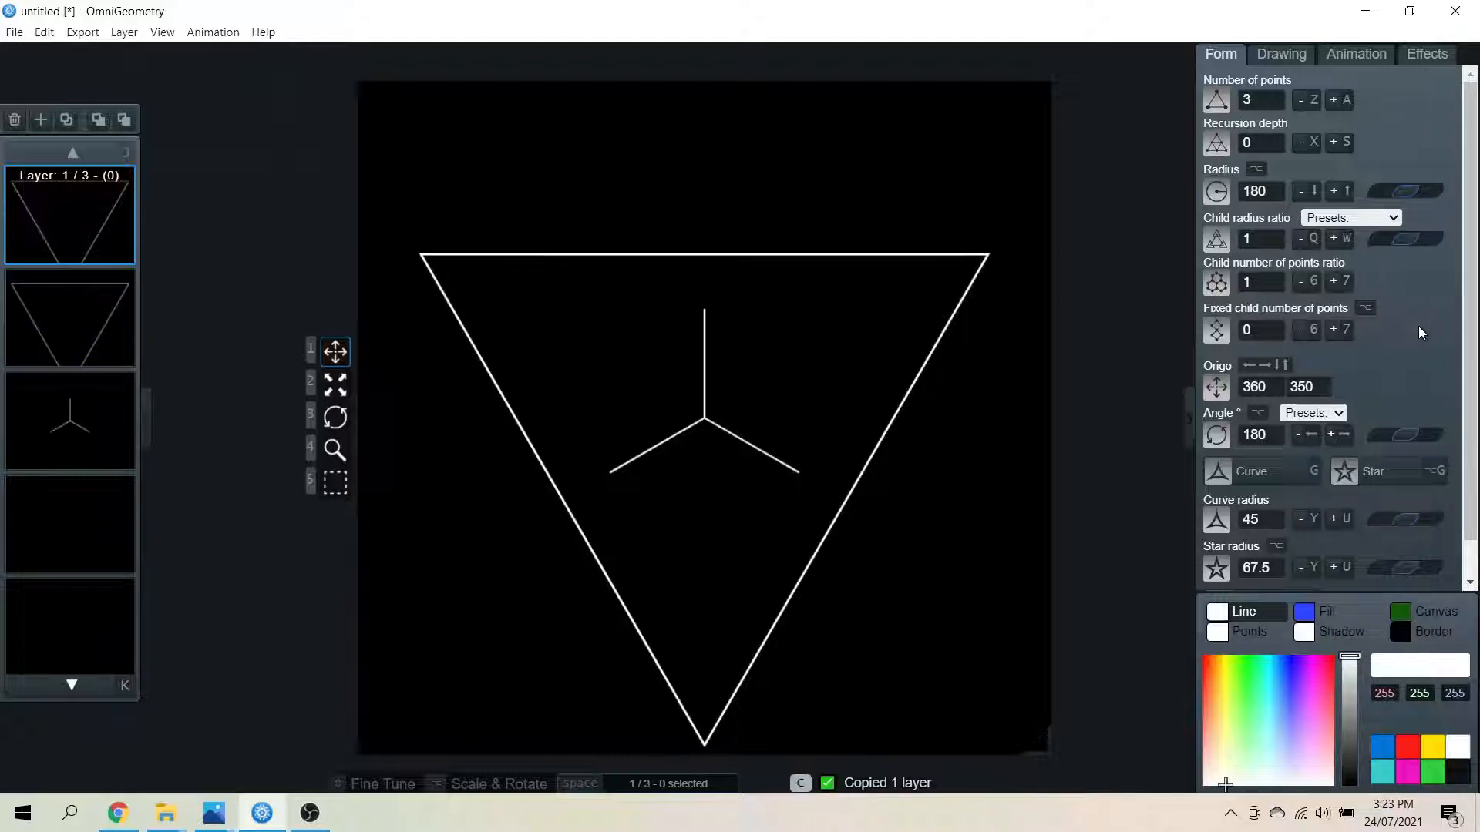
left_click(1312, 412)
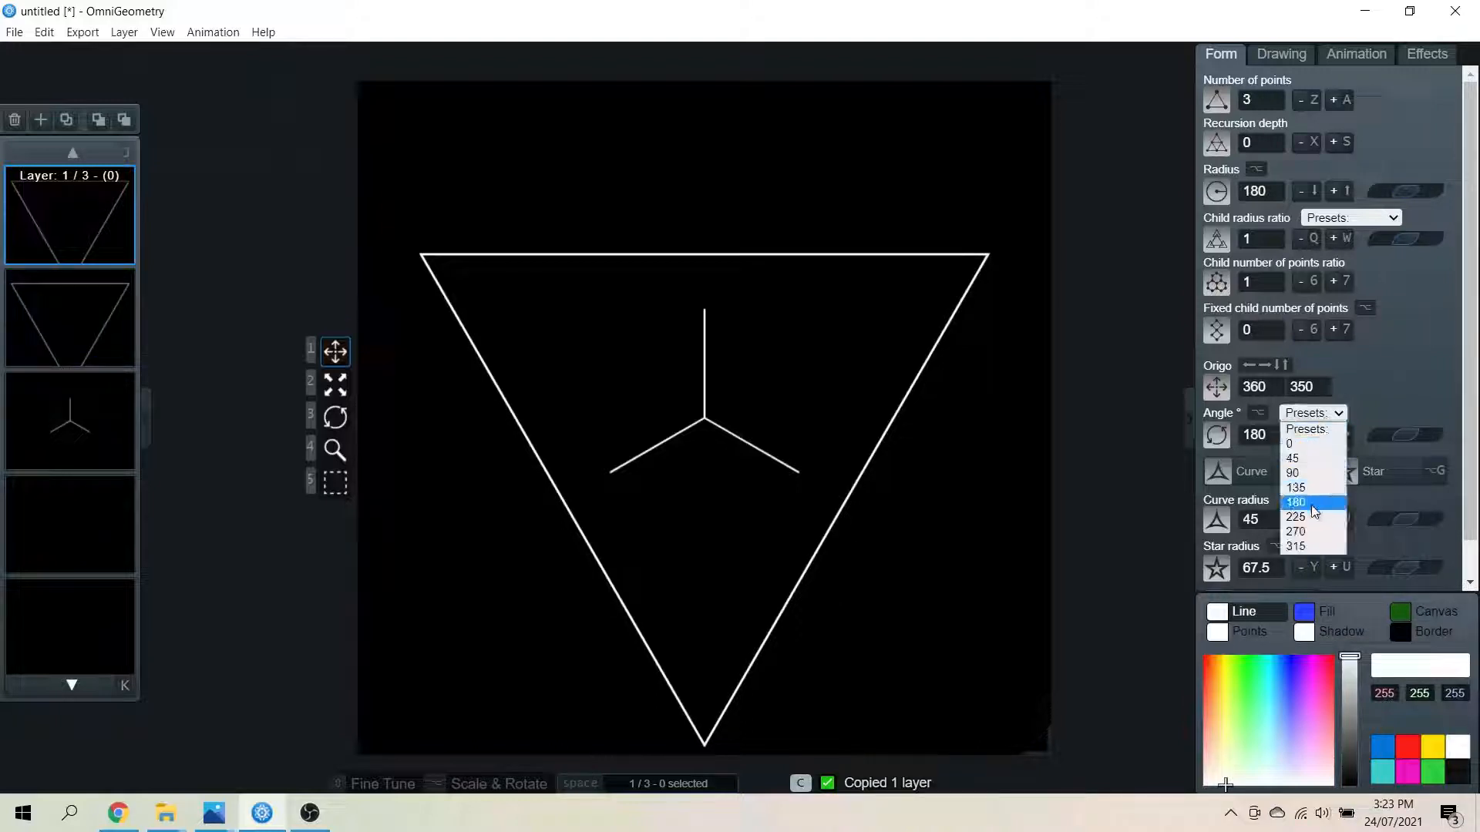
left_click(1295, 501)
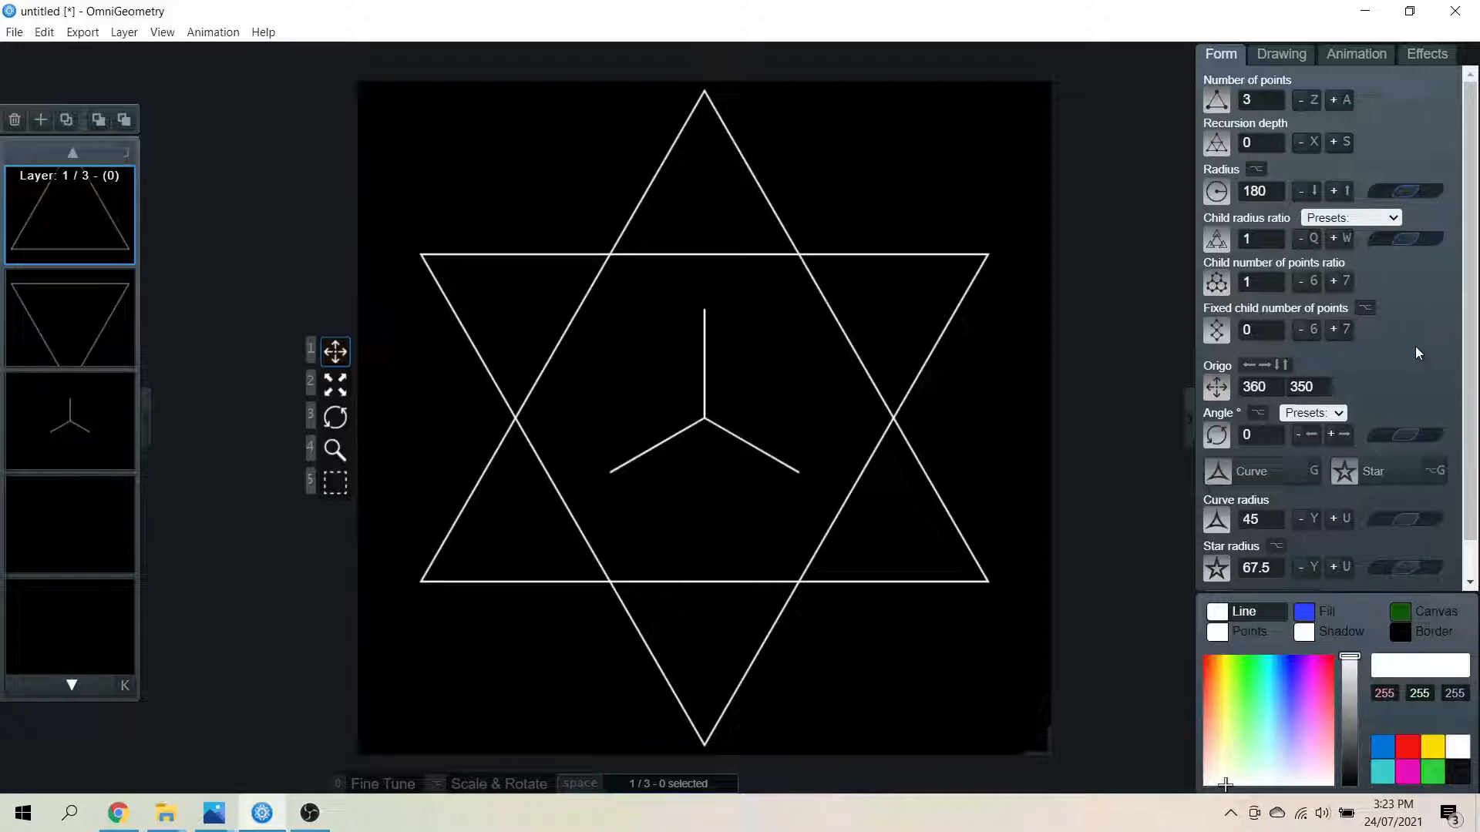
mouse_move(657, 232)
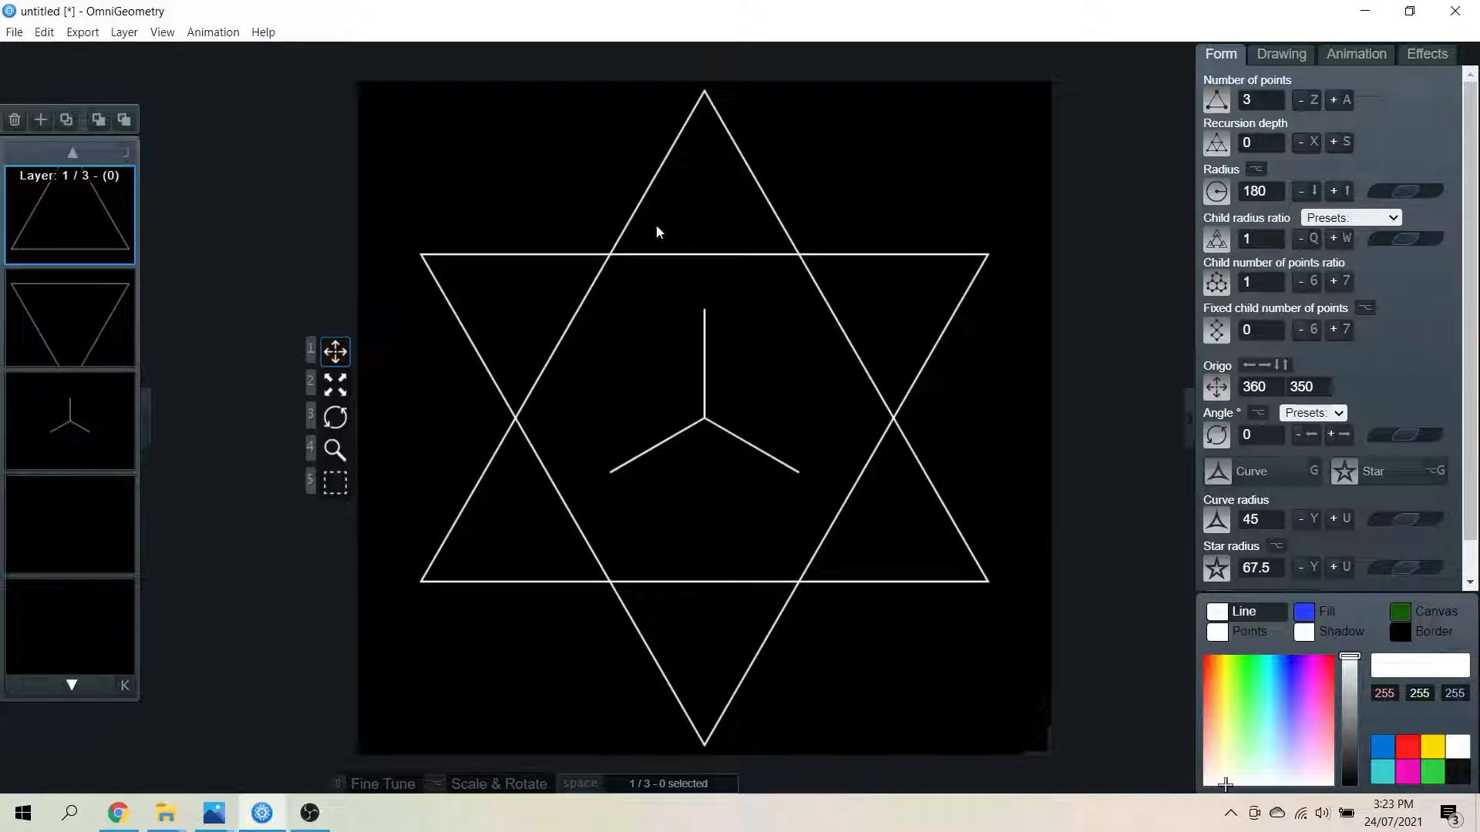
mouse_move(741, 245)
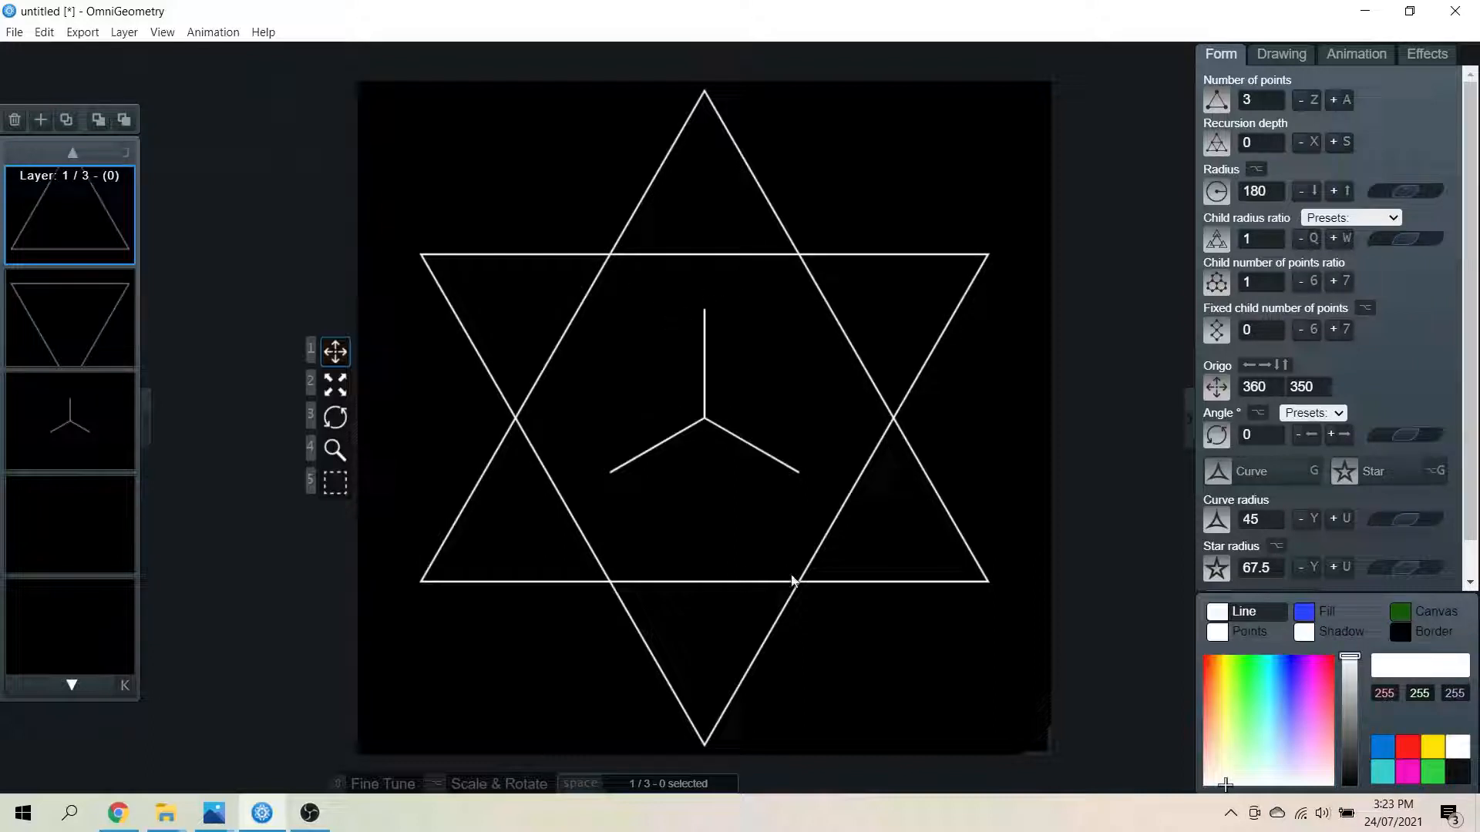
mouse_move(731, 580)
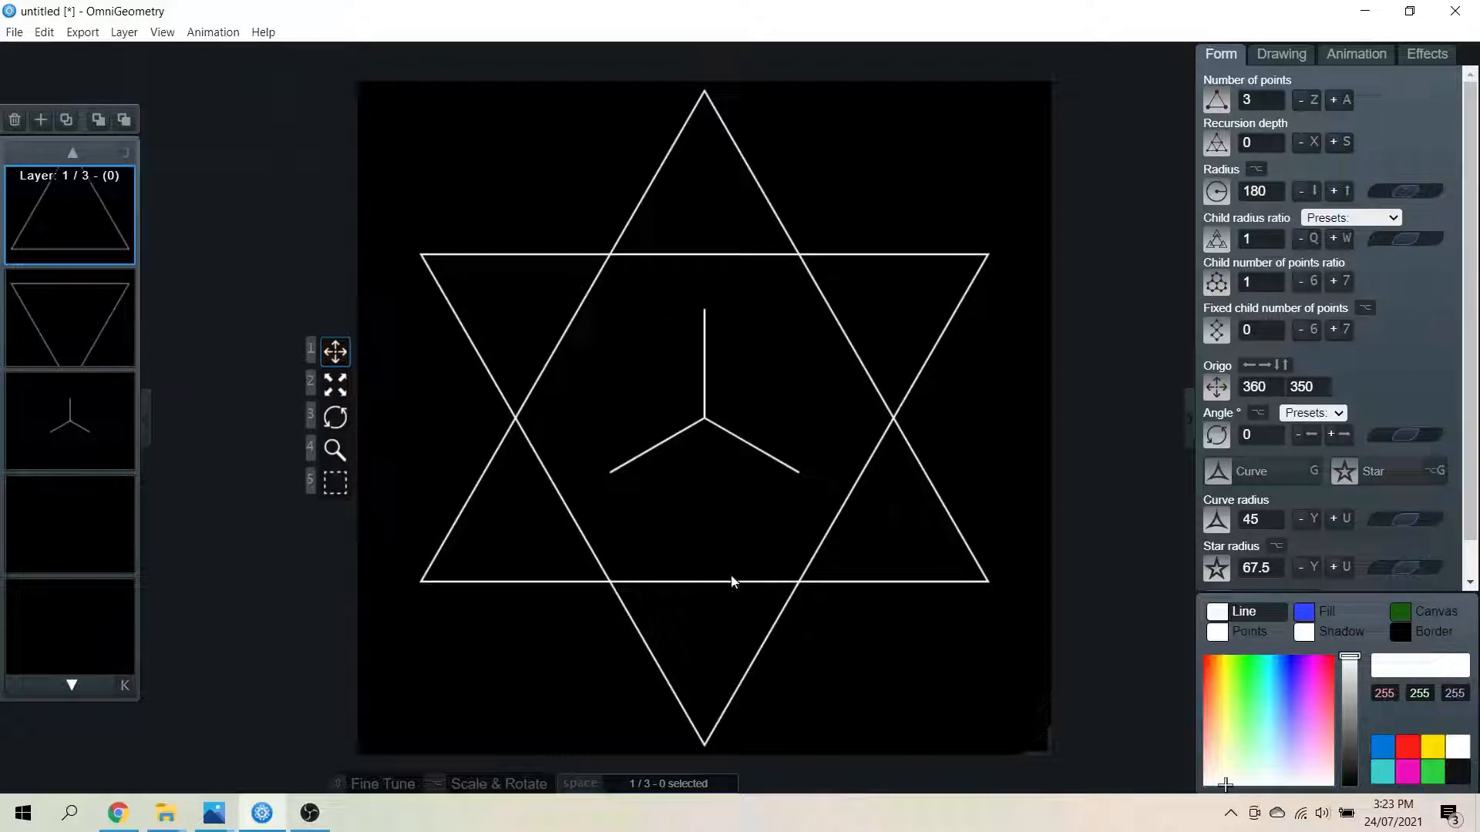
mouse_move(718, 609)
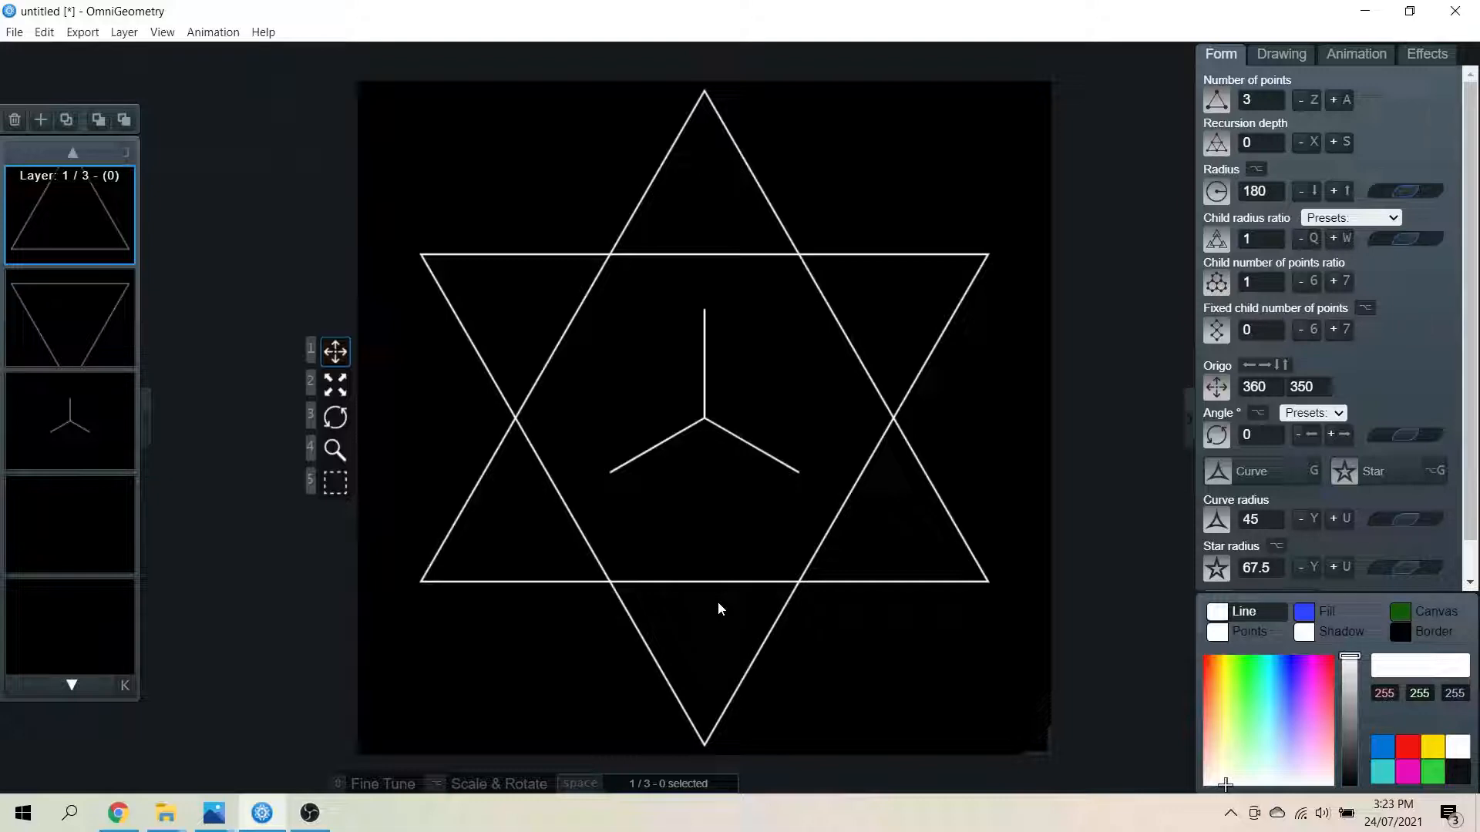
mouse_move(676, 182)
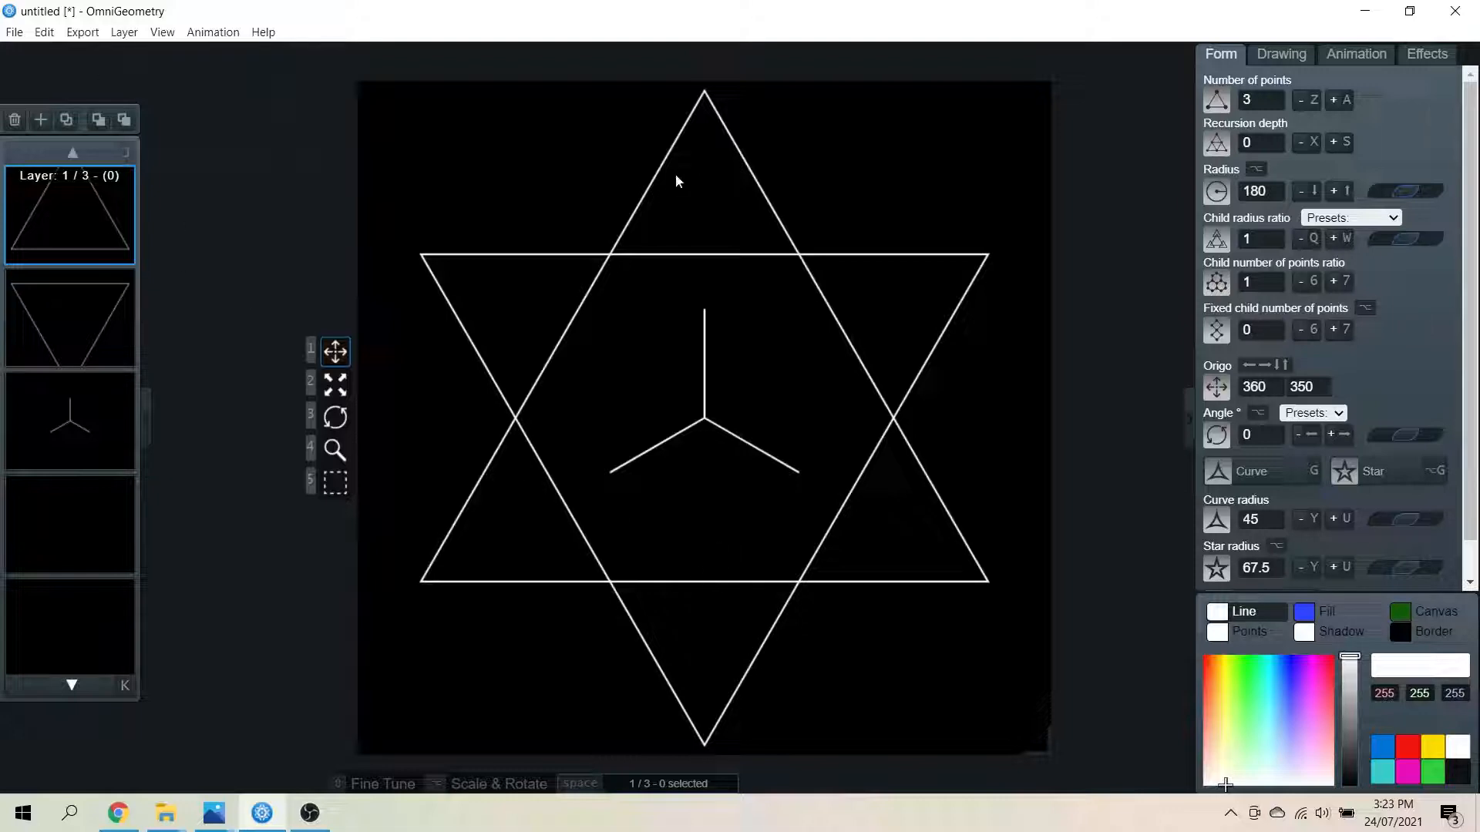
mouse_move(972, 437)
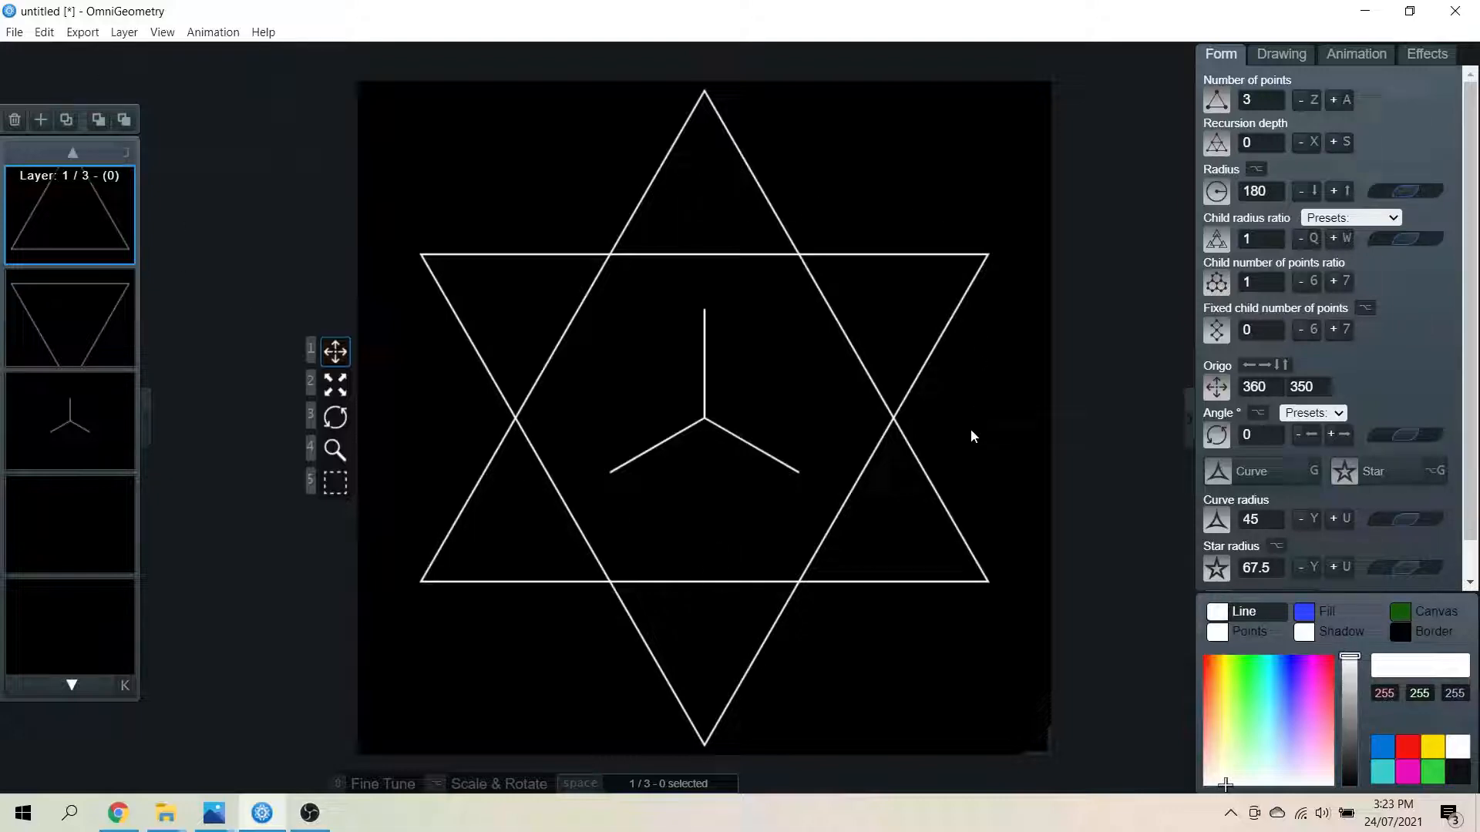
mouse_move(597, 624)
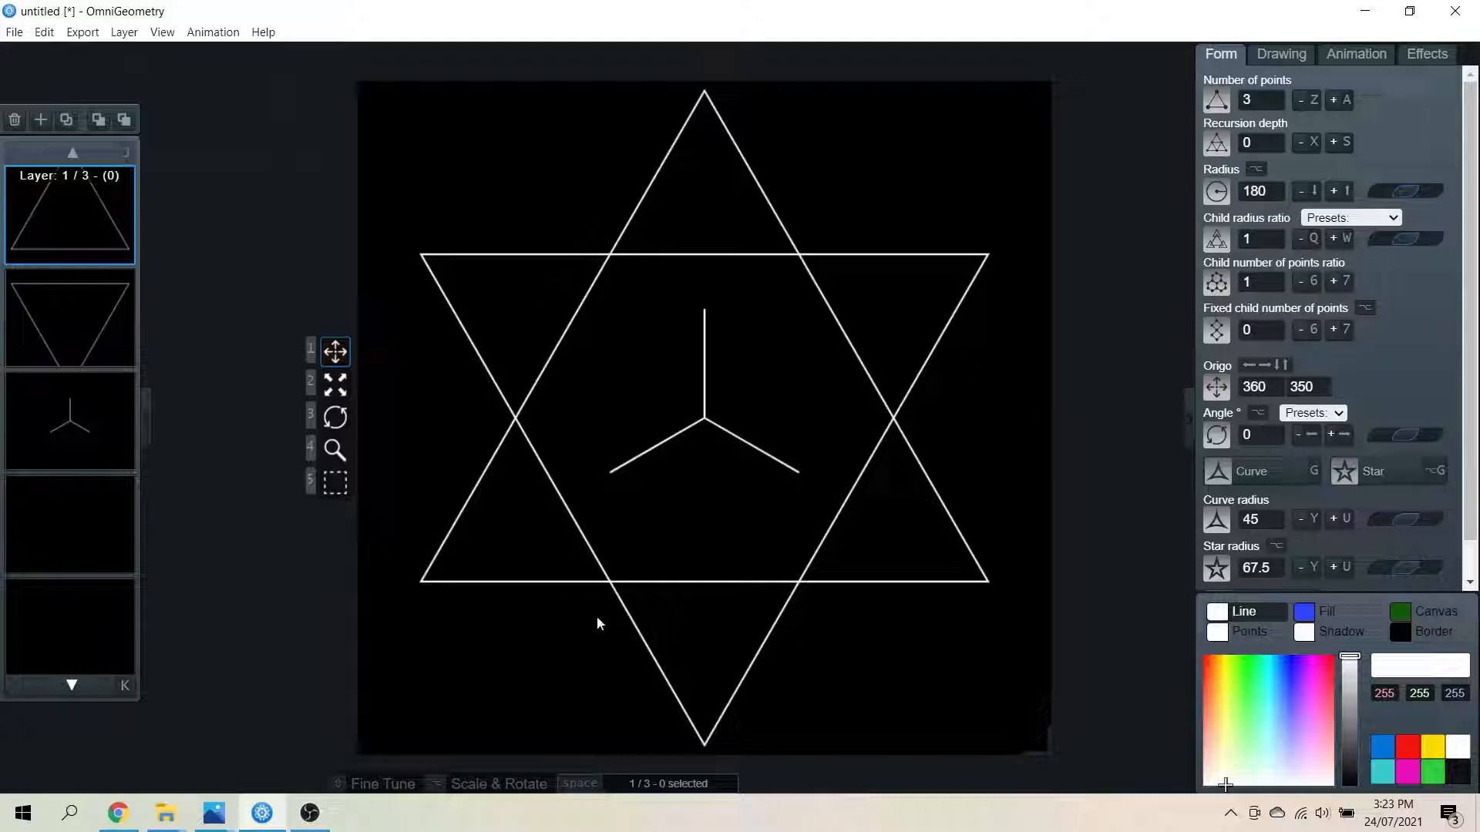
mouse_move(649, 101)
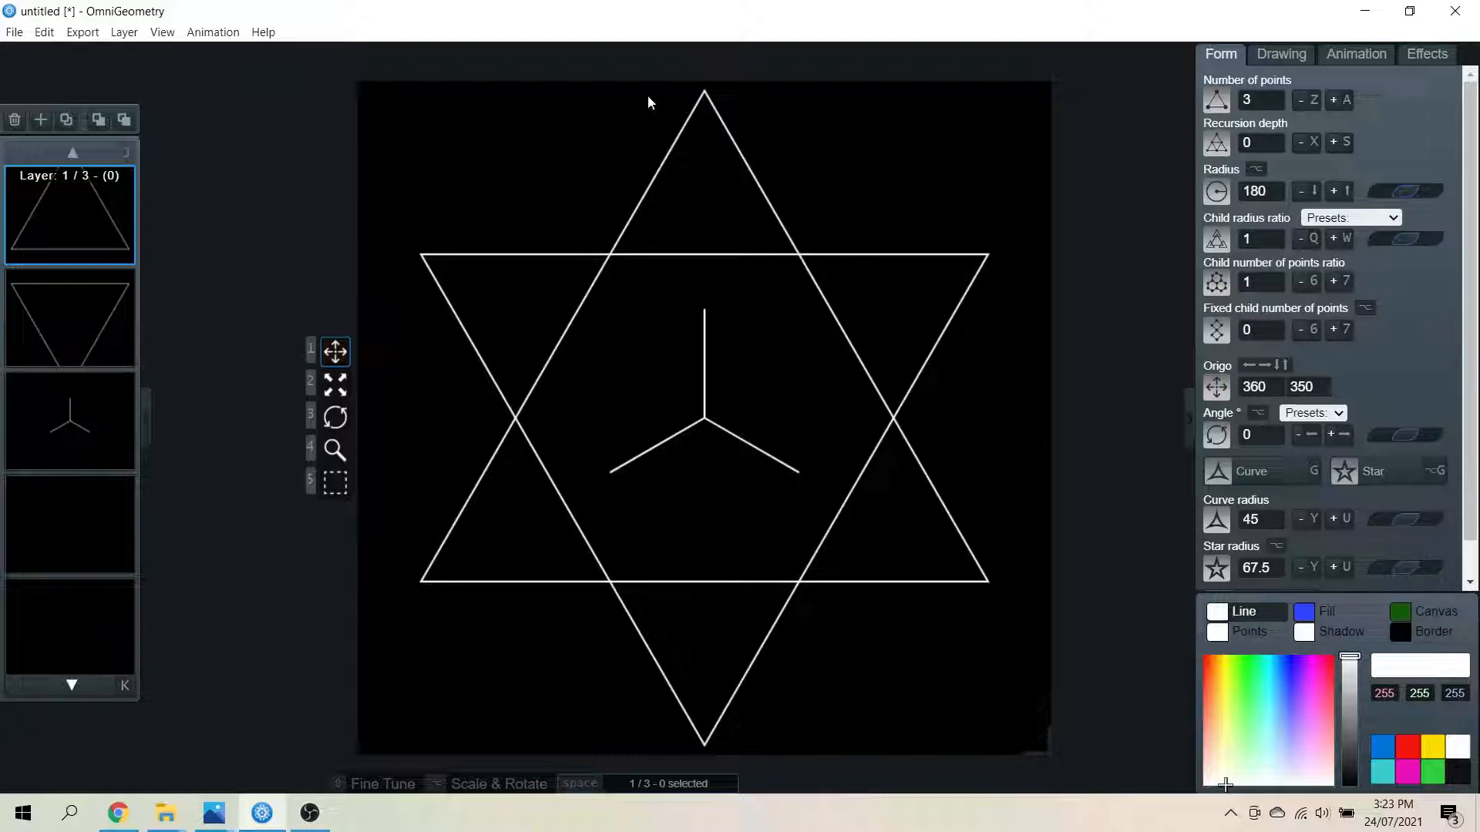
mouse_move(383, 622)
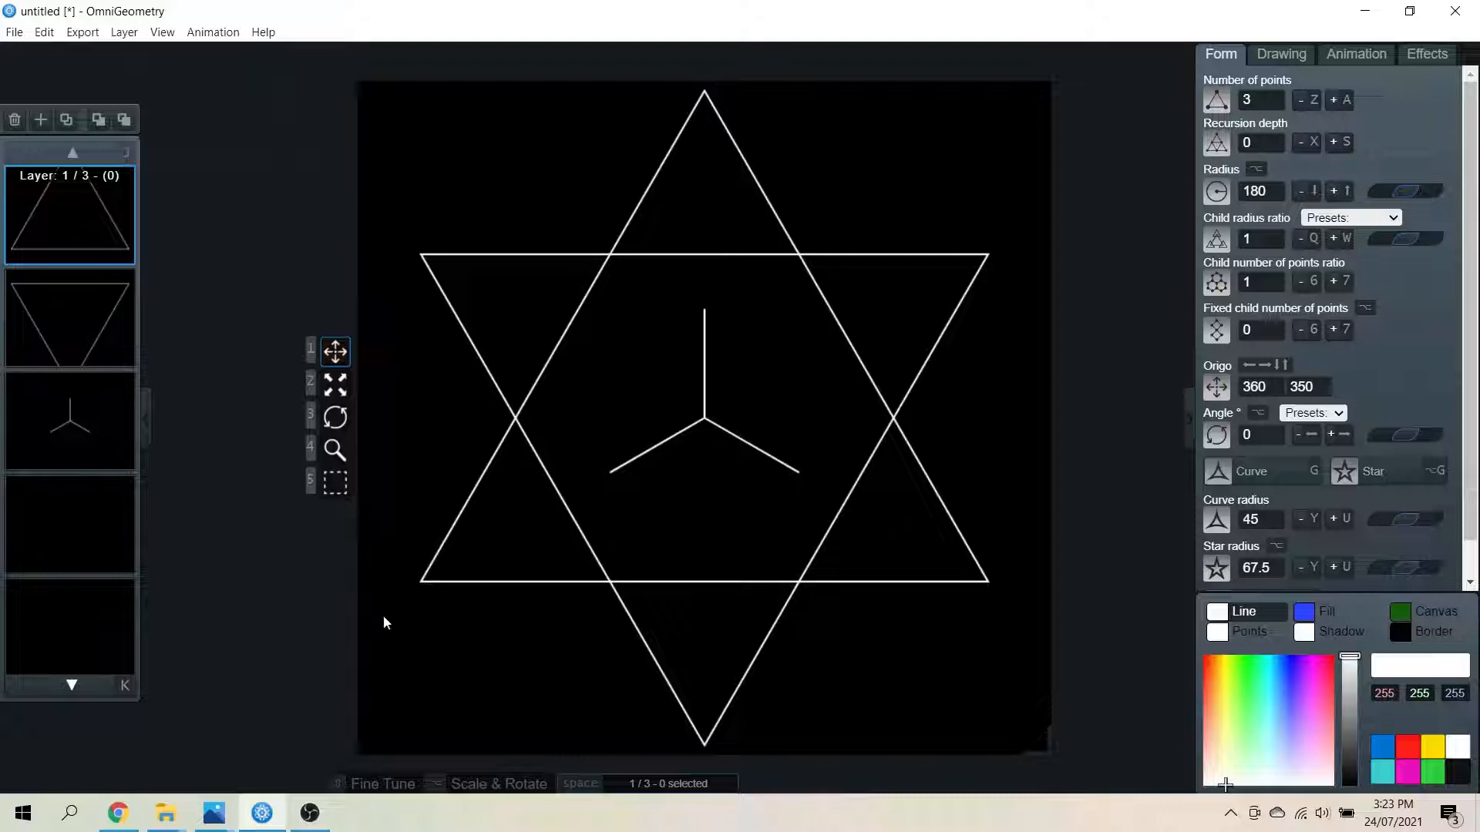
mouse_move(932, 676)
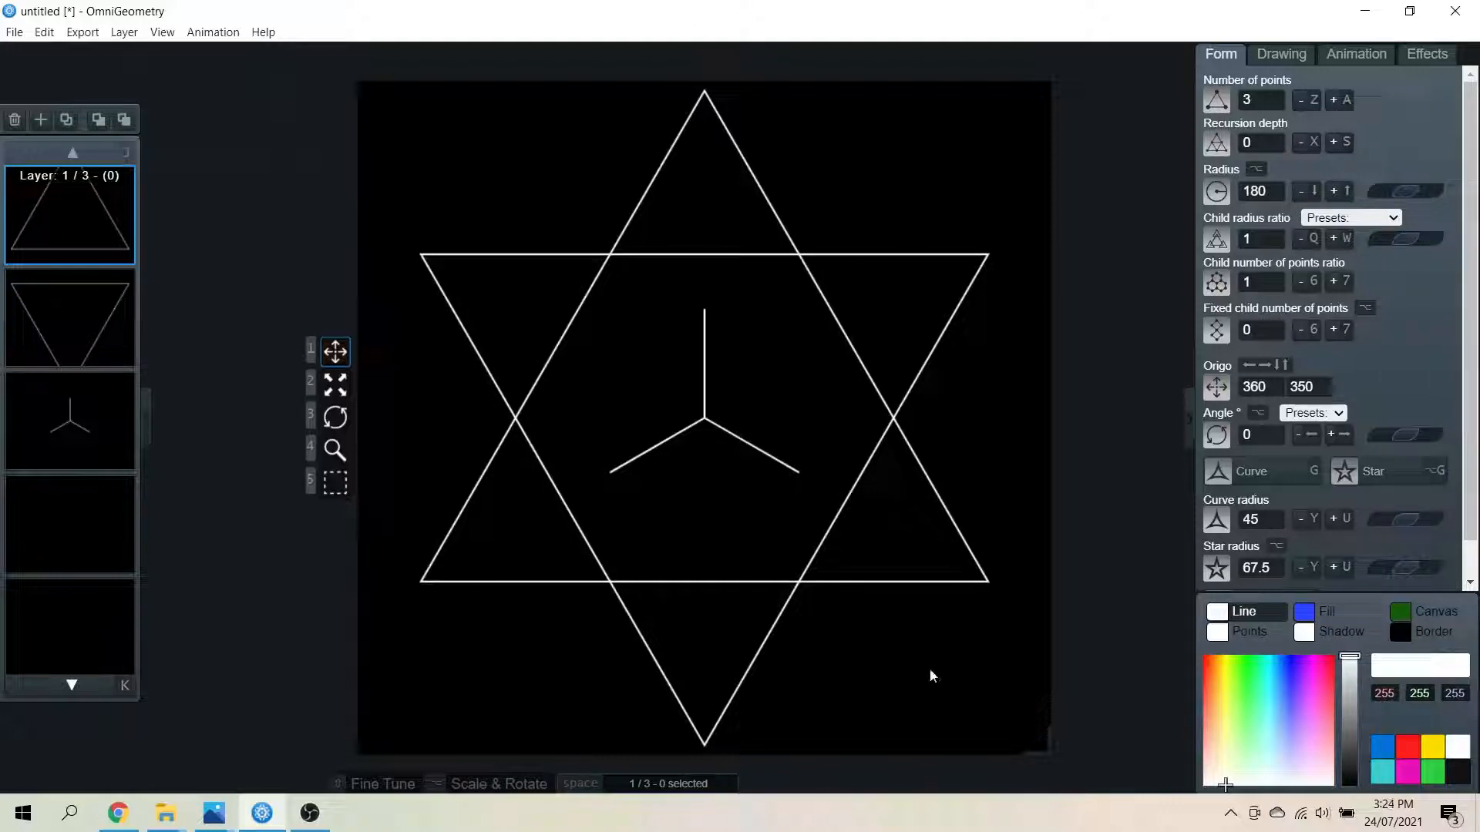
mouse_move(667, 477)
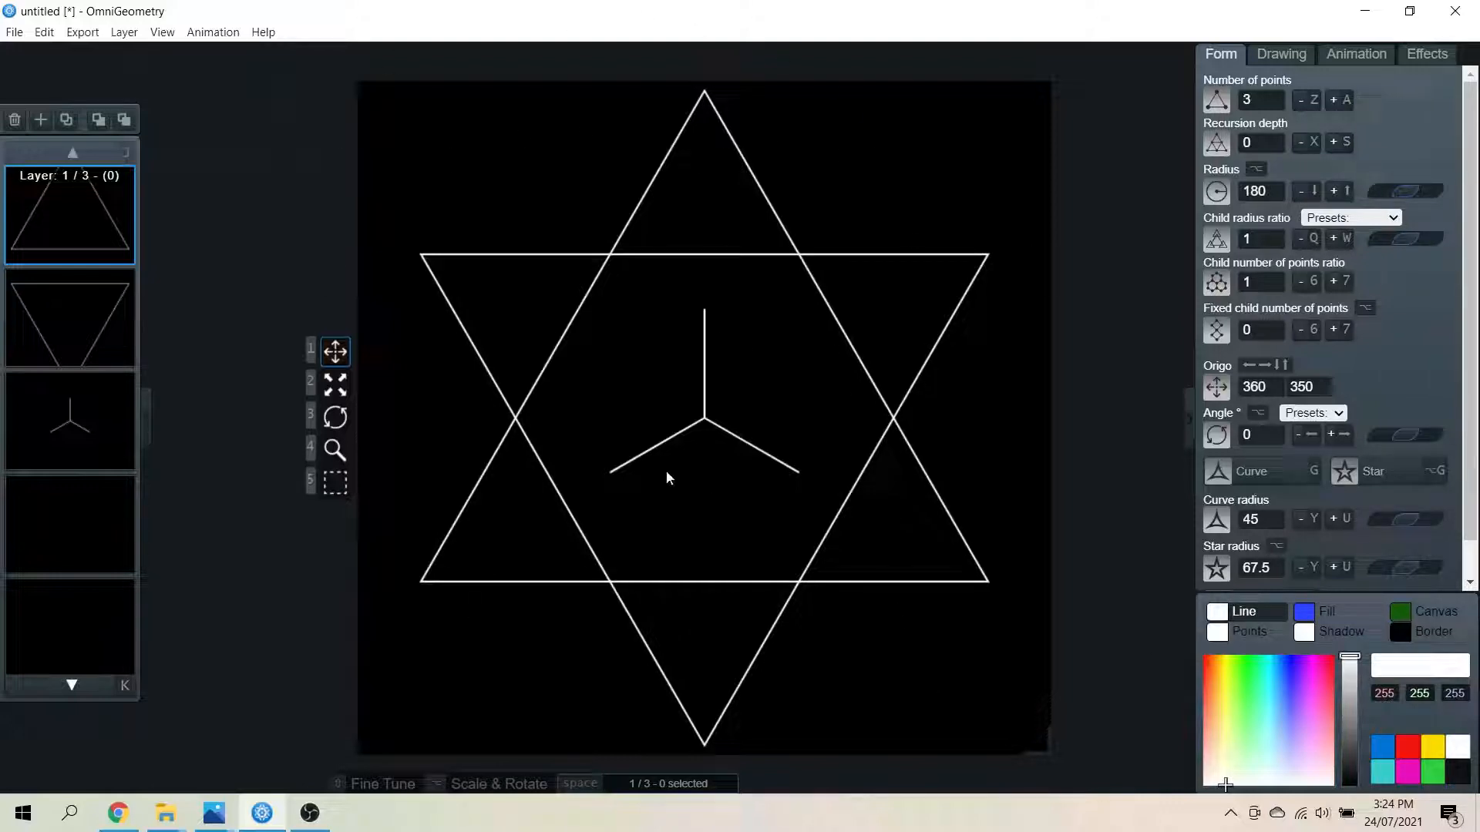
mouse_move(755, 505)
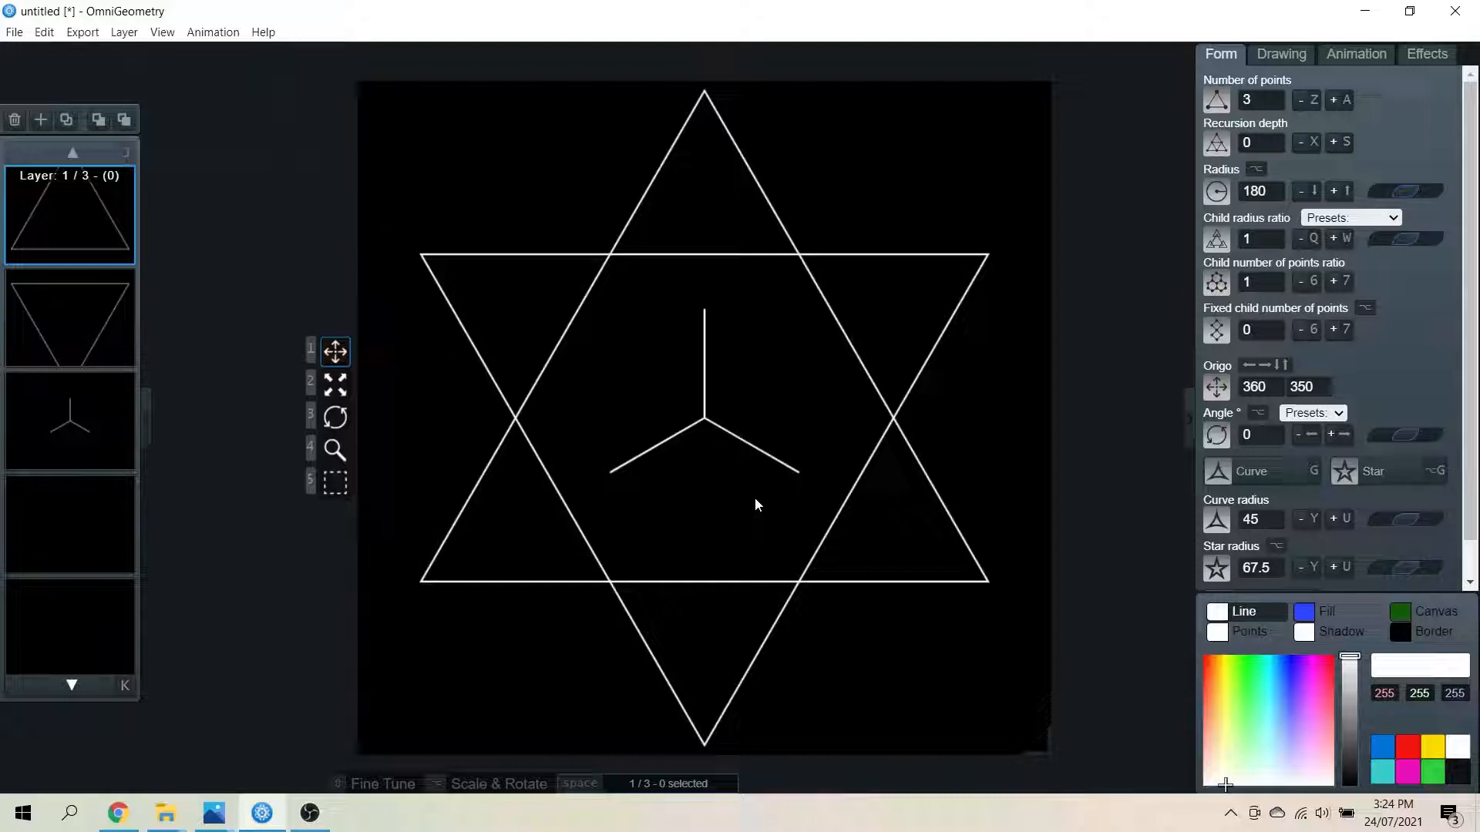
mouse_move(771, 497)
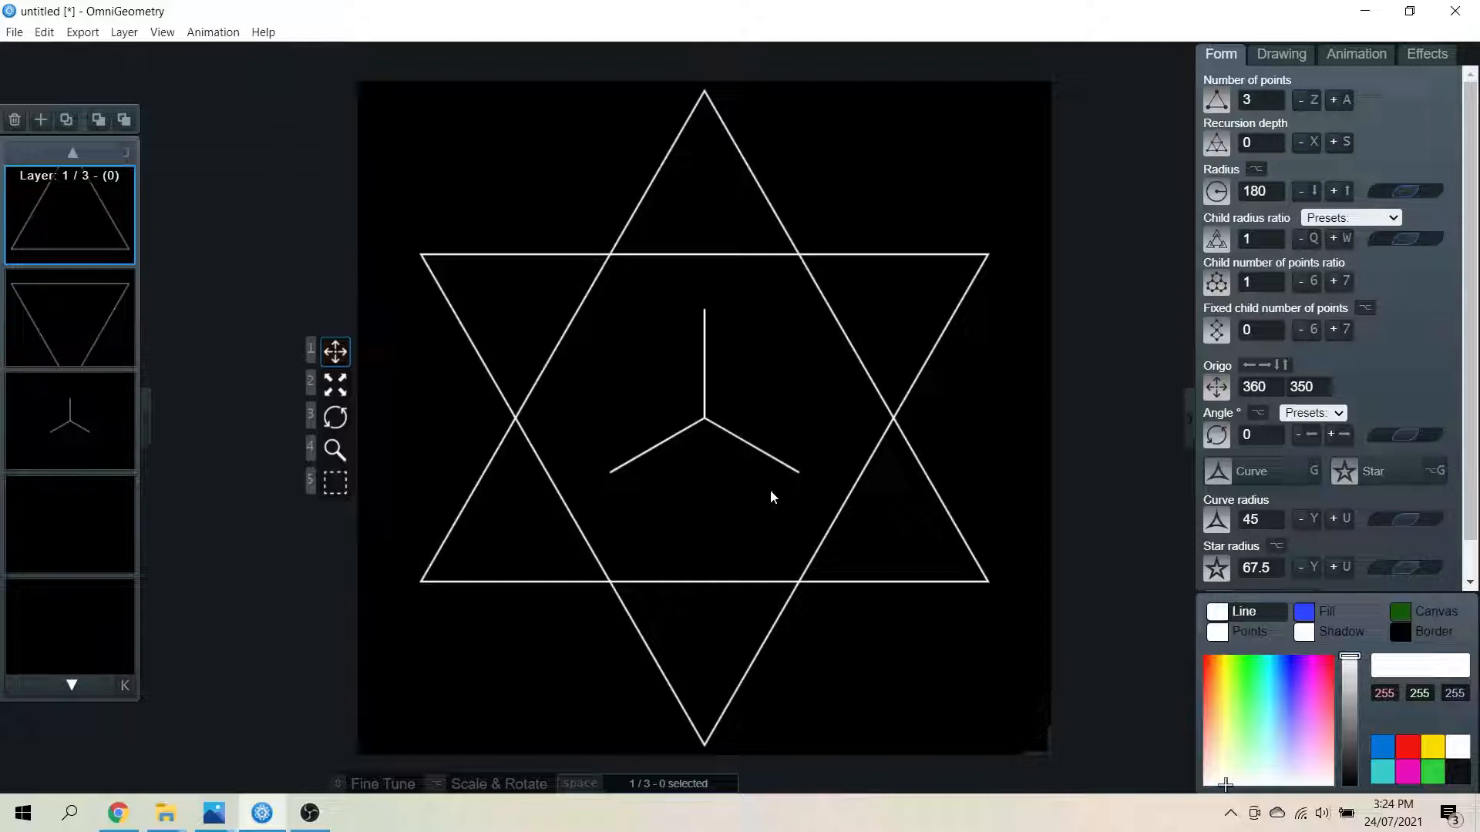
mouse_move(783, 492)
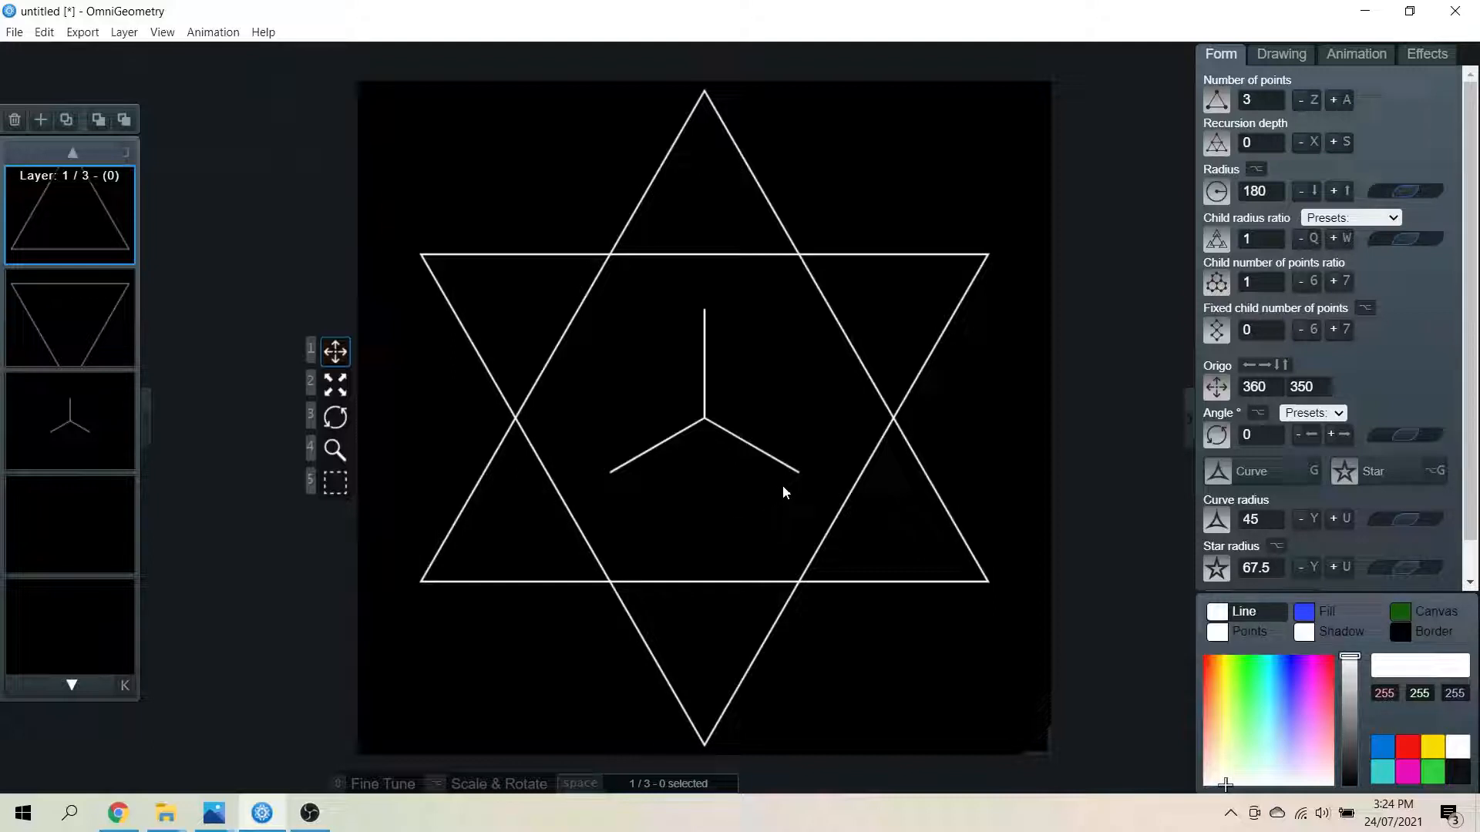
mouse_move(85, 321)
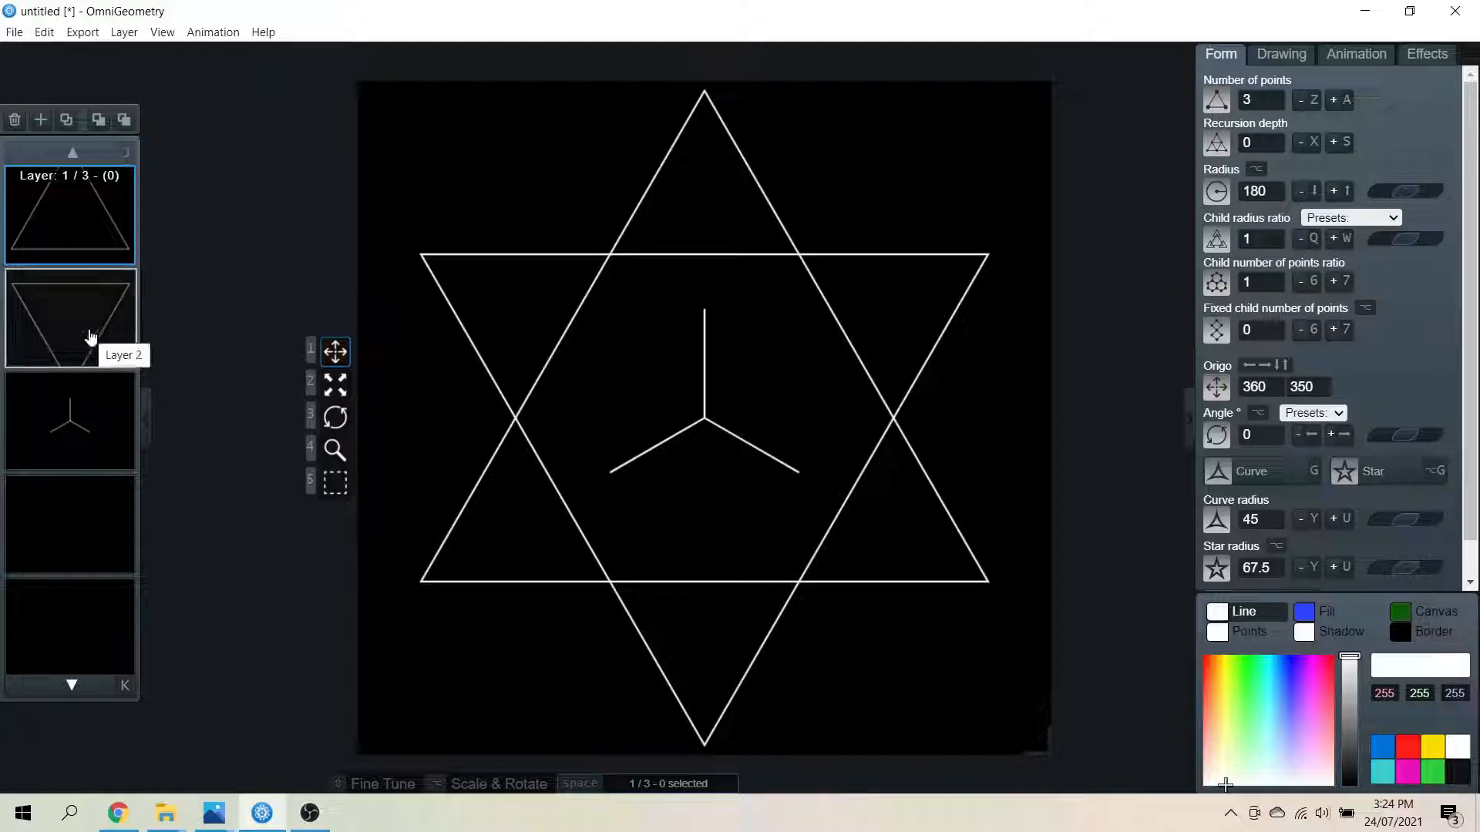
Duplicate Layer 2's downward triangle and give the copy star mode with star radius 60
left_click(69, 316)
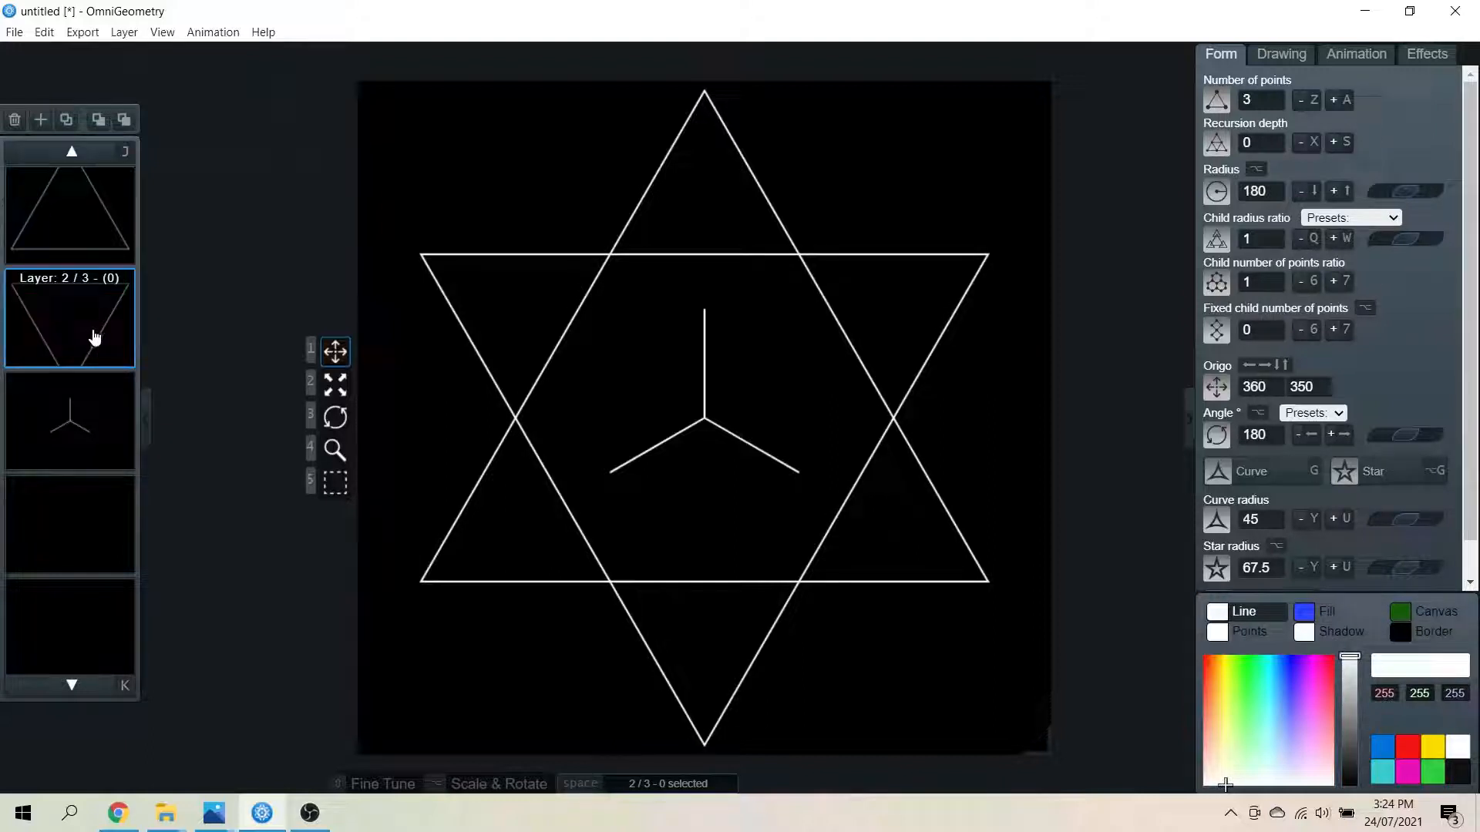
key("ctrl+c")
type("60")
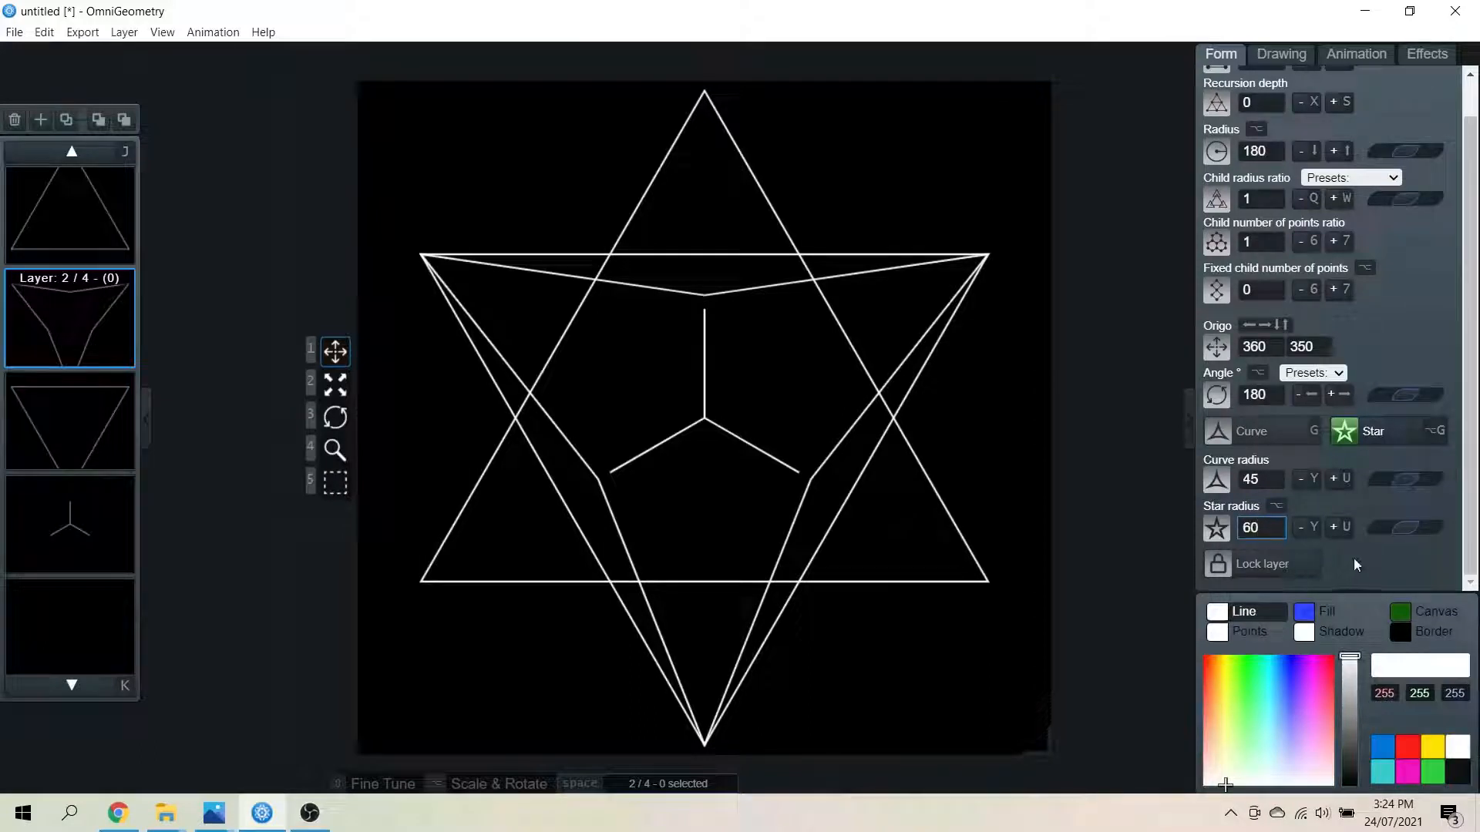
left_click(1261, 527)
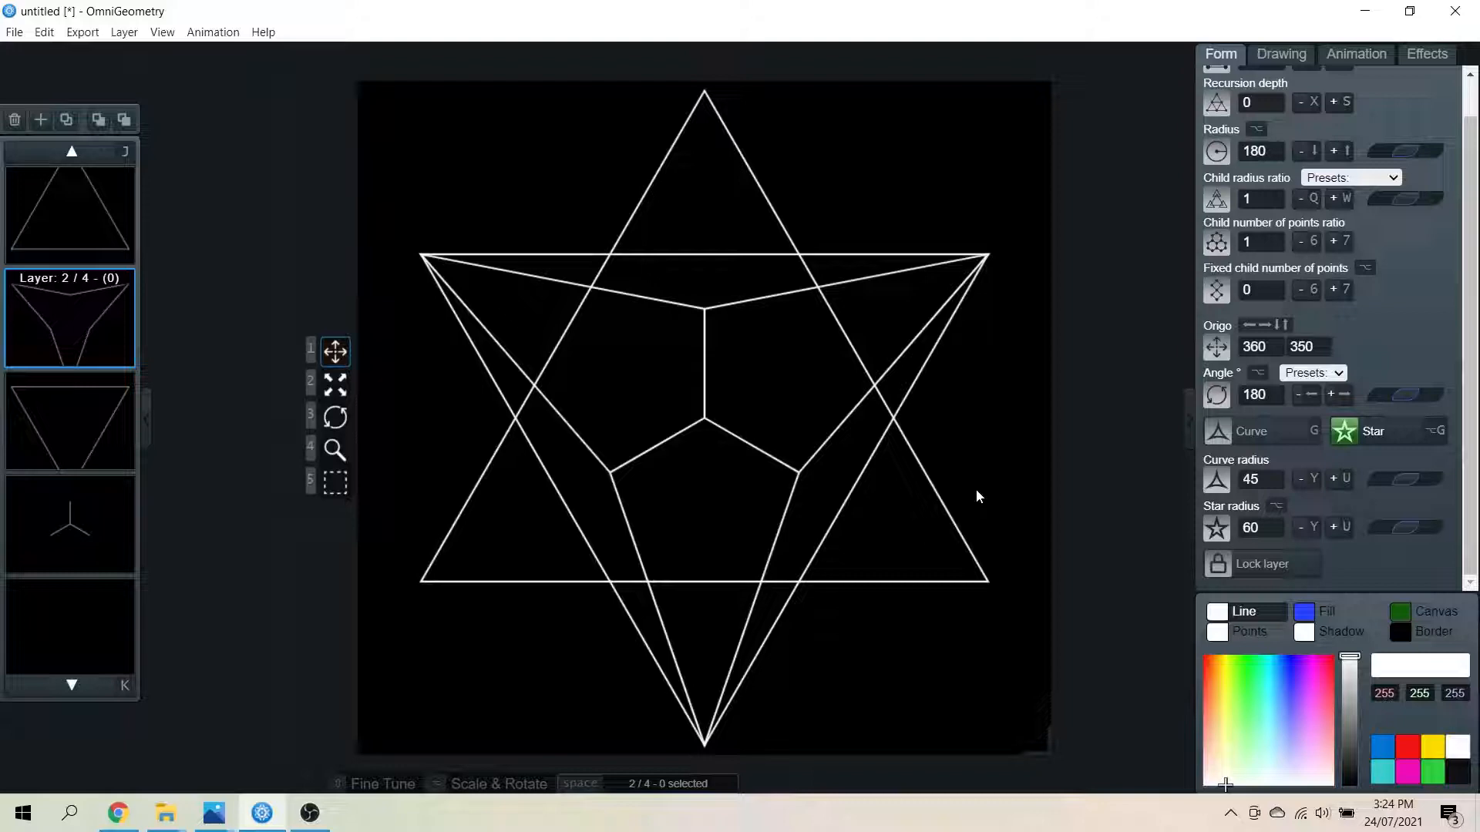
mouse_move(984, 488)
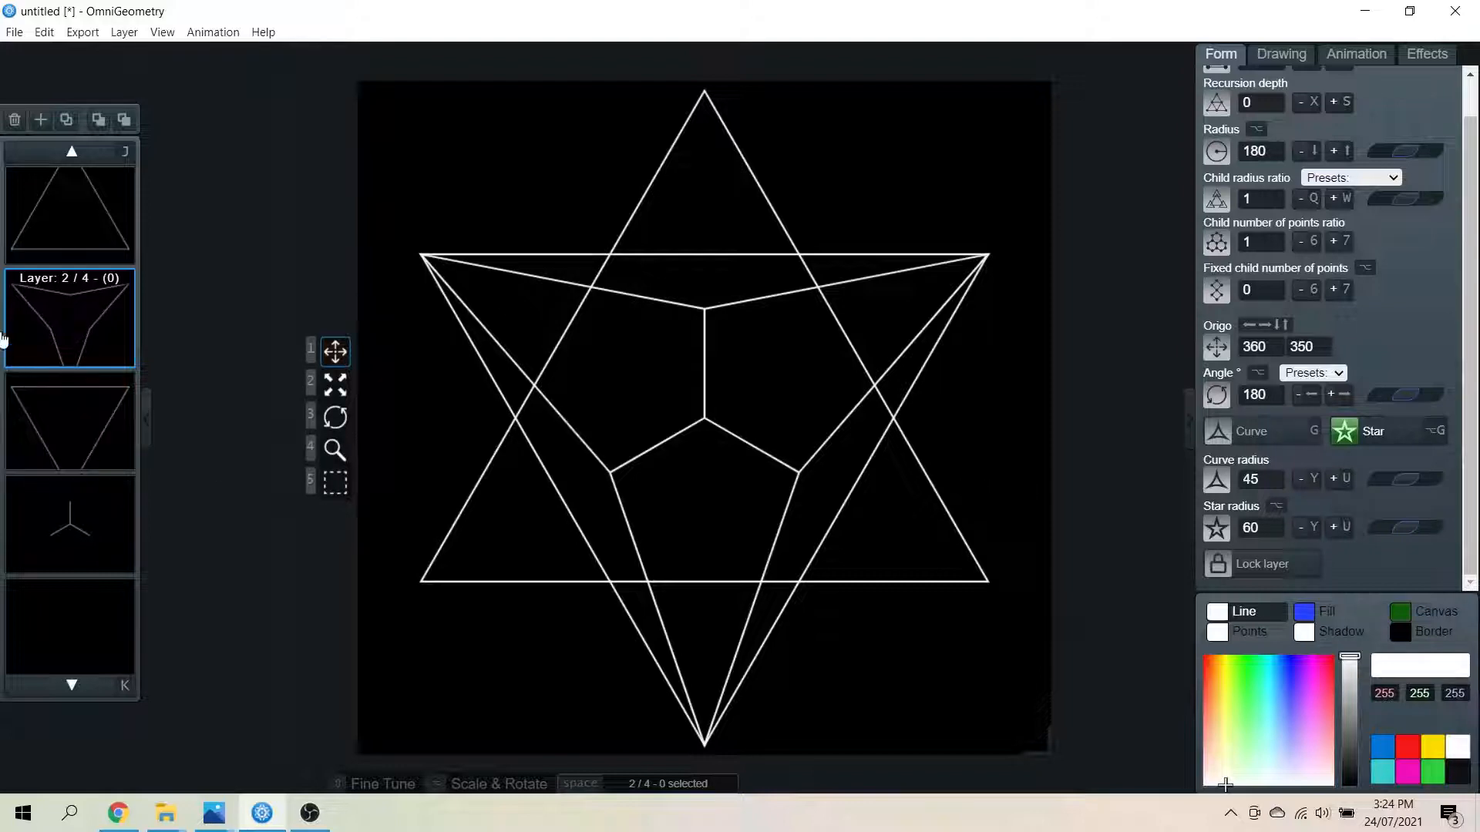
mouse_move(66, 213)
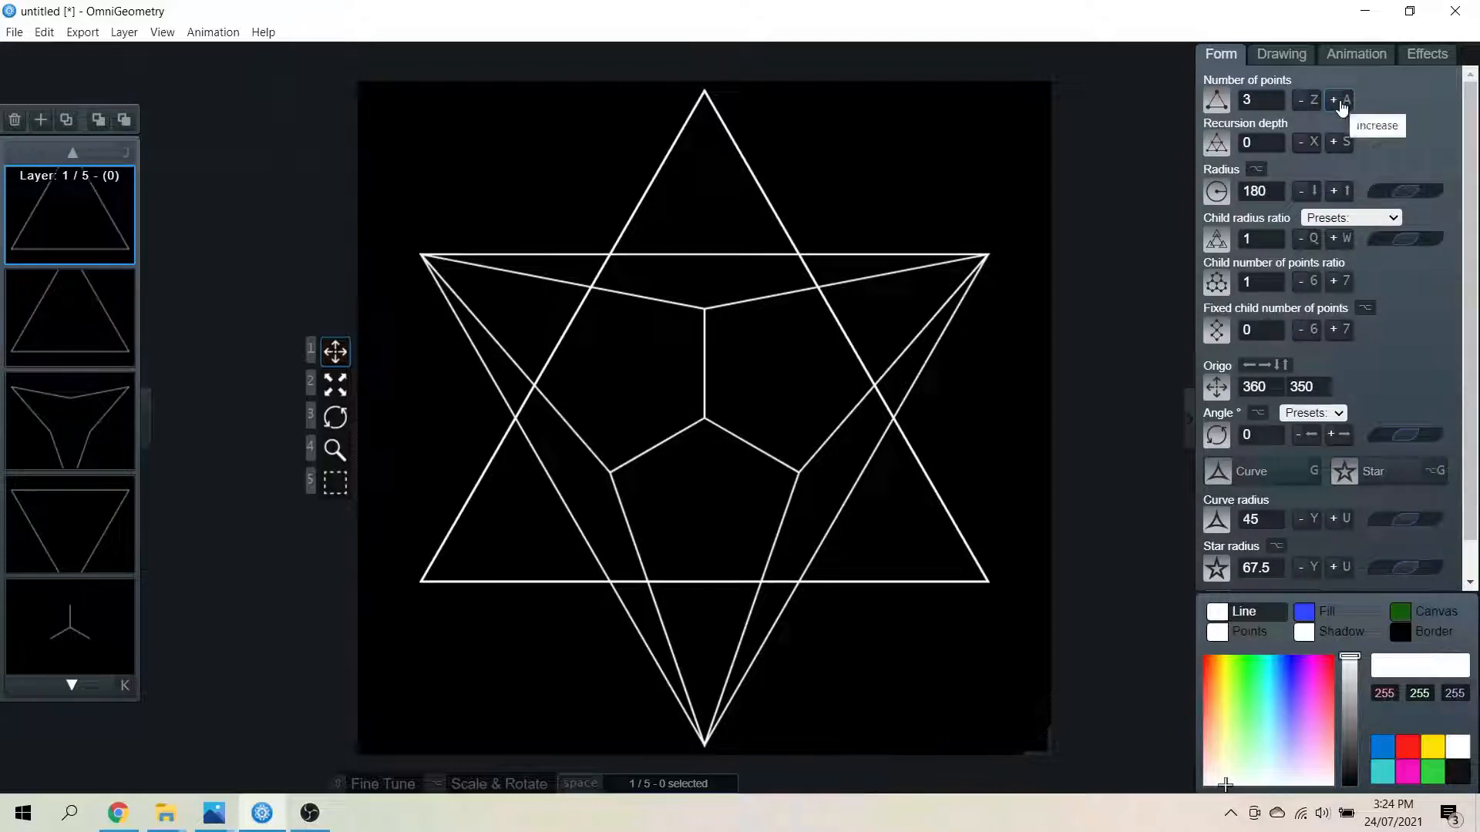
Raise the copied triangle to 6 points and set its line weight to 80
left_click(1334, 101)
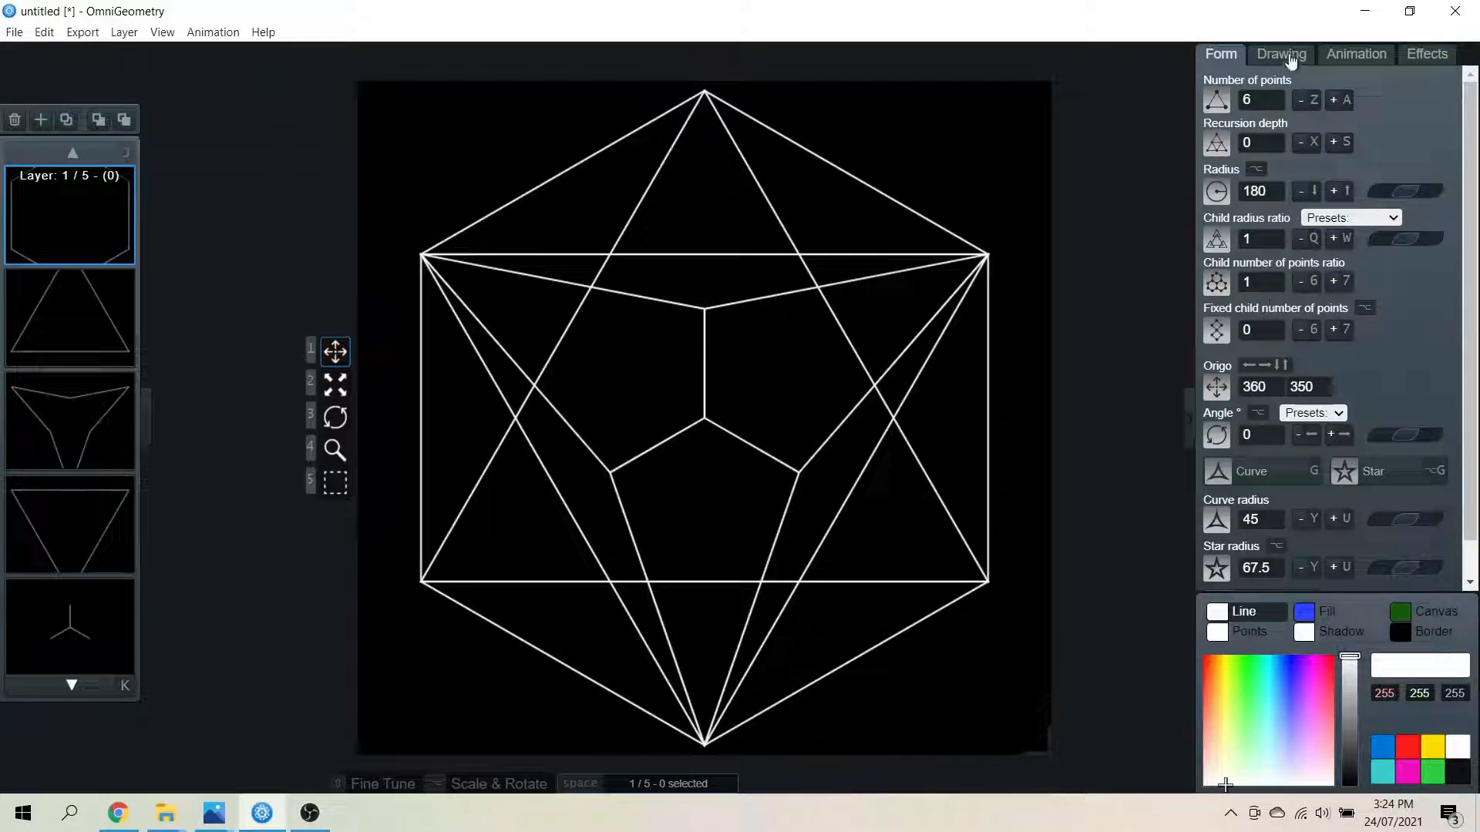
left_click(1281, 54)
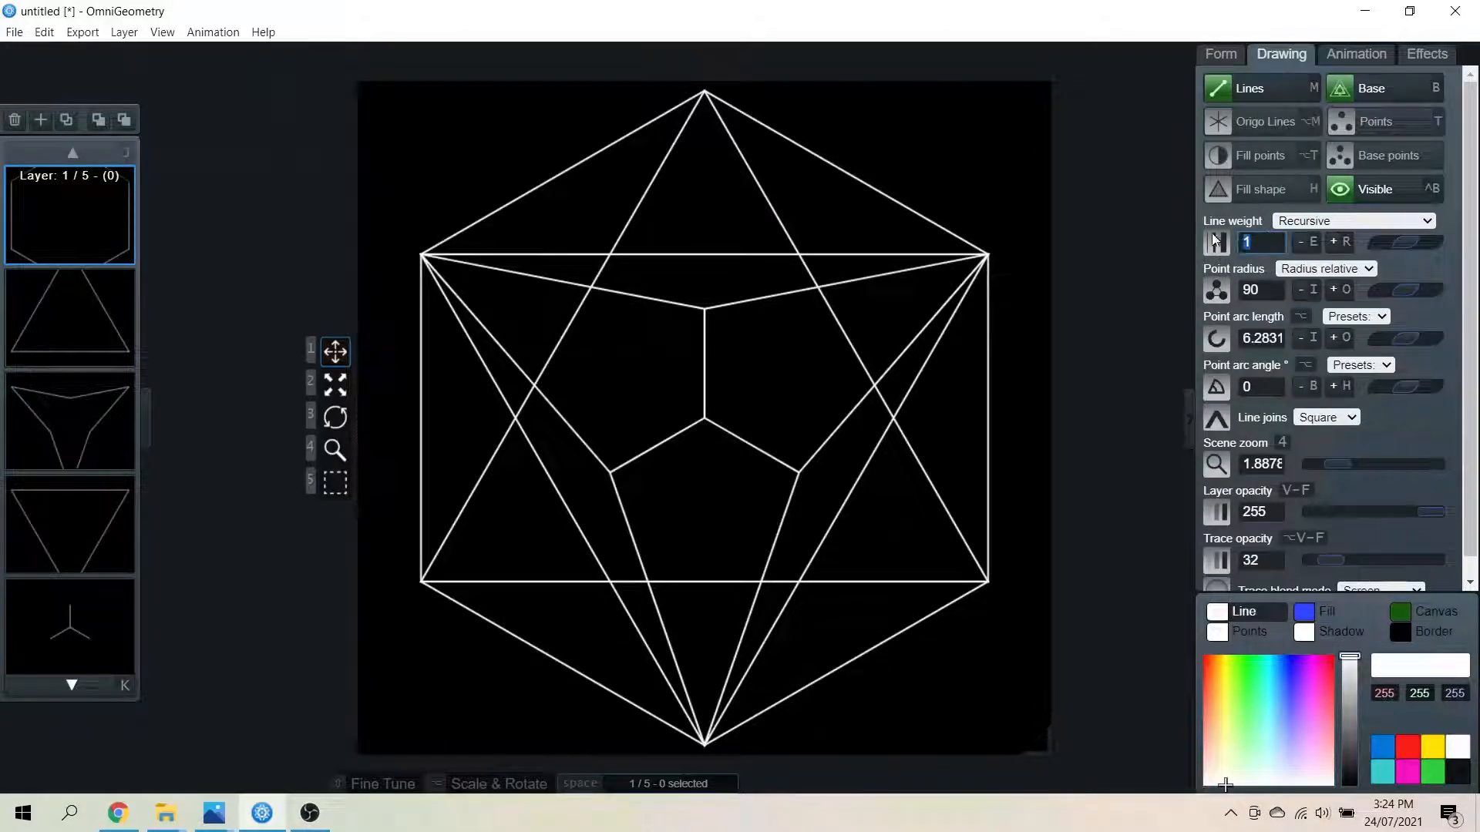
type("80")
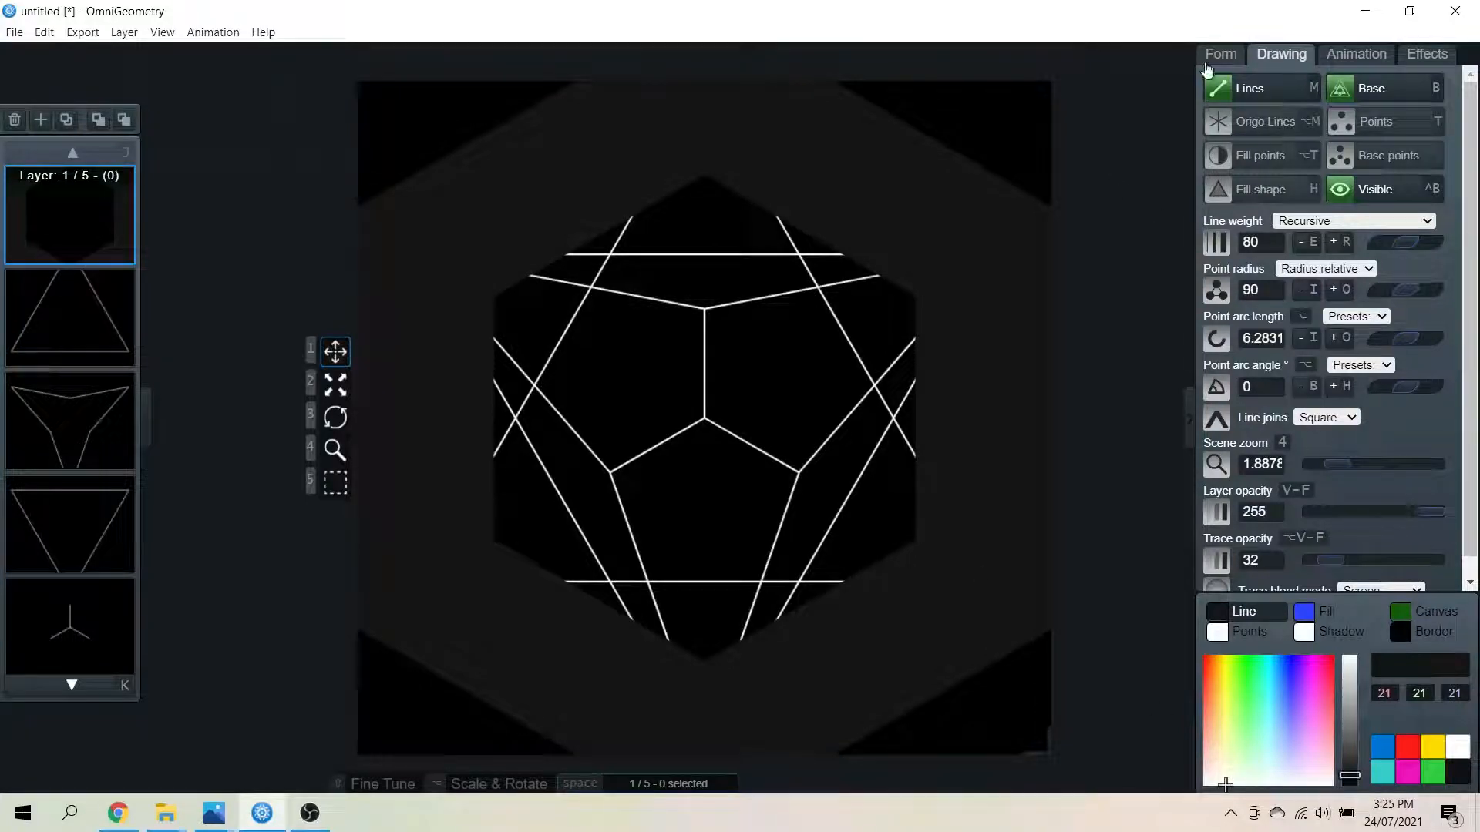
Rotate the dark hexagon to the 90° preset and trim its radius to about 152
left_click(1221, 54)
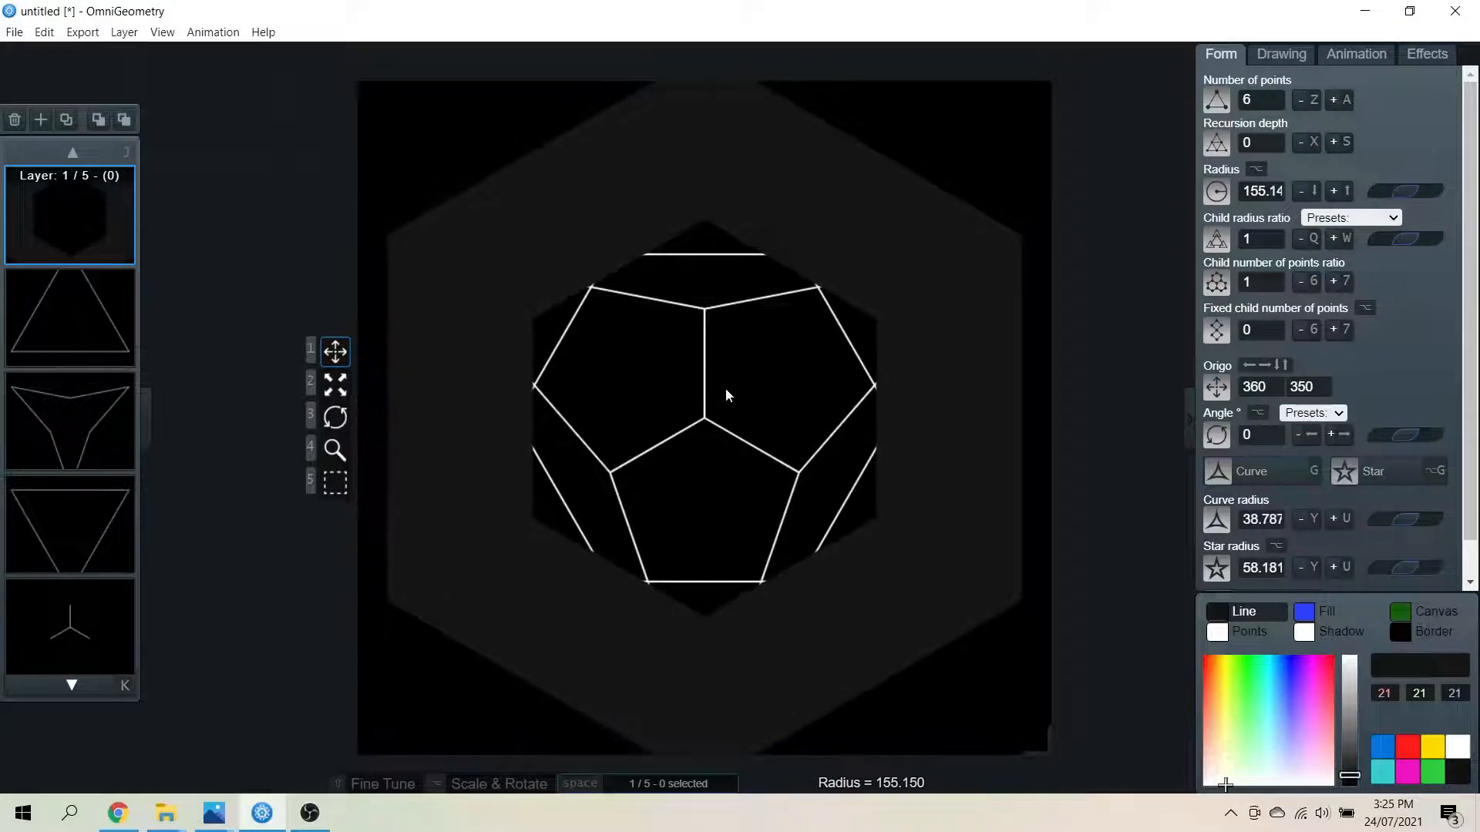
left_click(1312, 413)
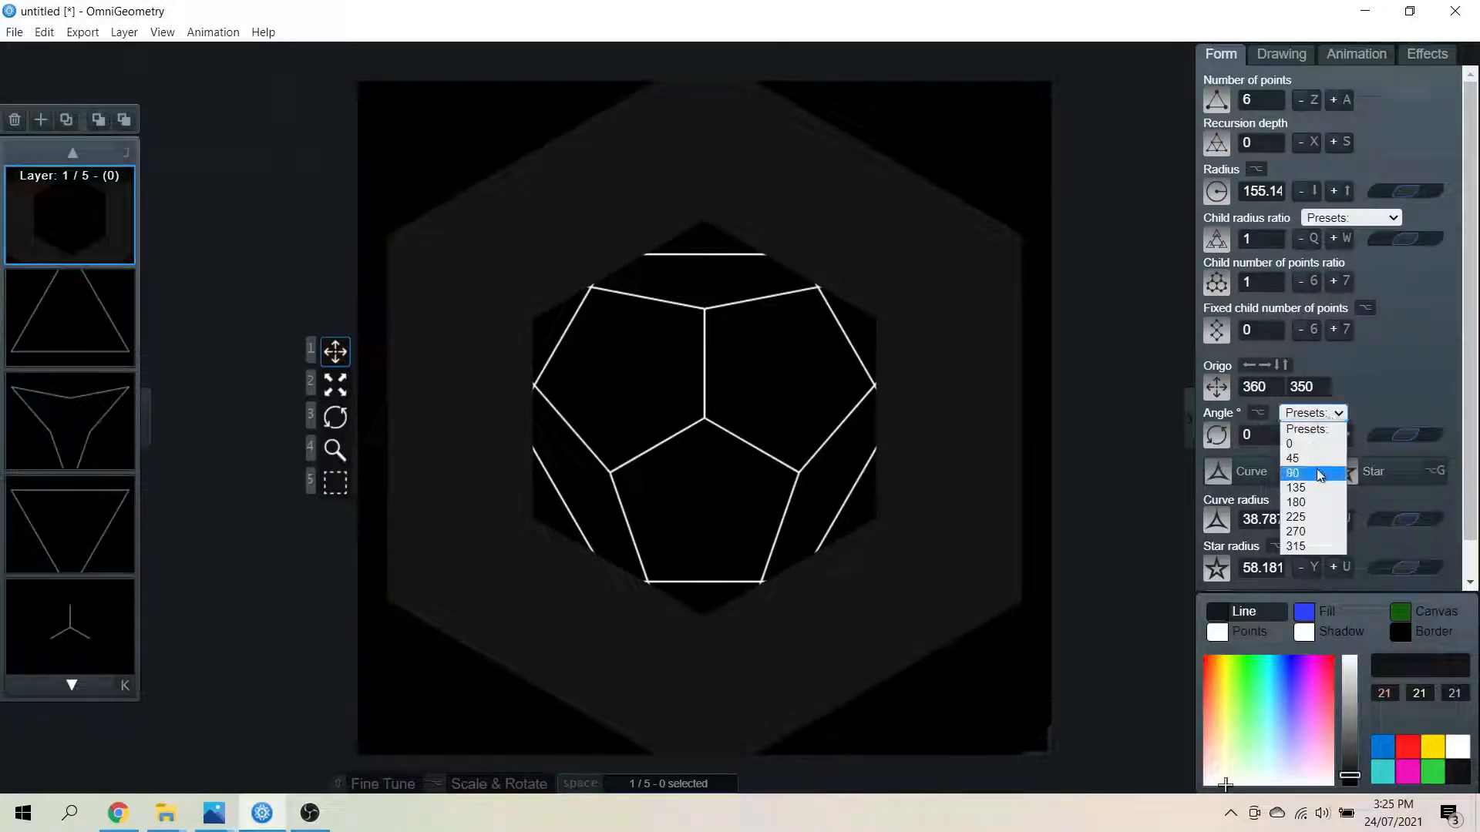
left_click(1292, 472)
type("154")
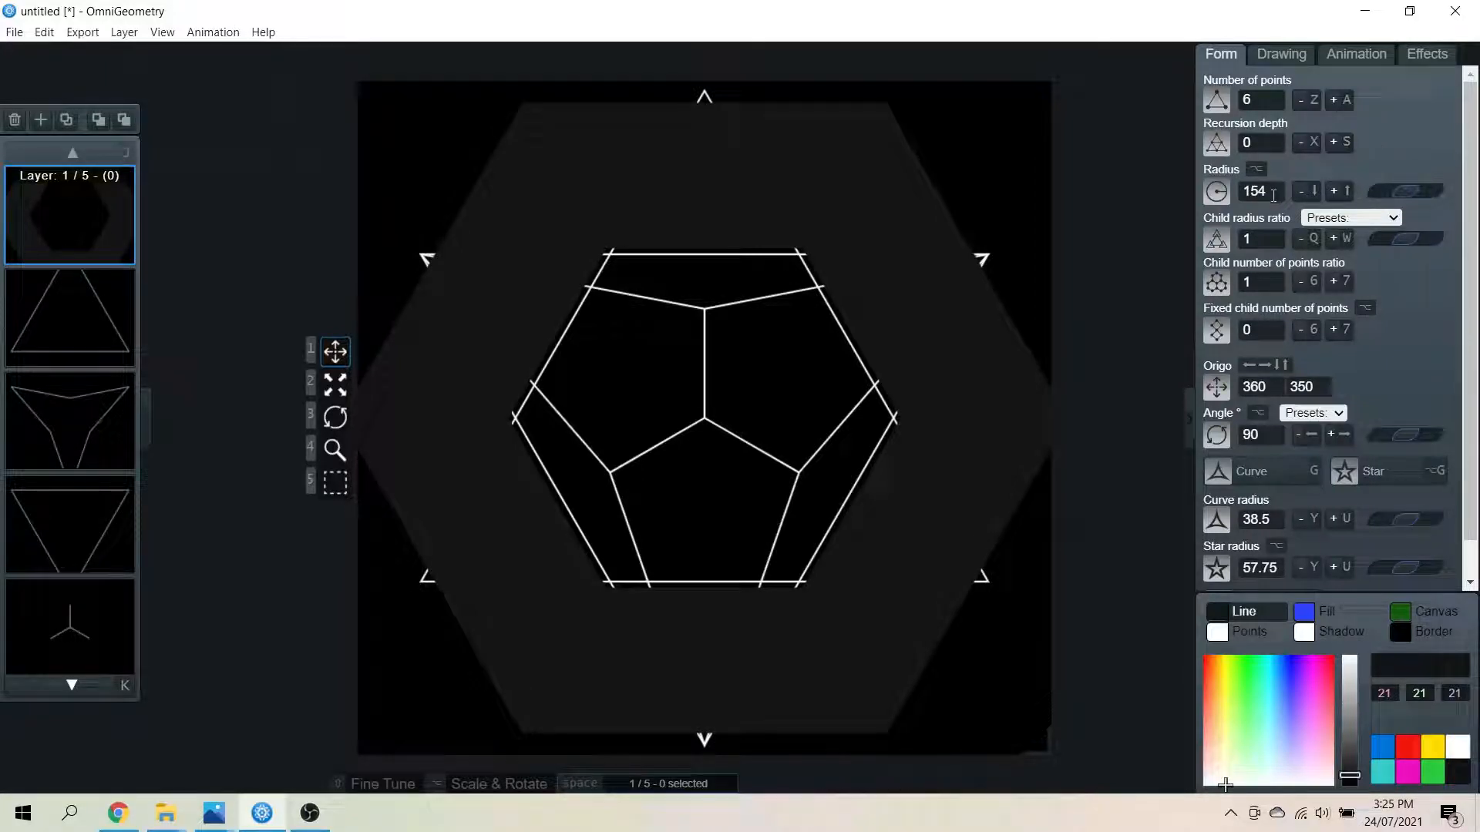
left_click(1256, 192)
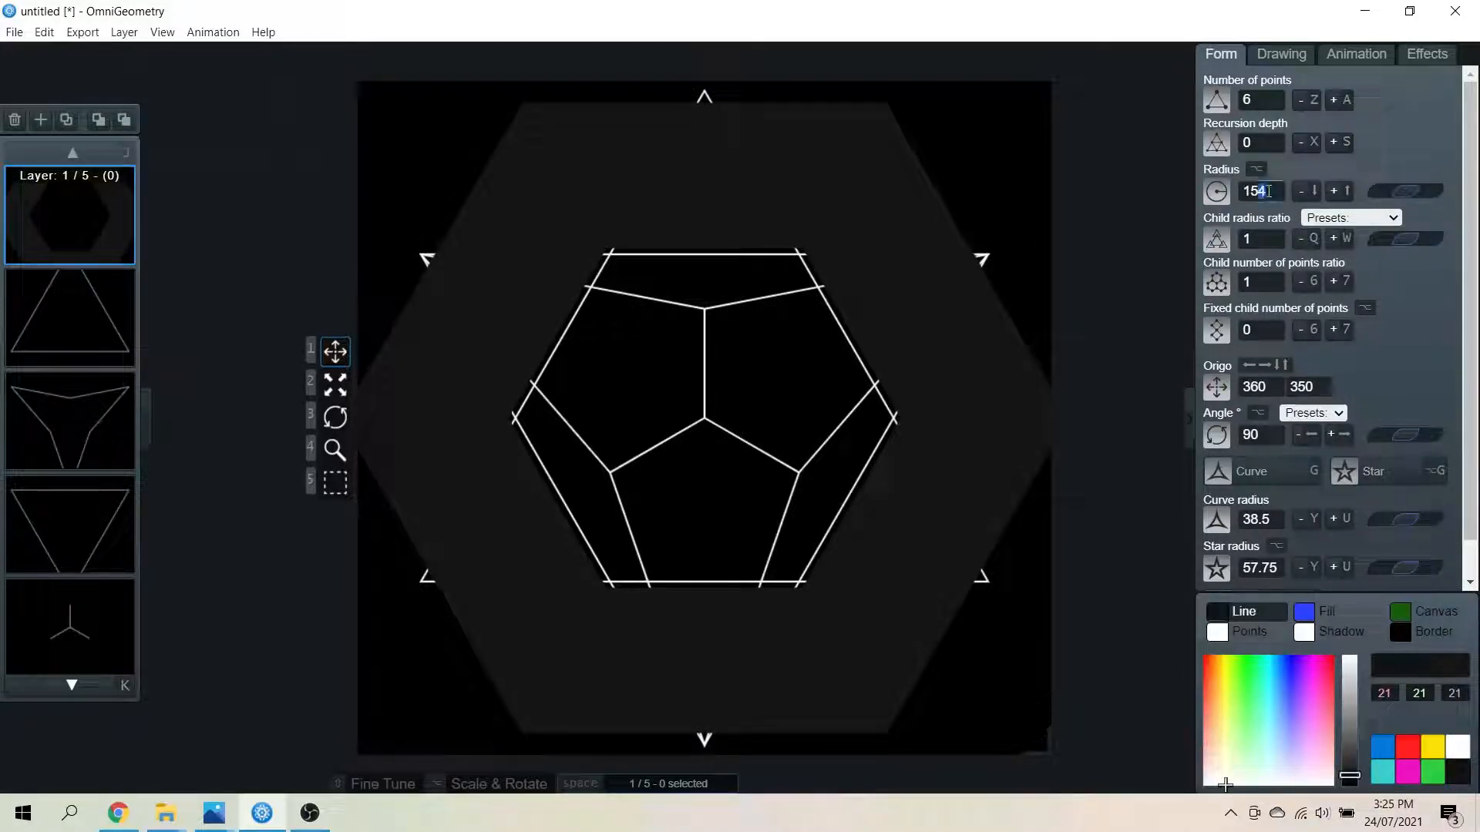
left_click(1312, 190)
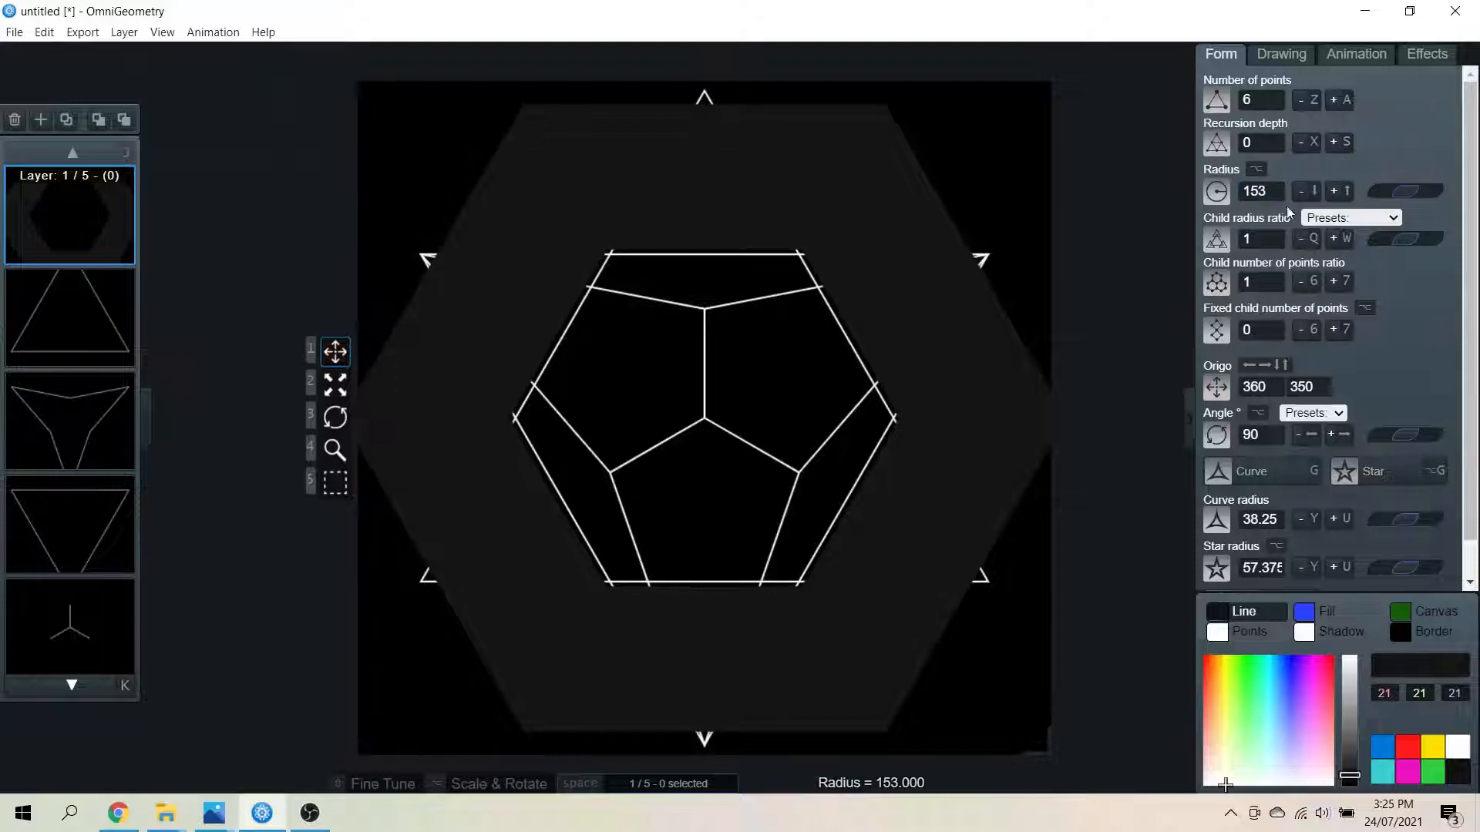
left_click(1311, 191)
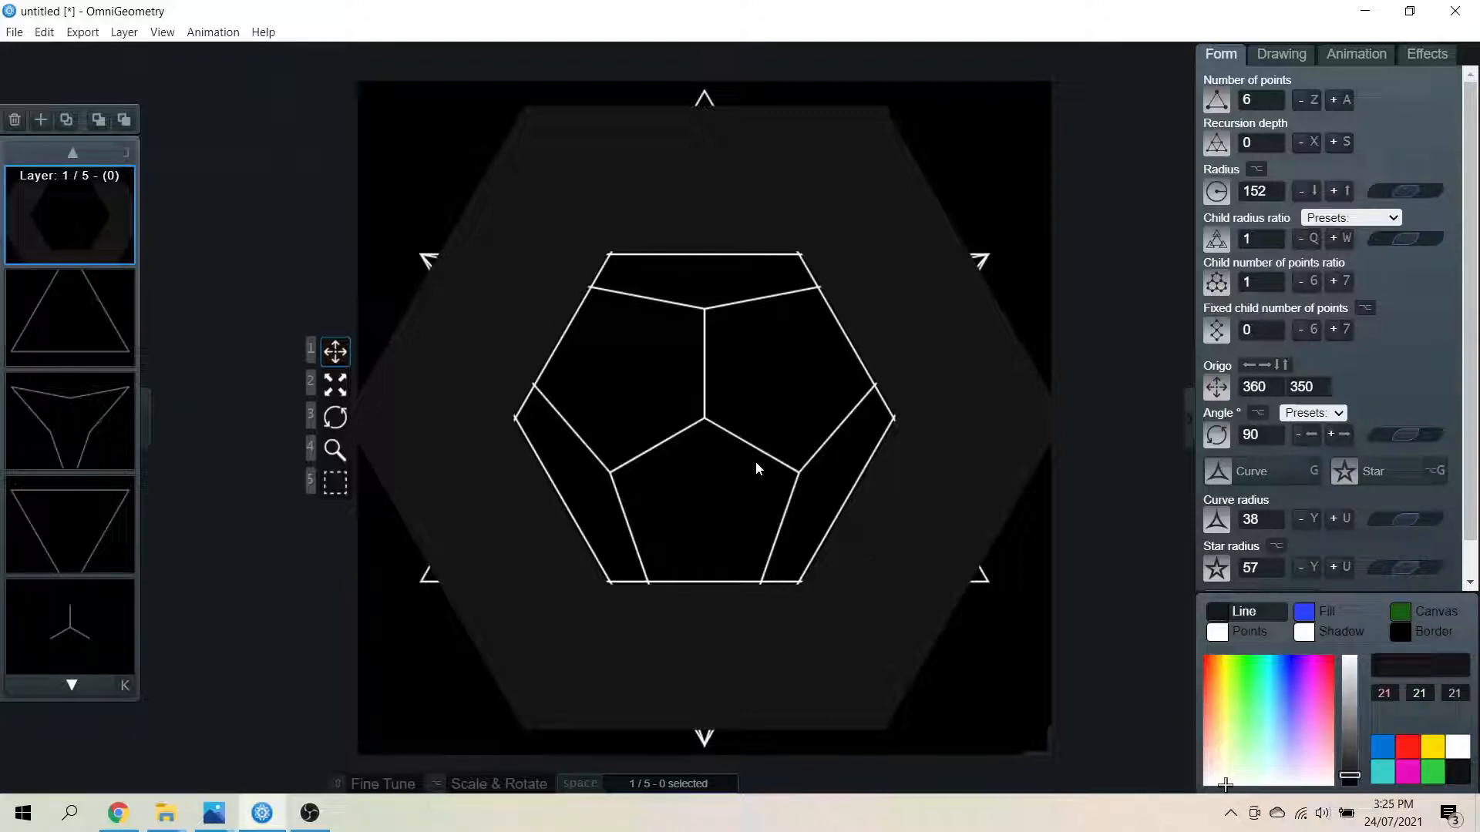
mouse_move(660, 528)
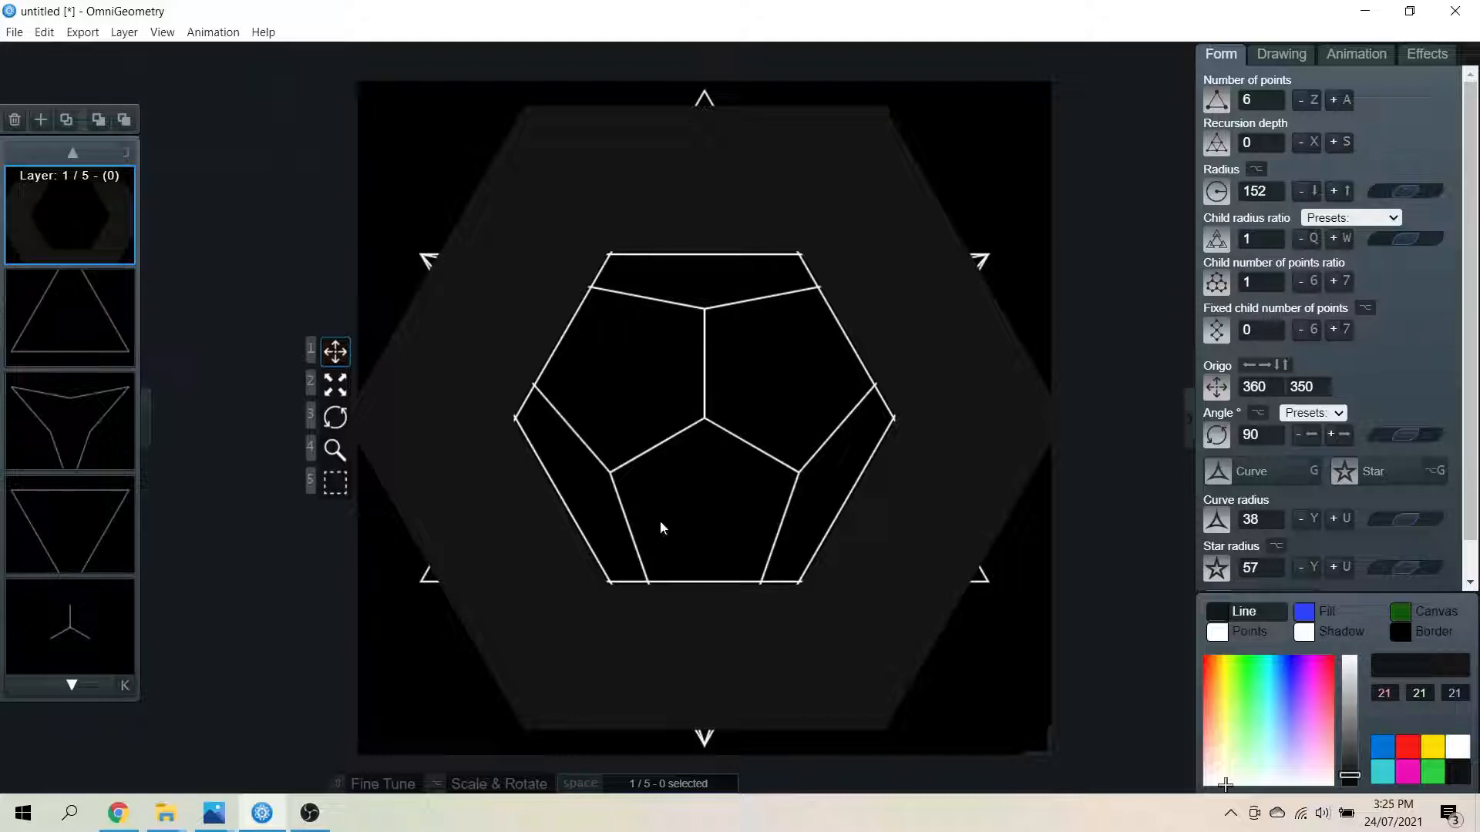
mouse_move(712, 517)
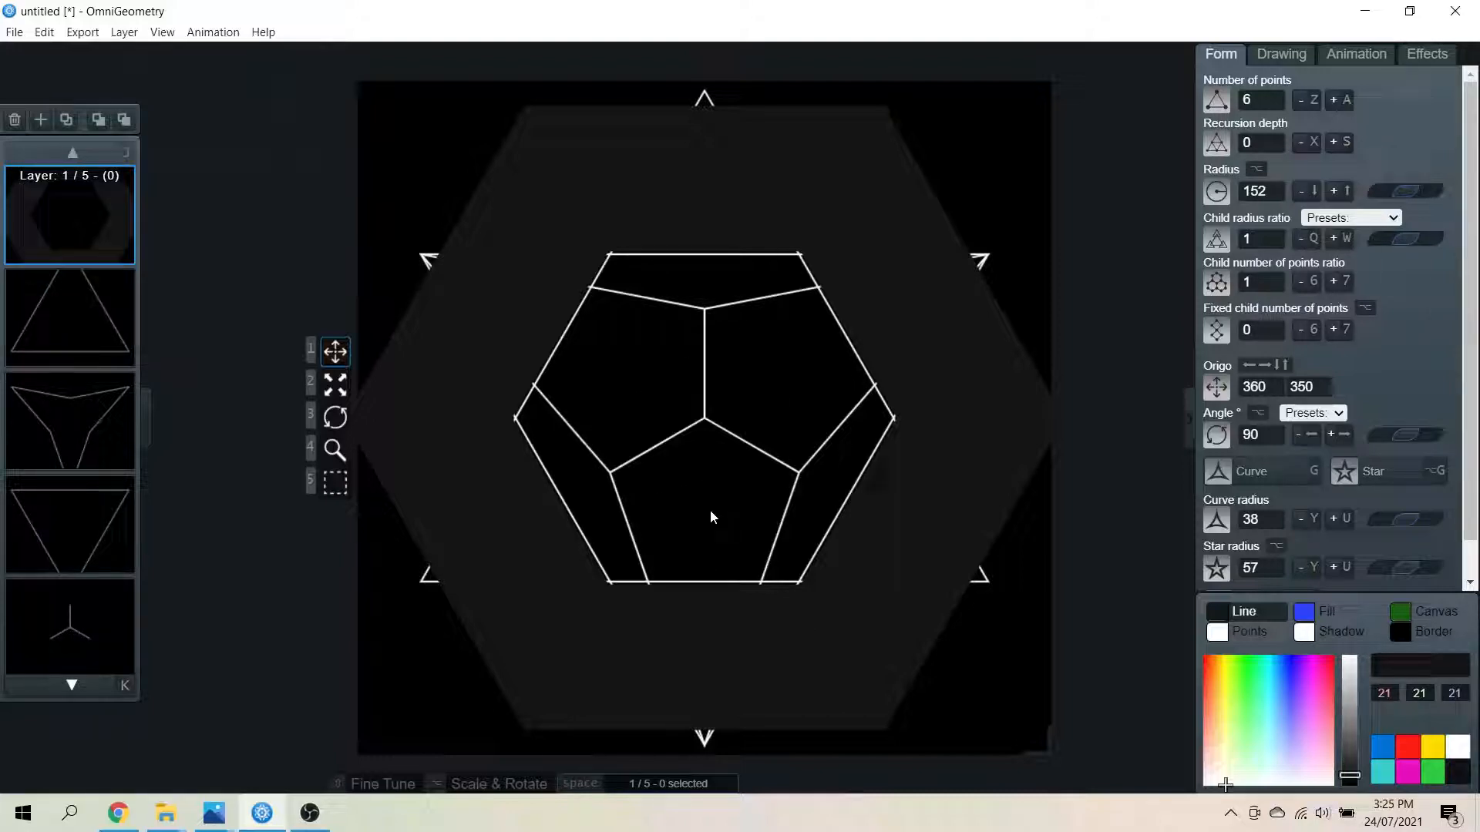
mouse_move(727, 526)
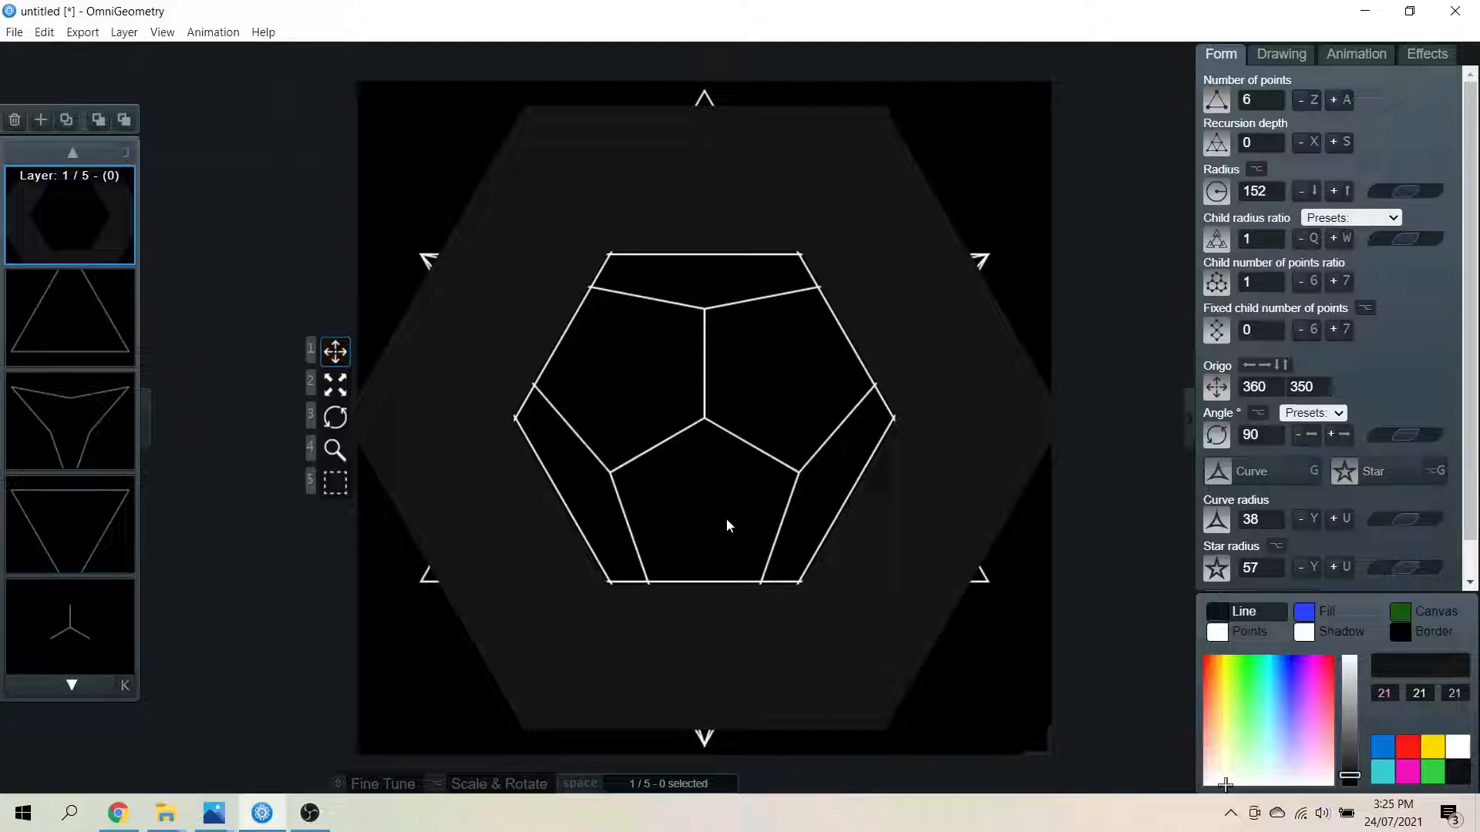
mouse_move(740, 588)
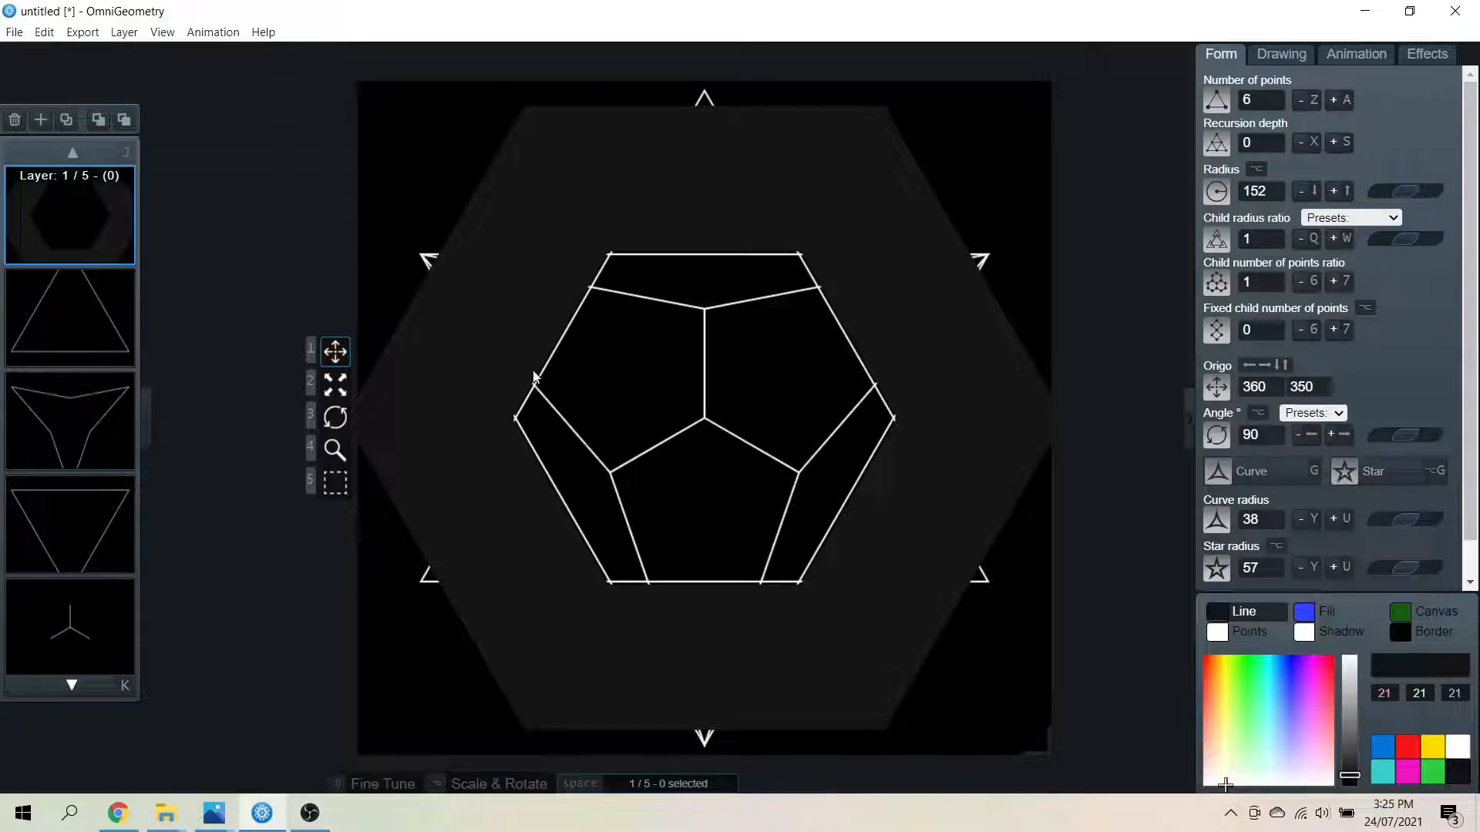
mouse_move(529, 491)
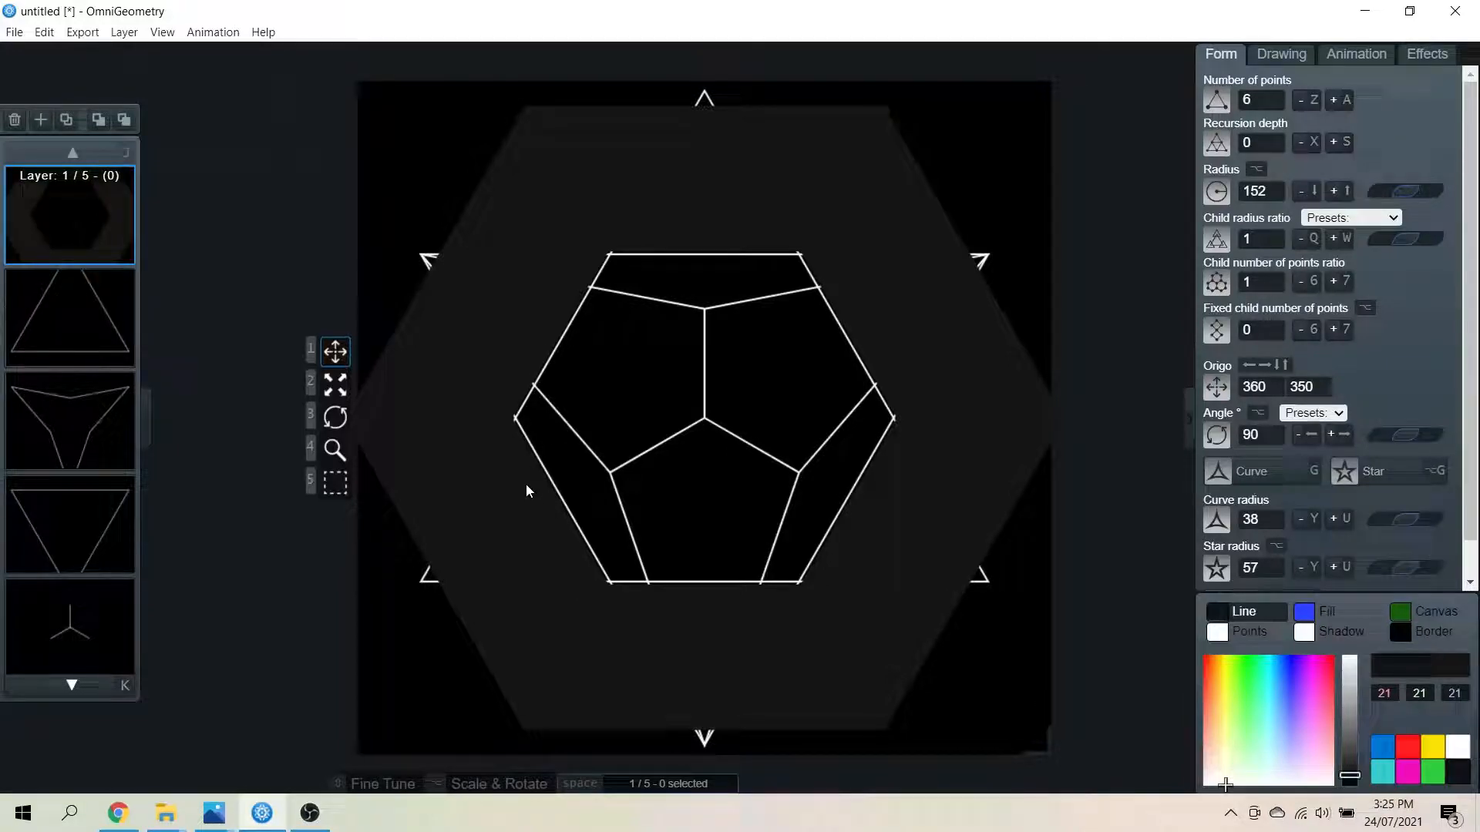
mouse_move(873, 369)
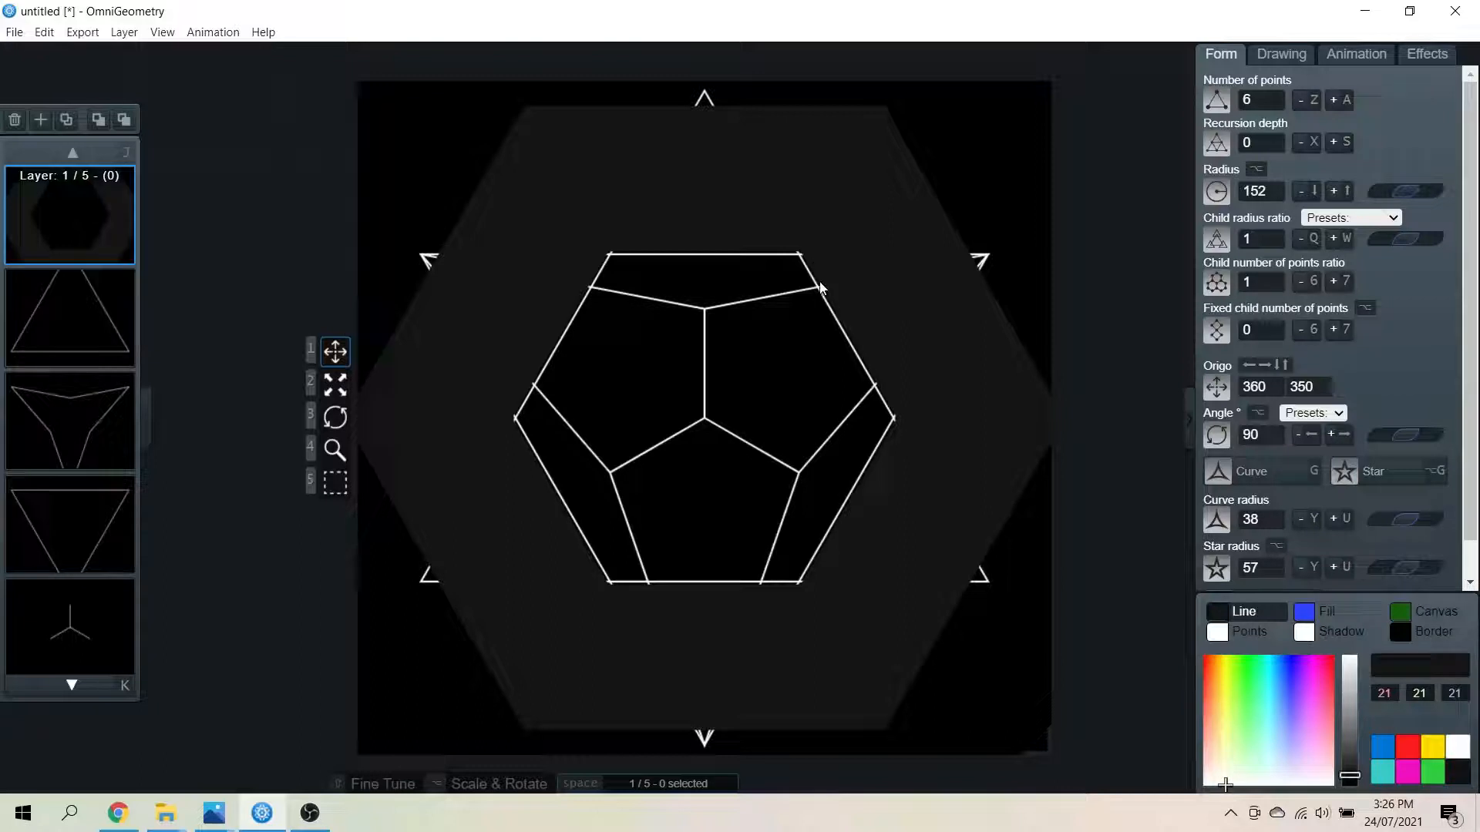
mouse_move(826, 293)
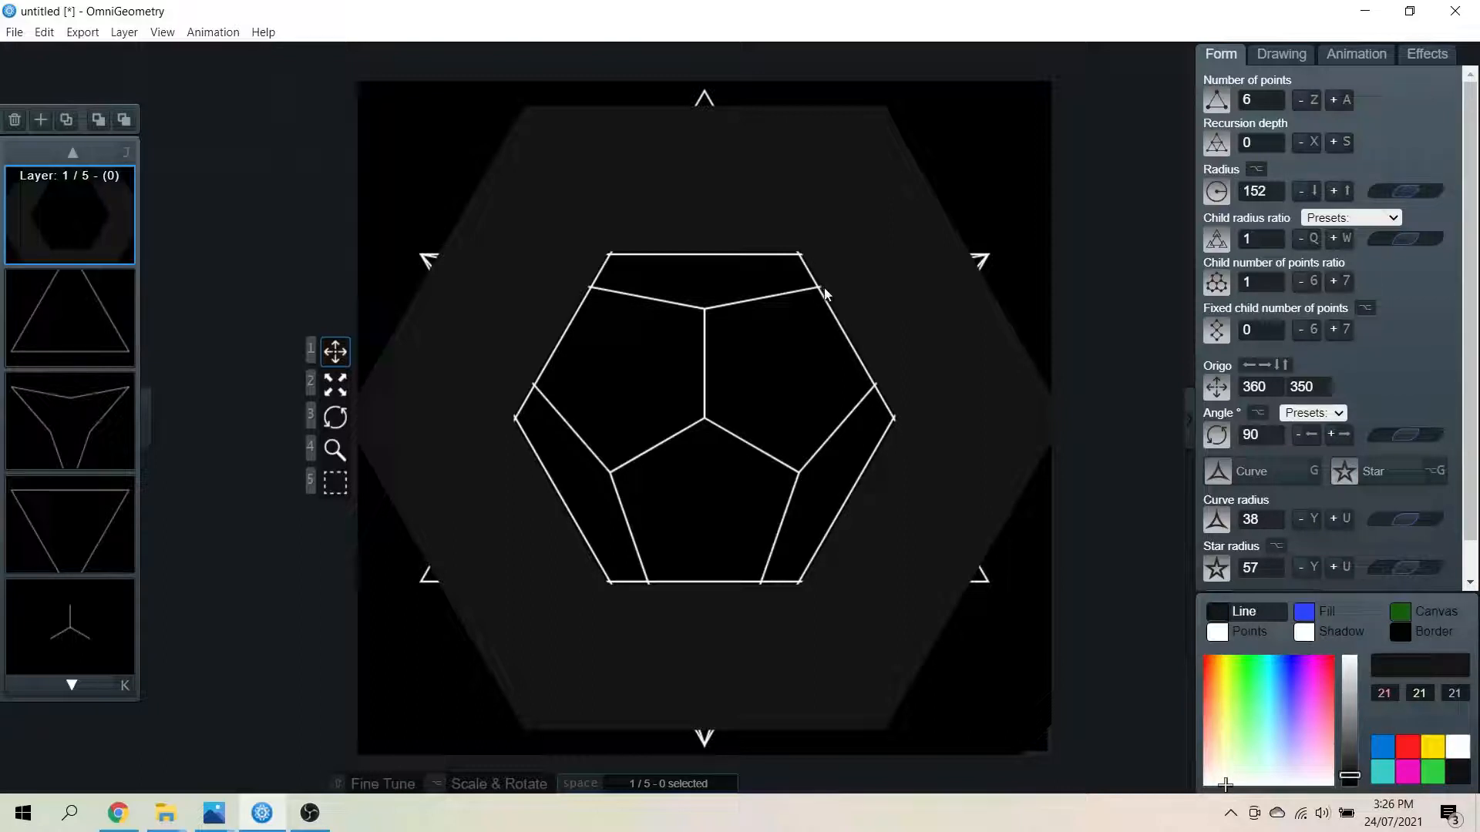
mouse_move(814, 290)
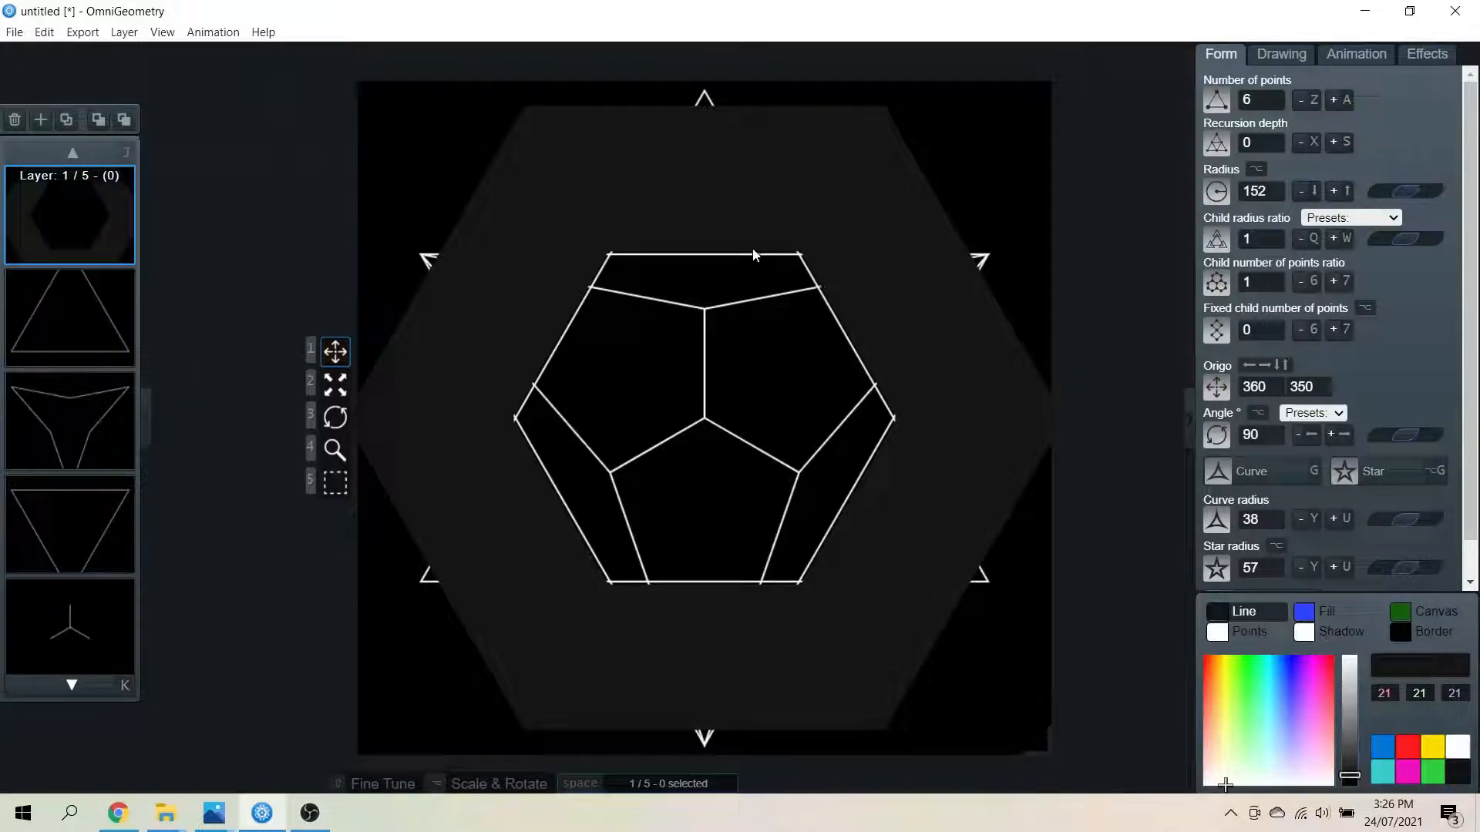
mouse_move(825, 295)
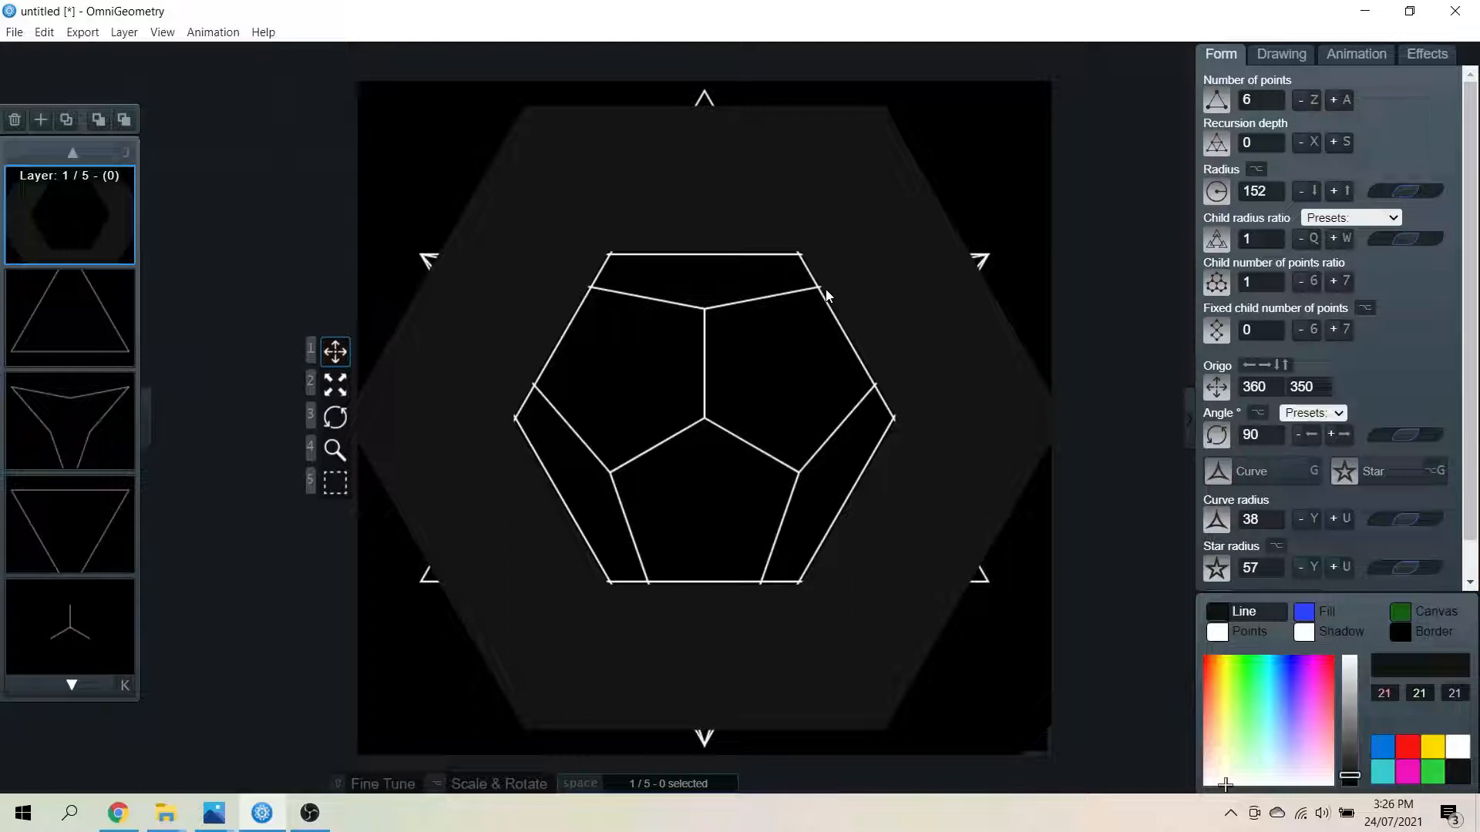
mouse_move(357, 469)
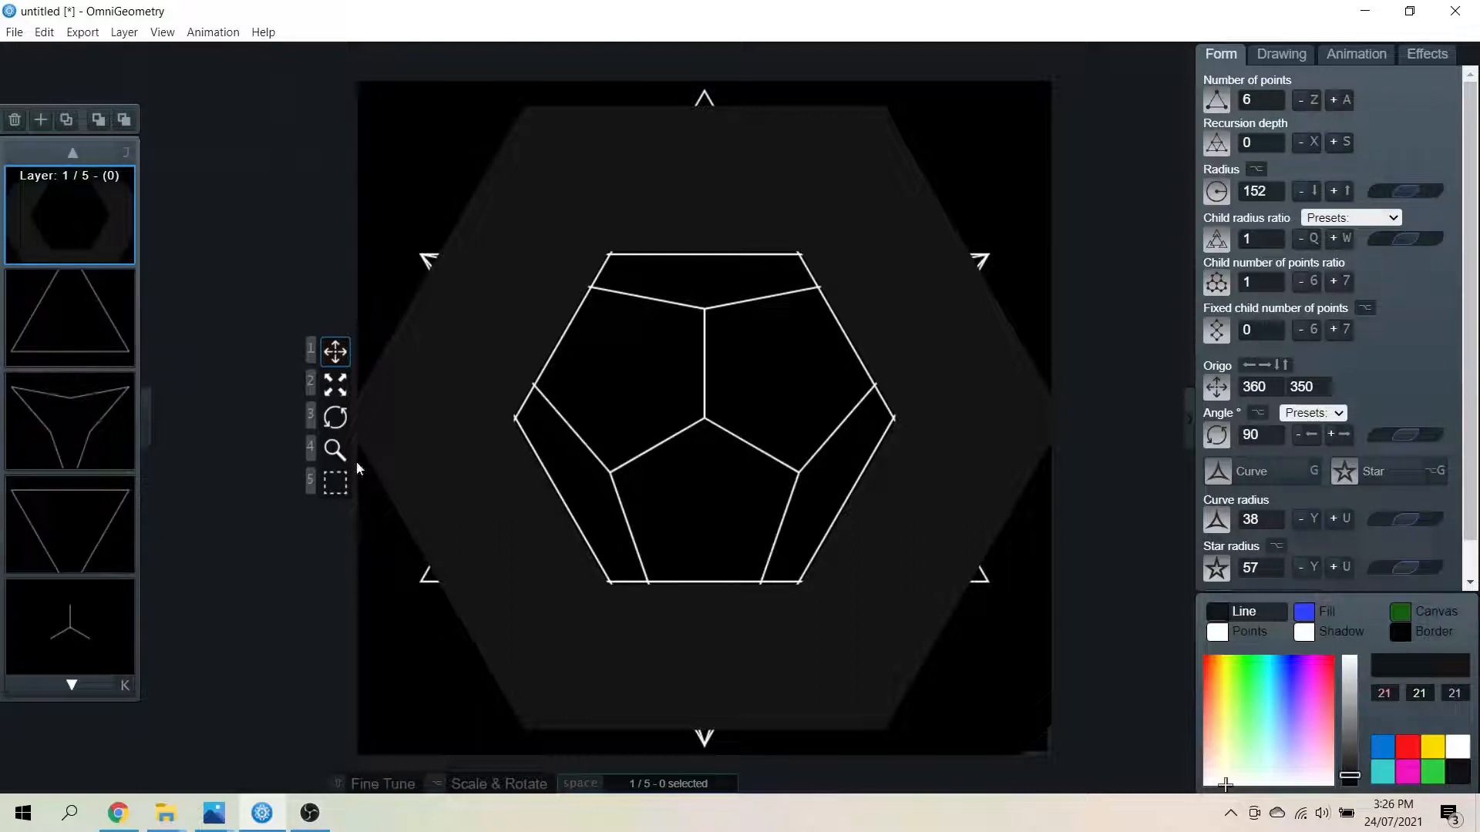
mouse_move(858, 412)
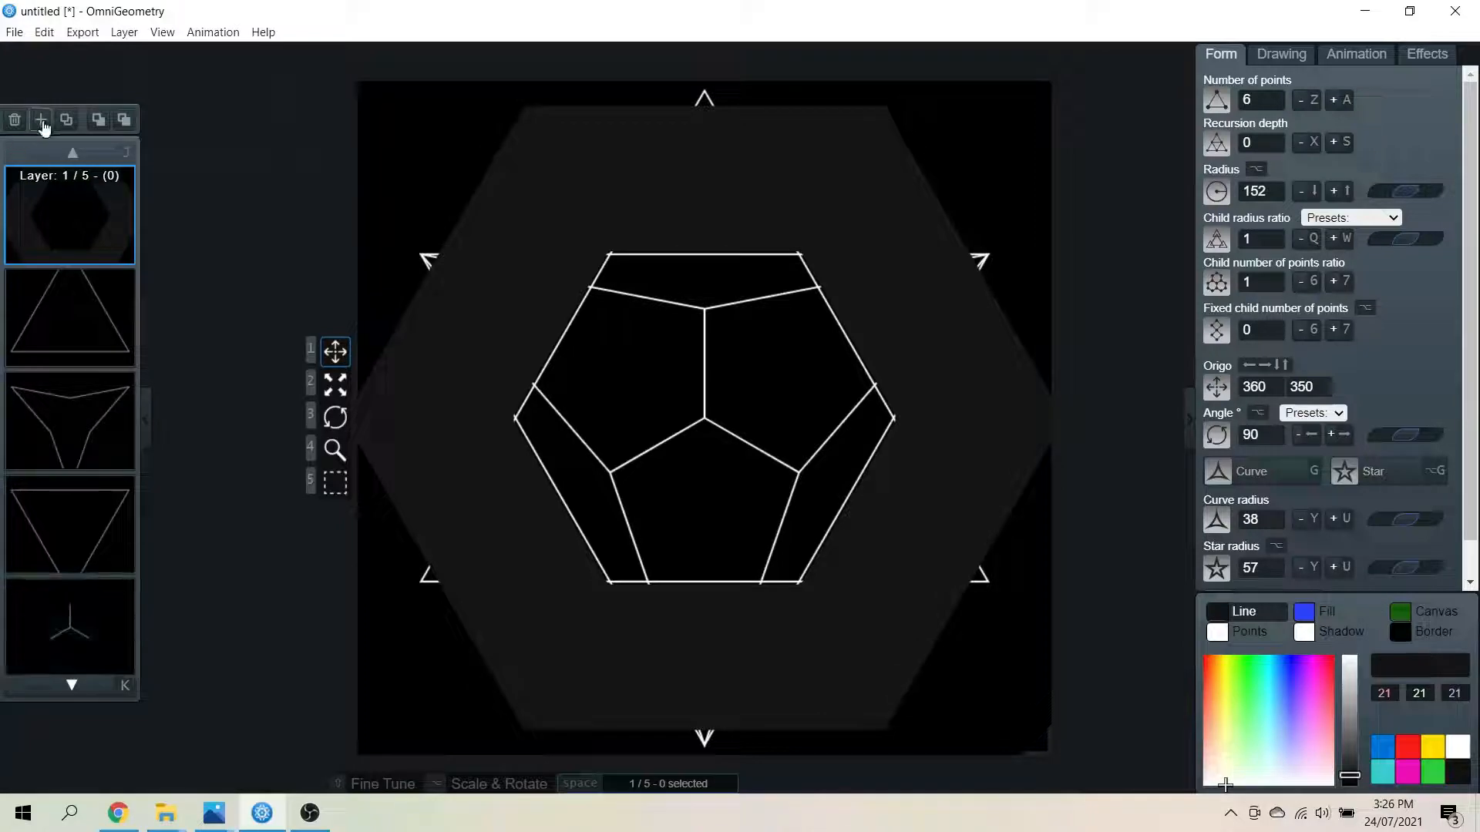
Add a new layer with recursion depth 0, 6 points and radius 108
left_click(41, 120)
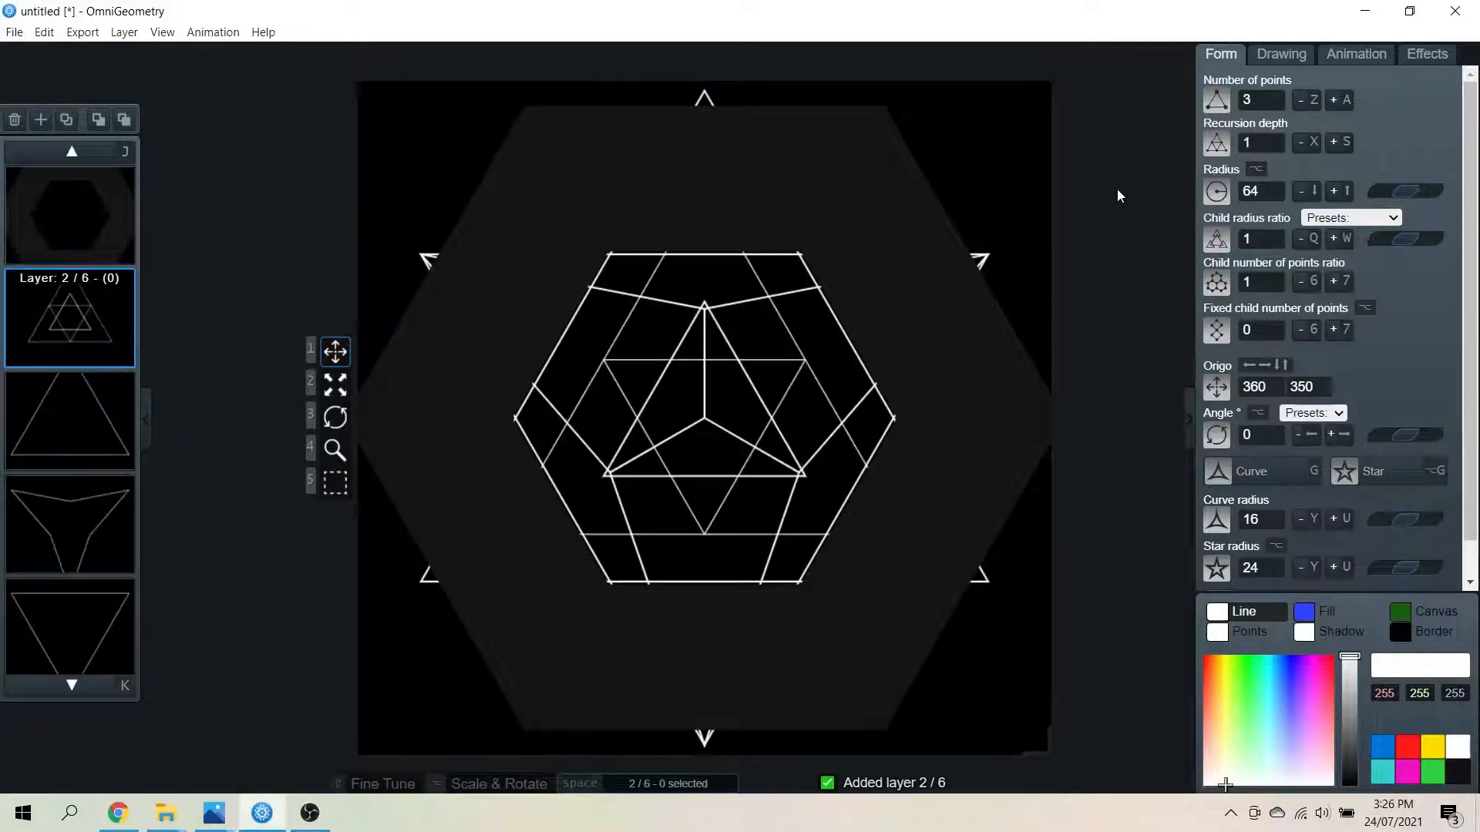
left_click(1308, 142)
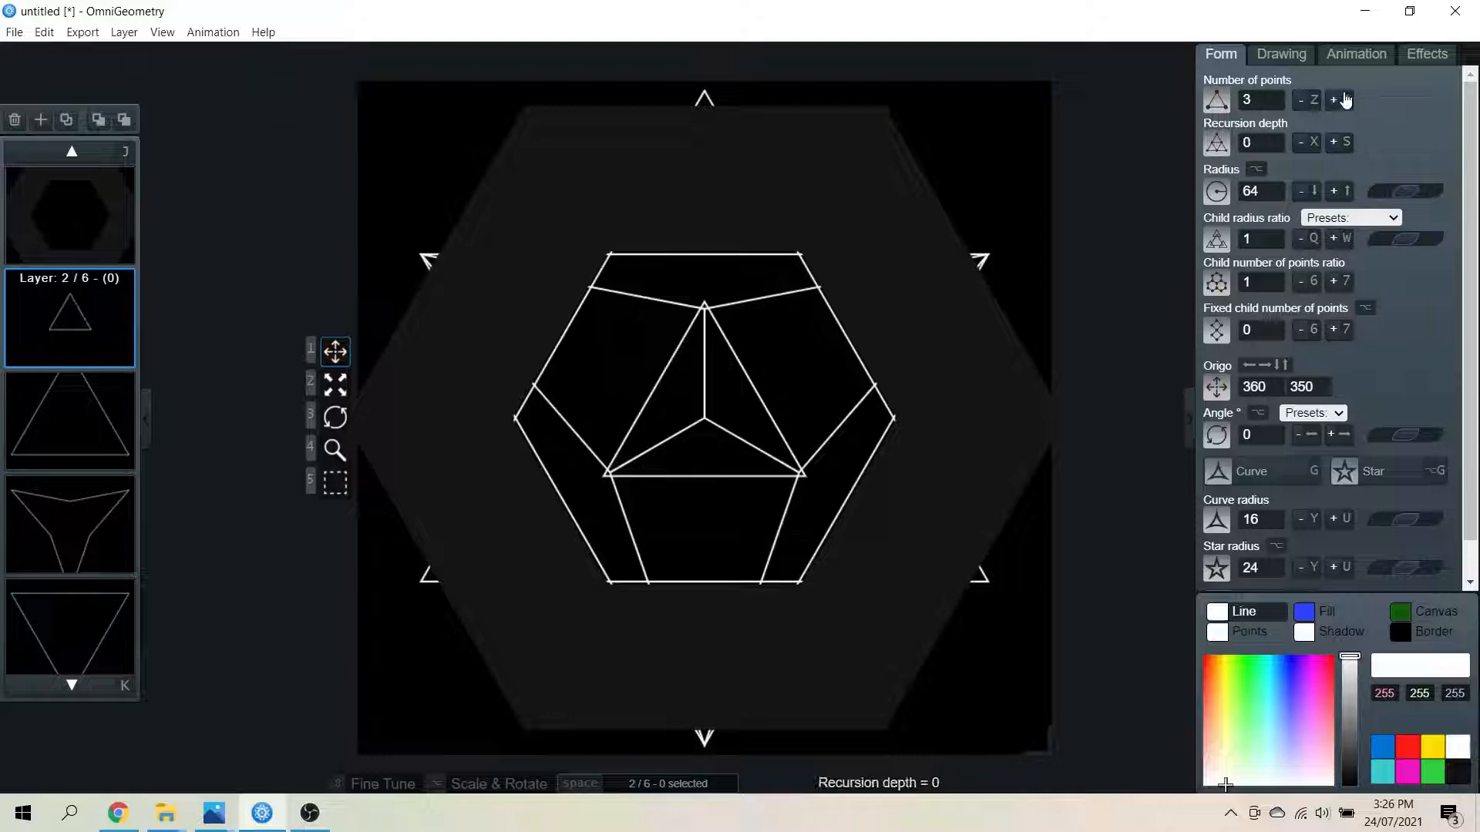
left_click(1333, 101)
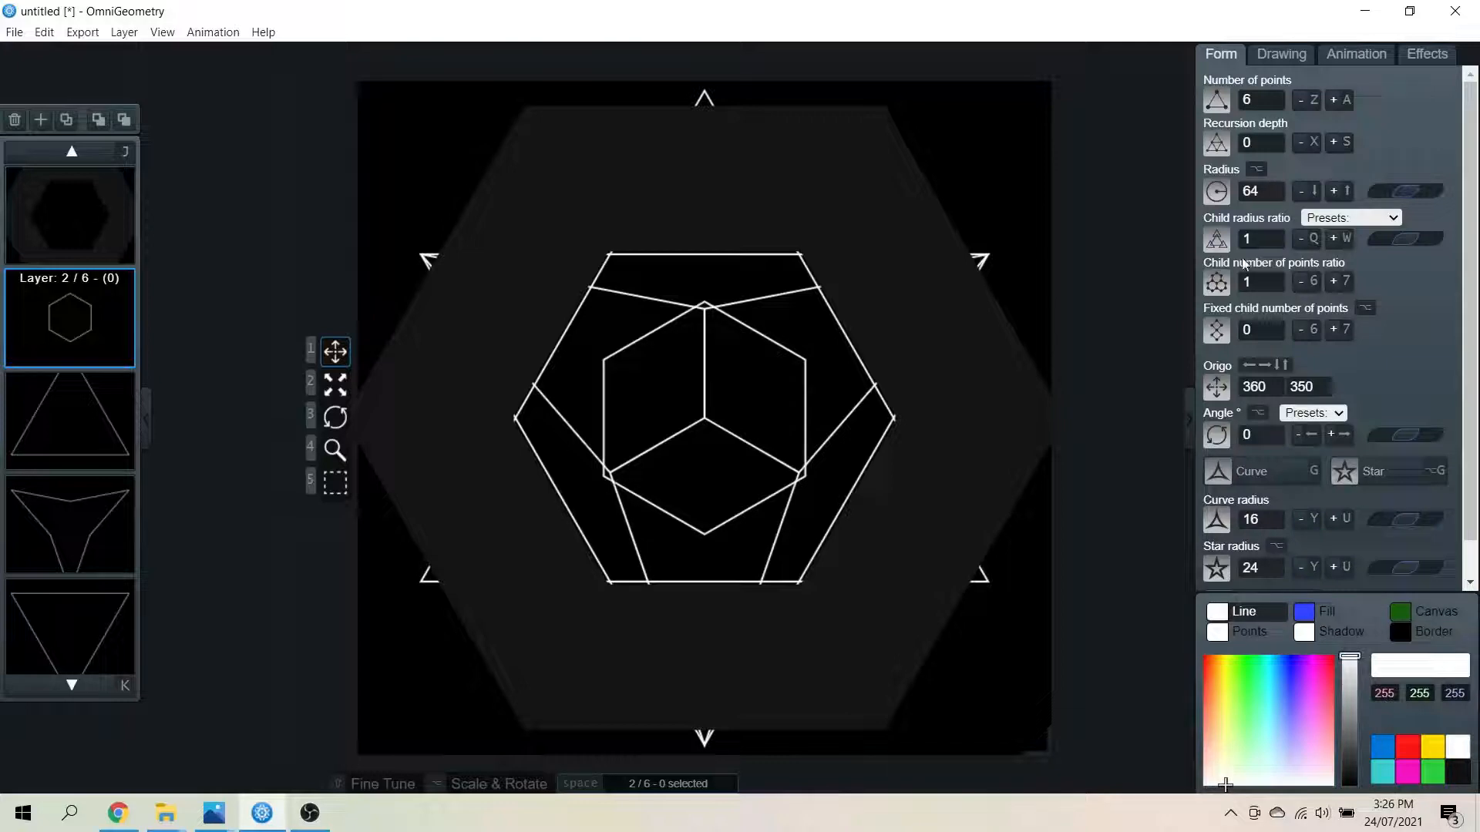
triple_click(1250, 190)
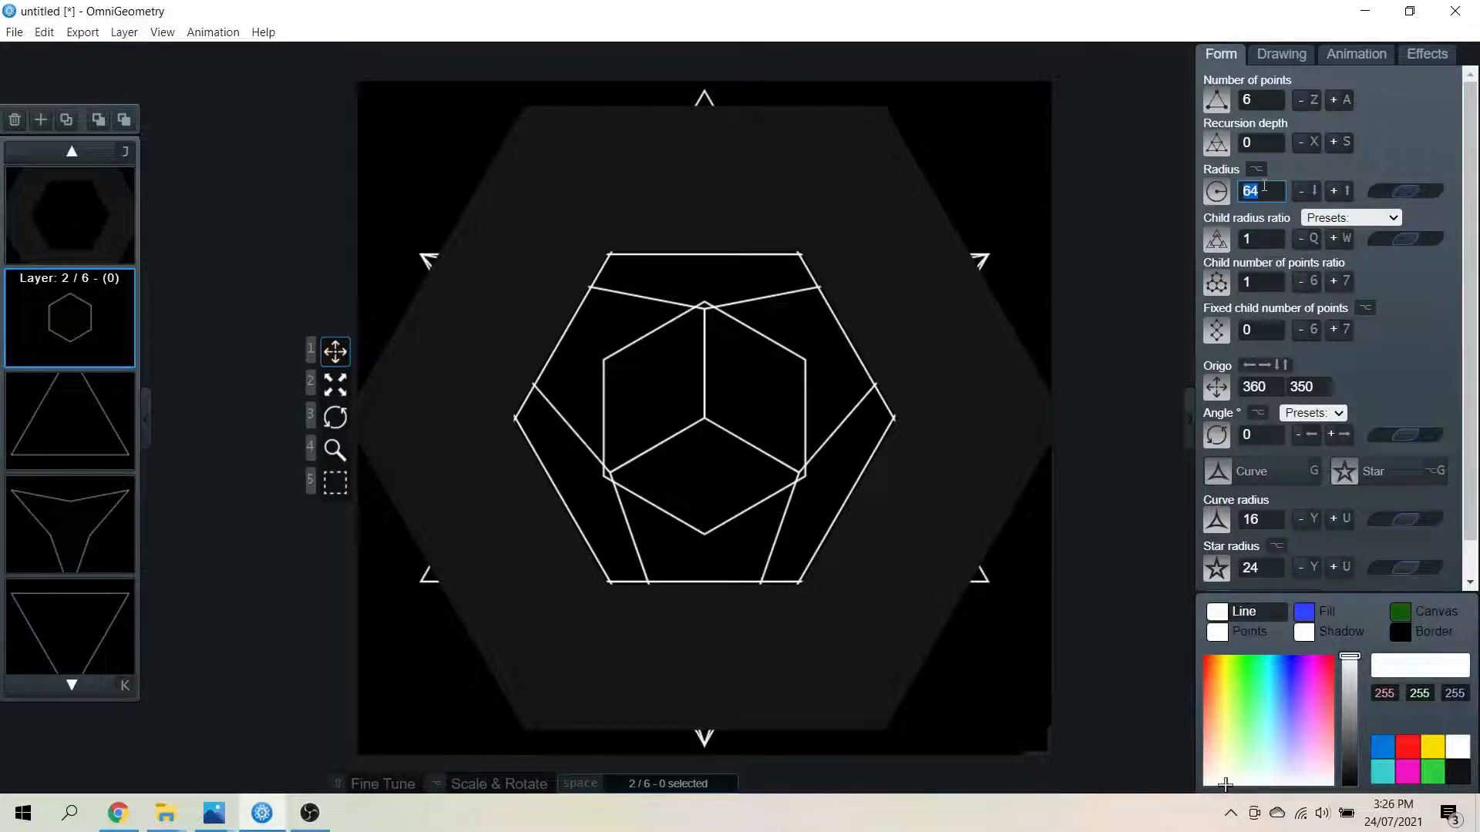
type("120")
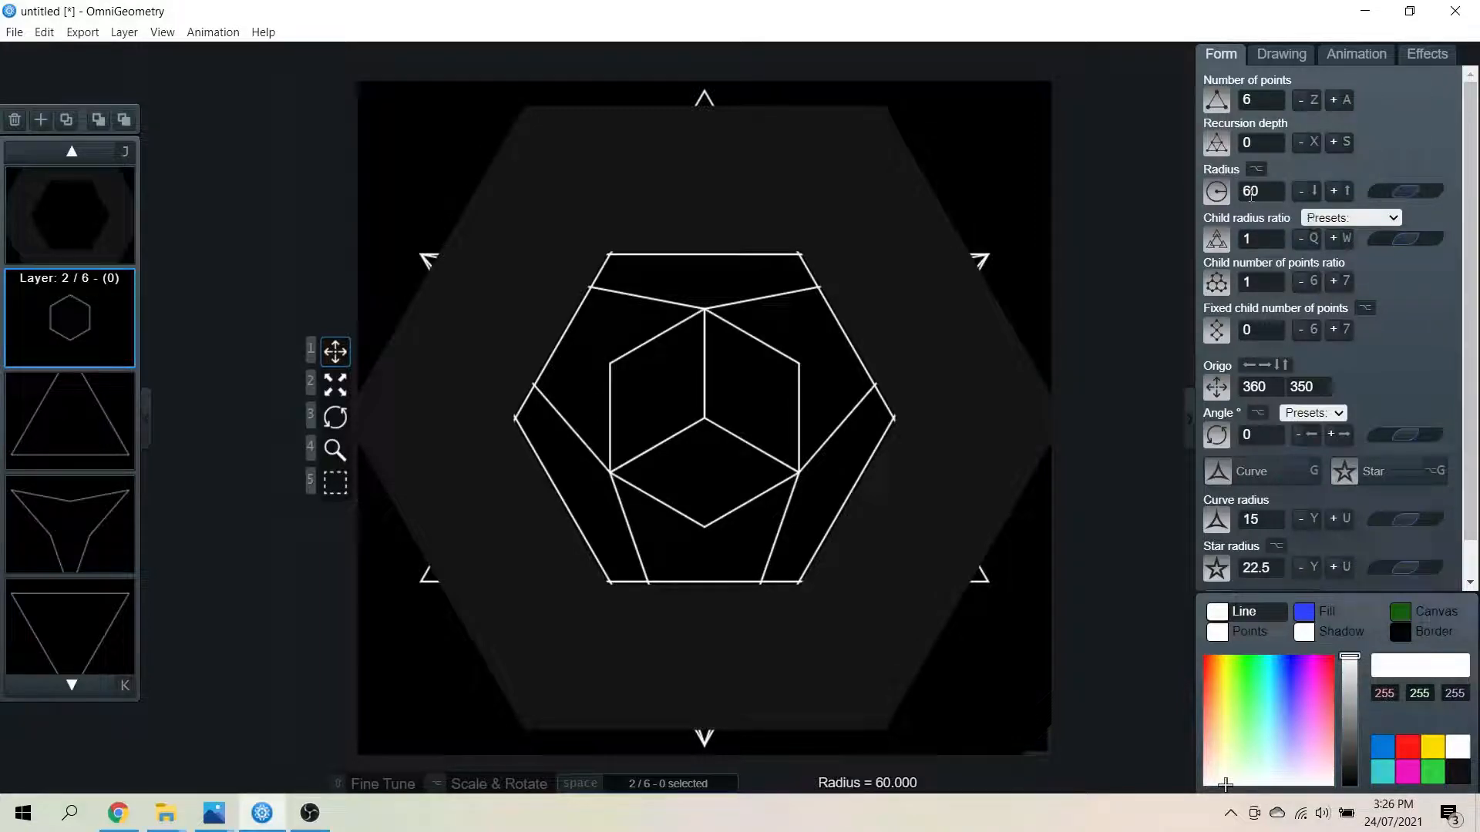
left_click(1336, 191)
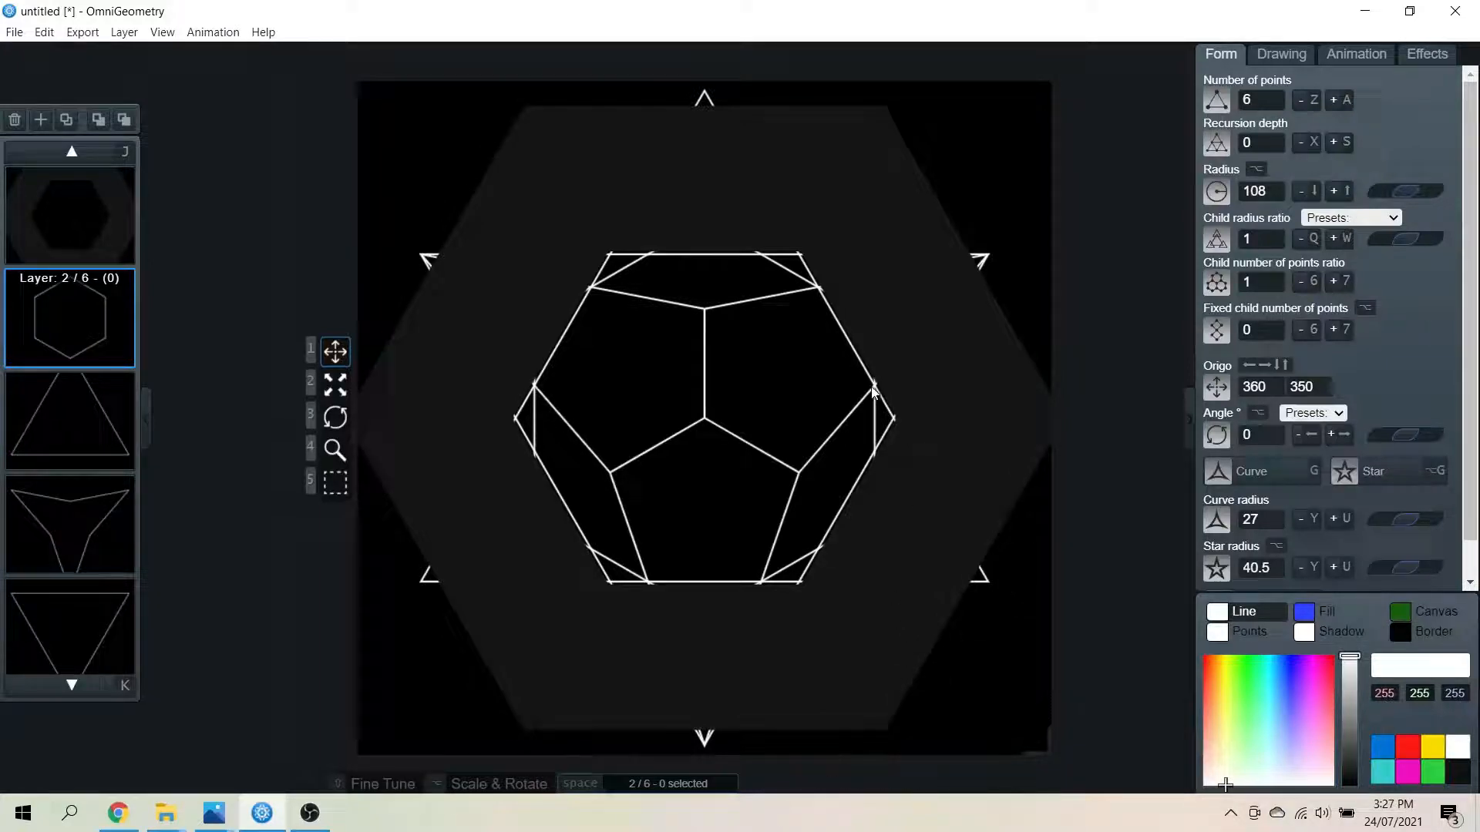
mouse_move(878, 422)
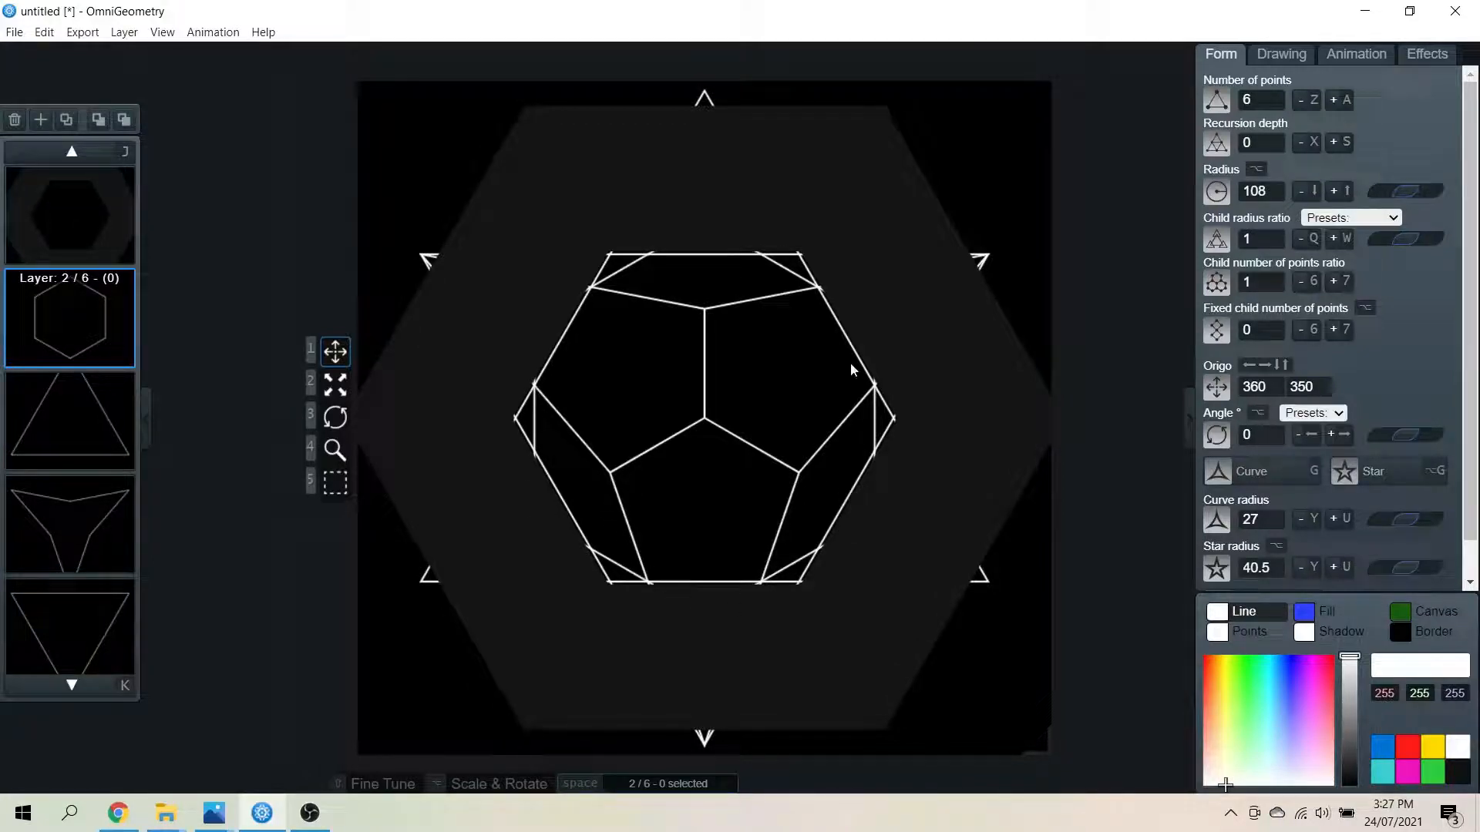
mouse_move(621, 634)
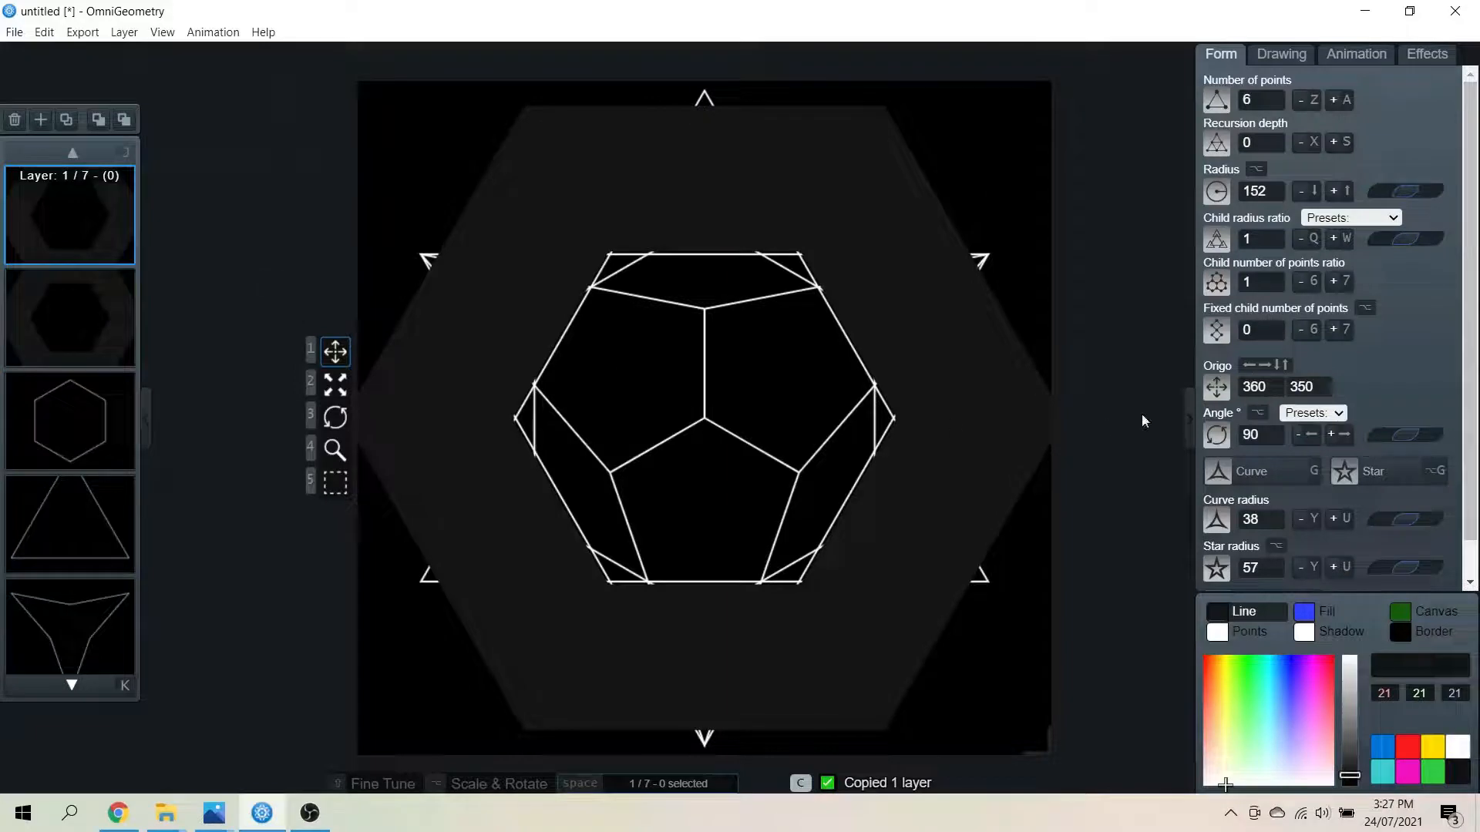
Set the first hexagon layer's angle to 0 and enlarge its radius slightly
left_click(1312, 412)
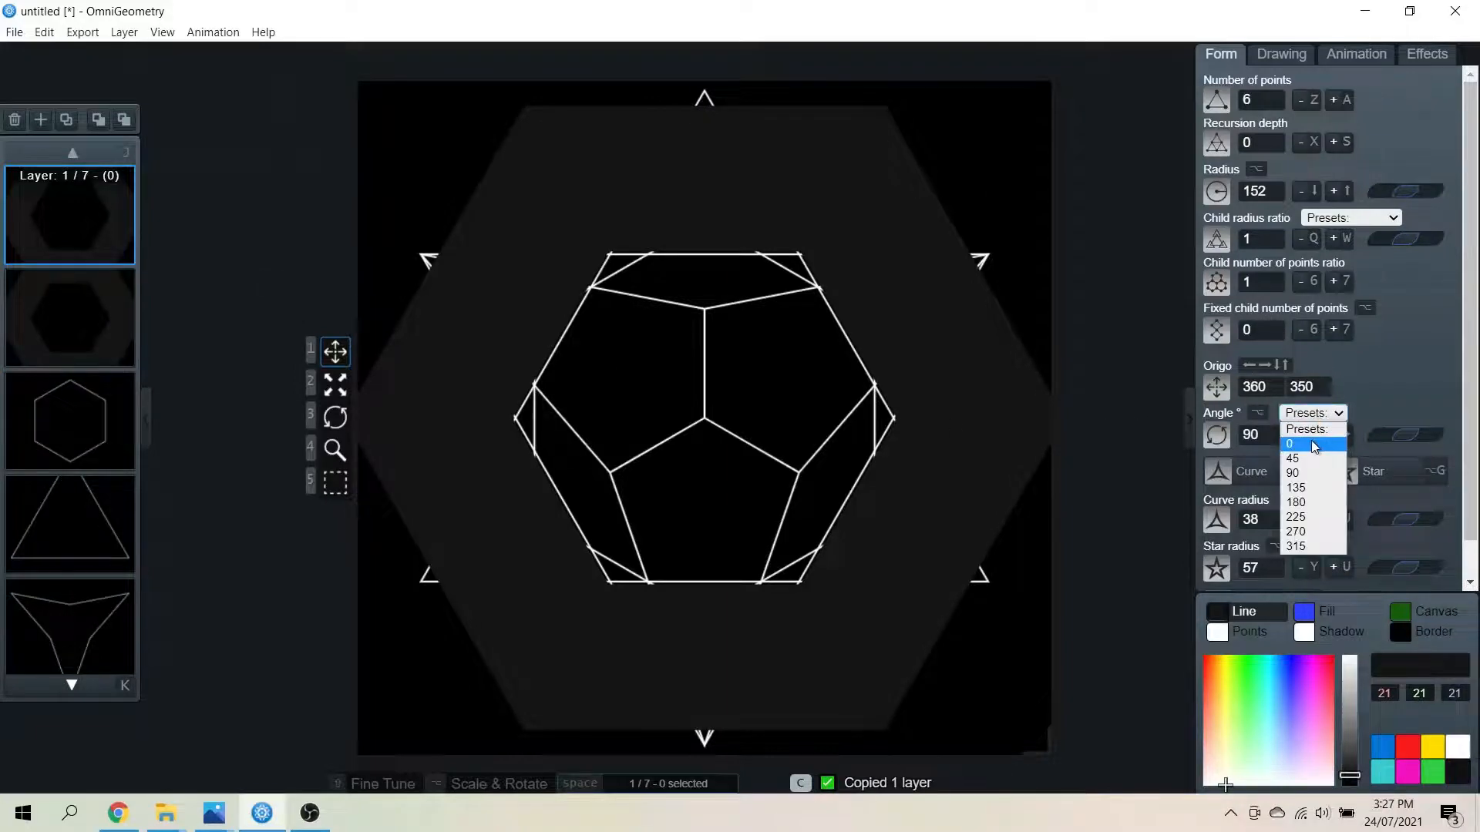
left_click(1292, 444)
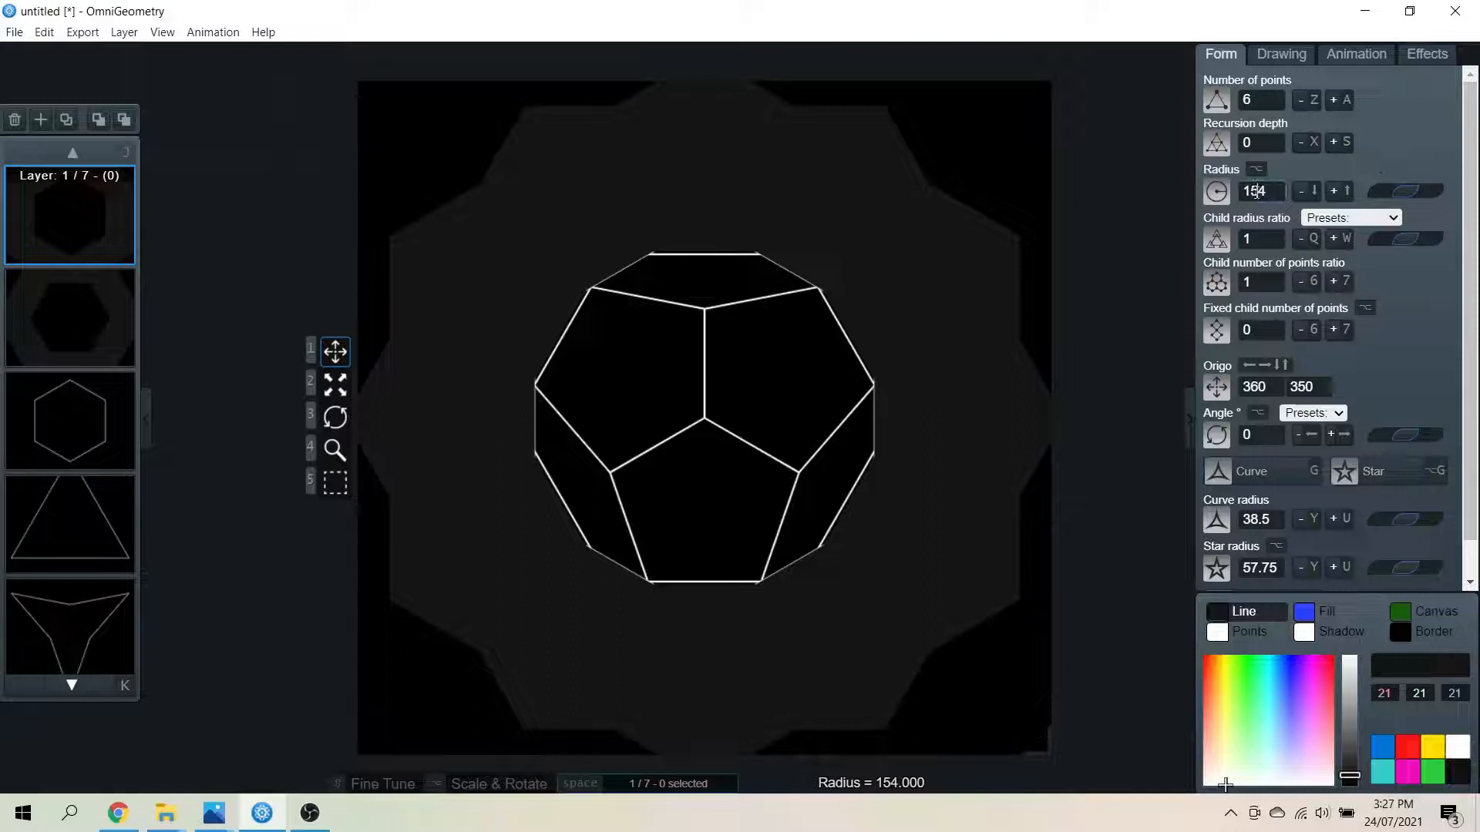
left_click(1339, 190)
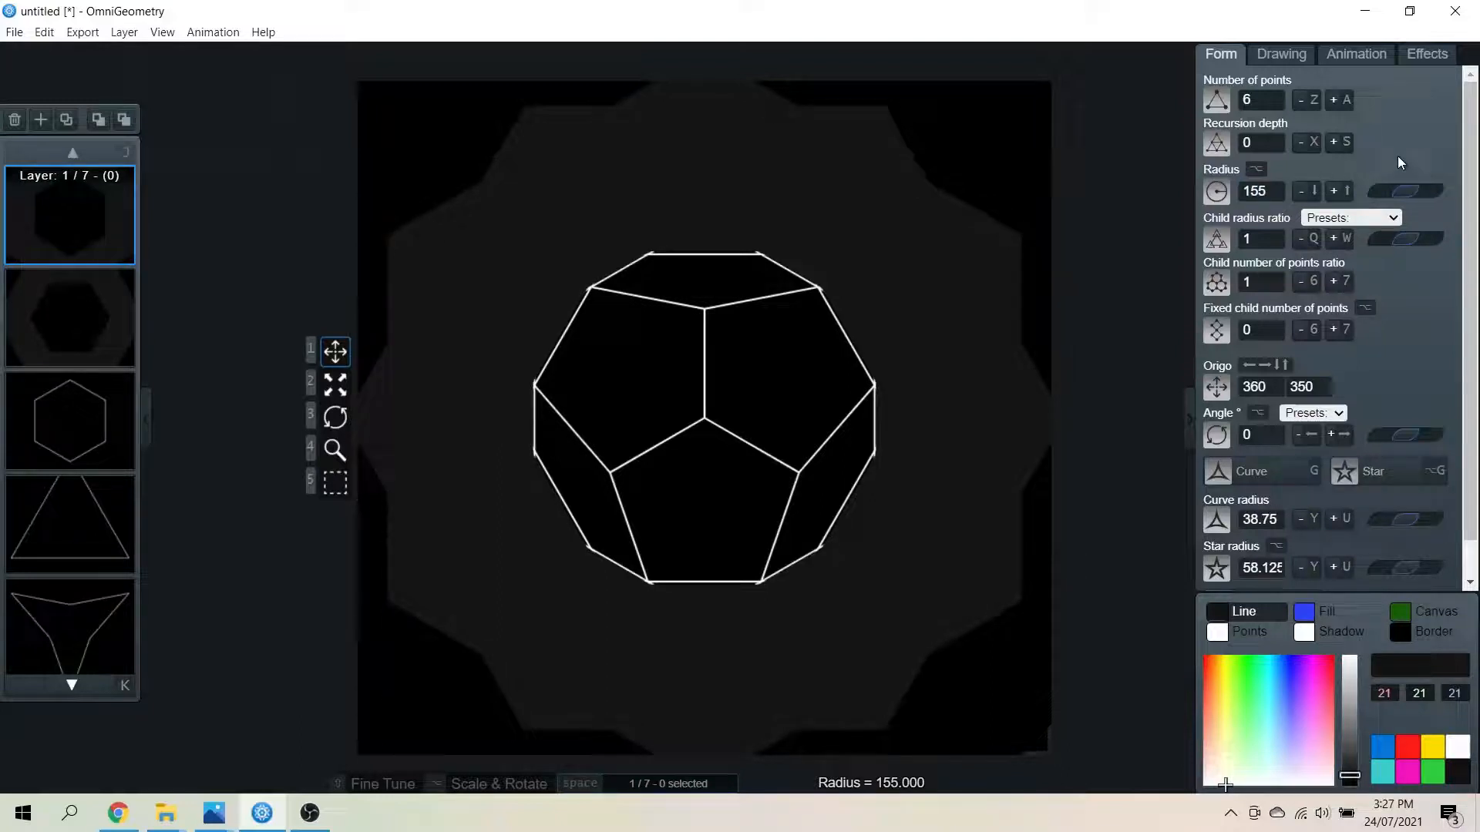
Set the duplicate layer's radius to 150.5 and fine-tune the first layer to 154.5
left_click(68, 316)
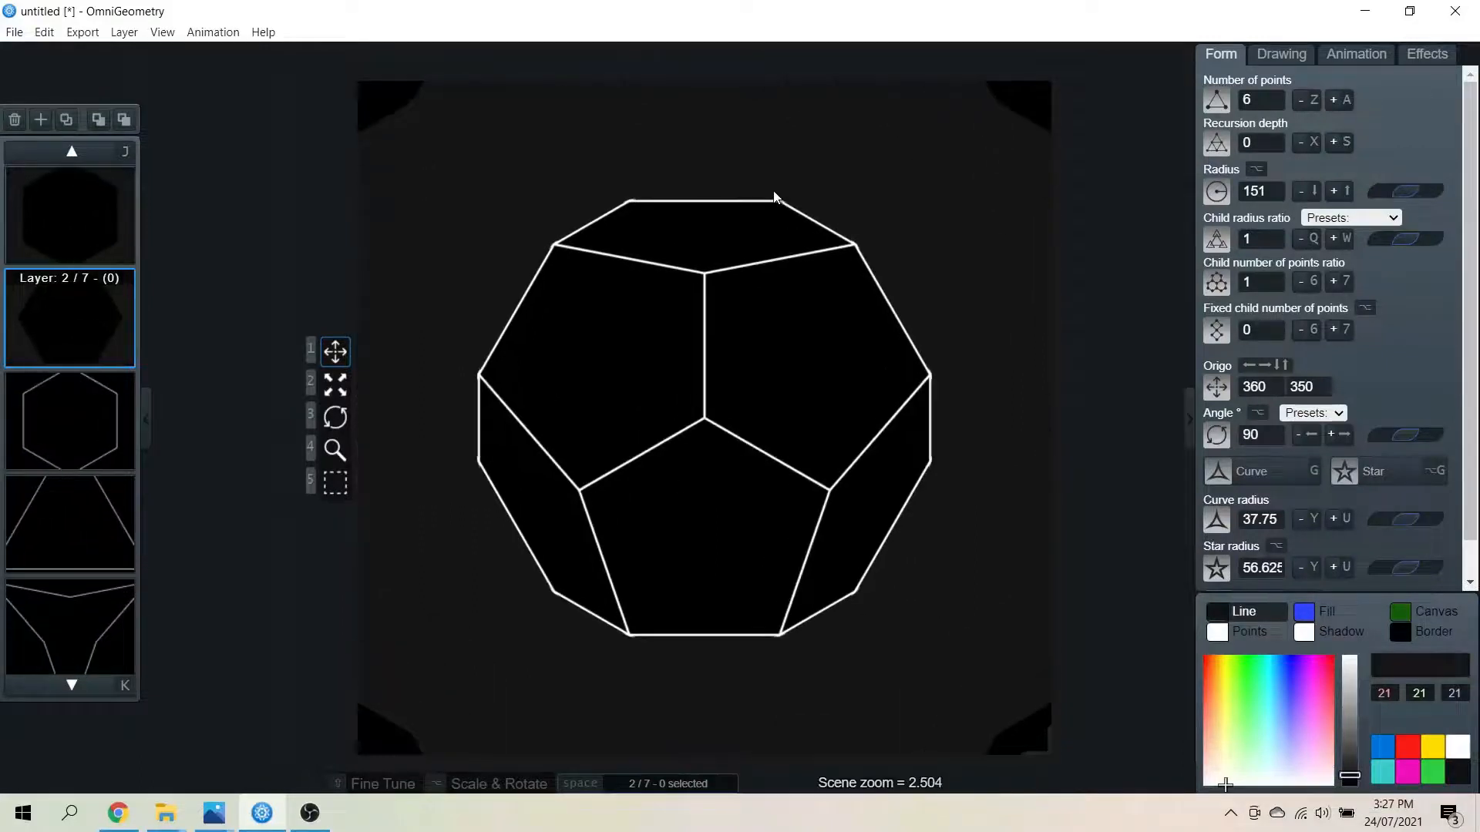
scroll("up", 3)
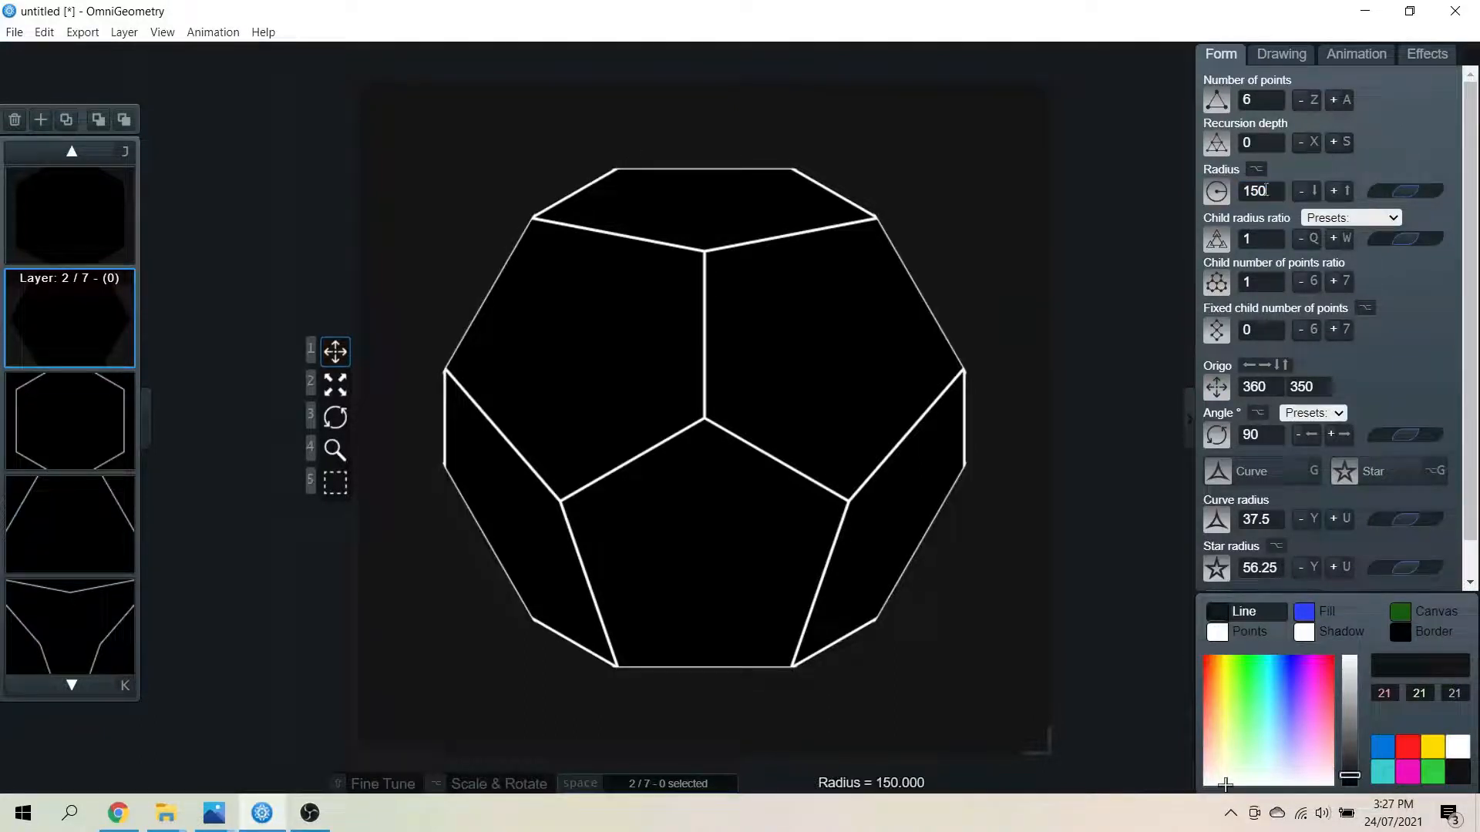
left_click(1332, 191)
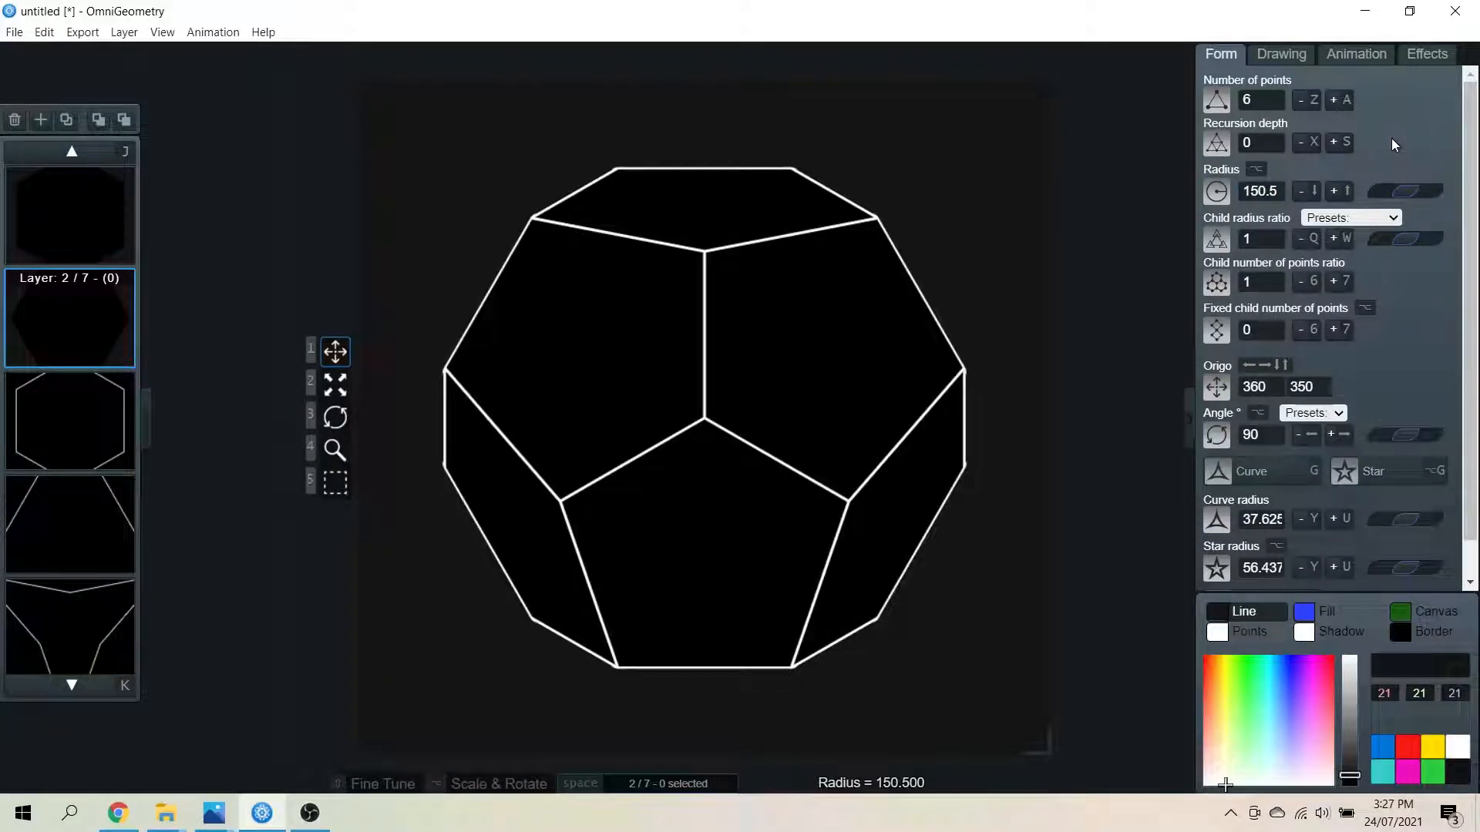
left_click(69, 215)
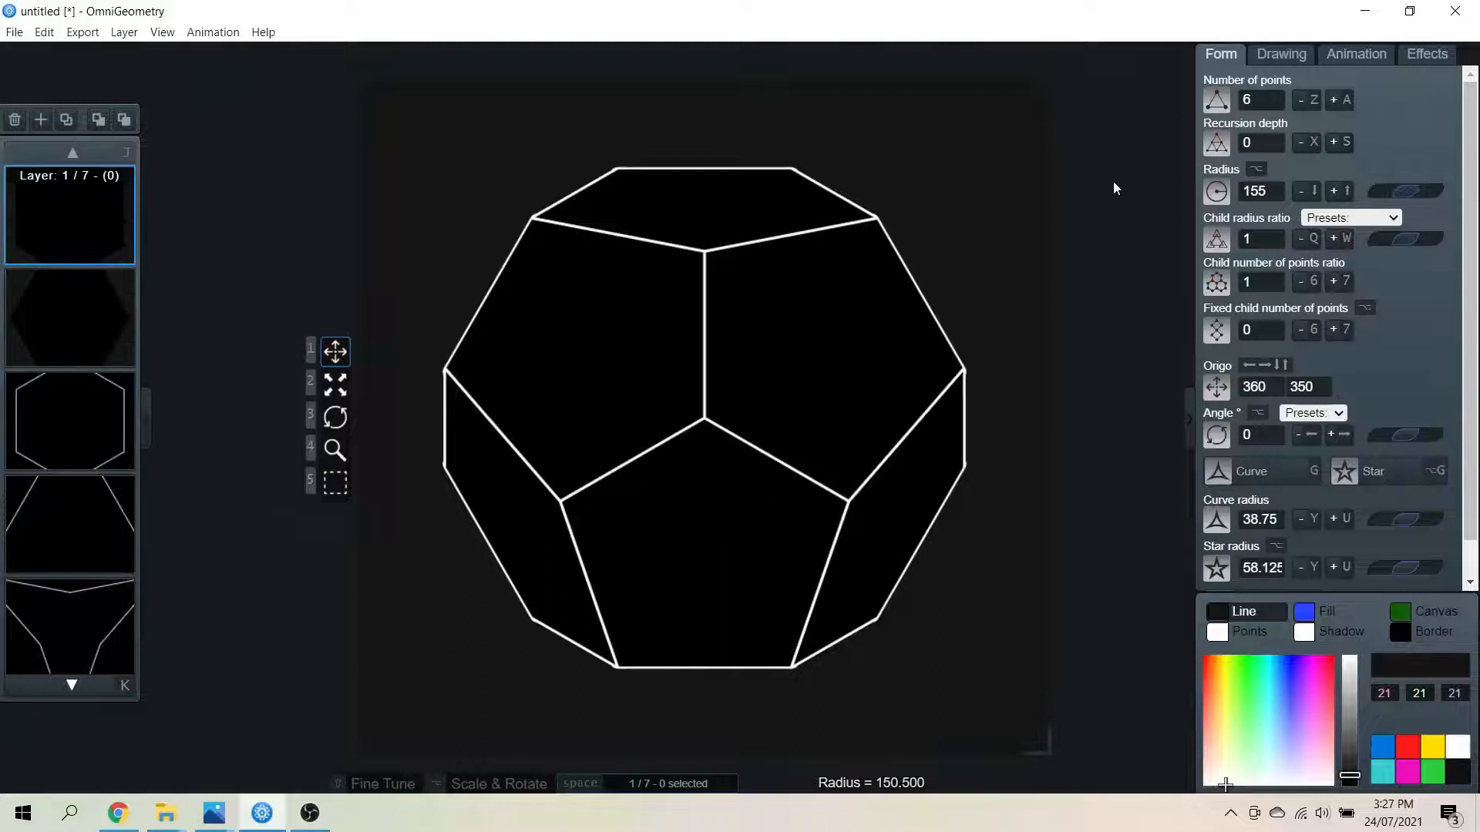
left_click(1255, 190)
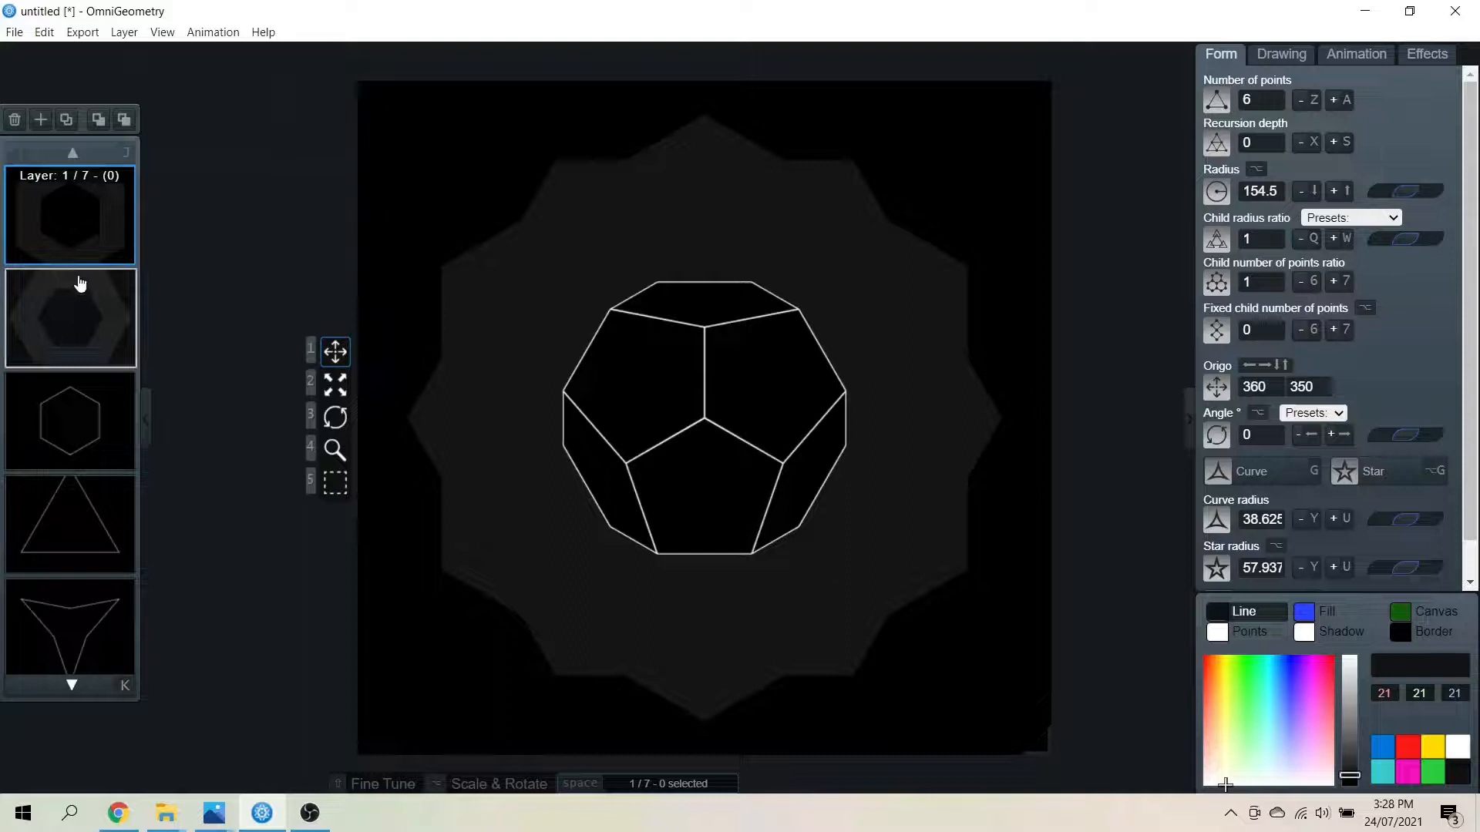
Raise the second layer's opacity from 181 to the full 255
left_click(70, 319)
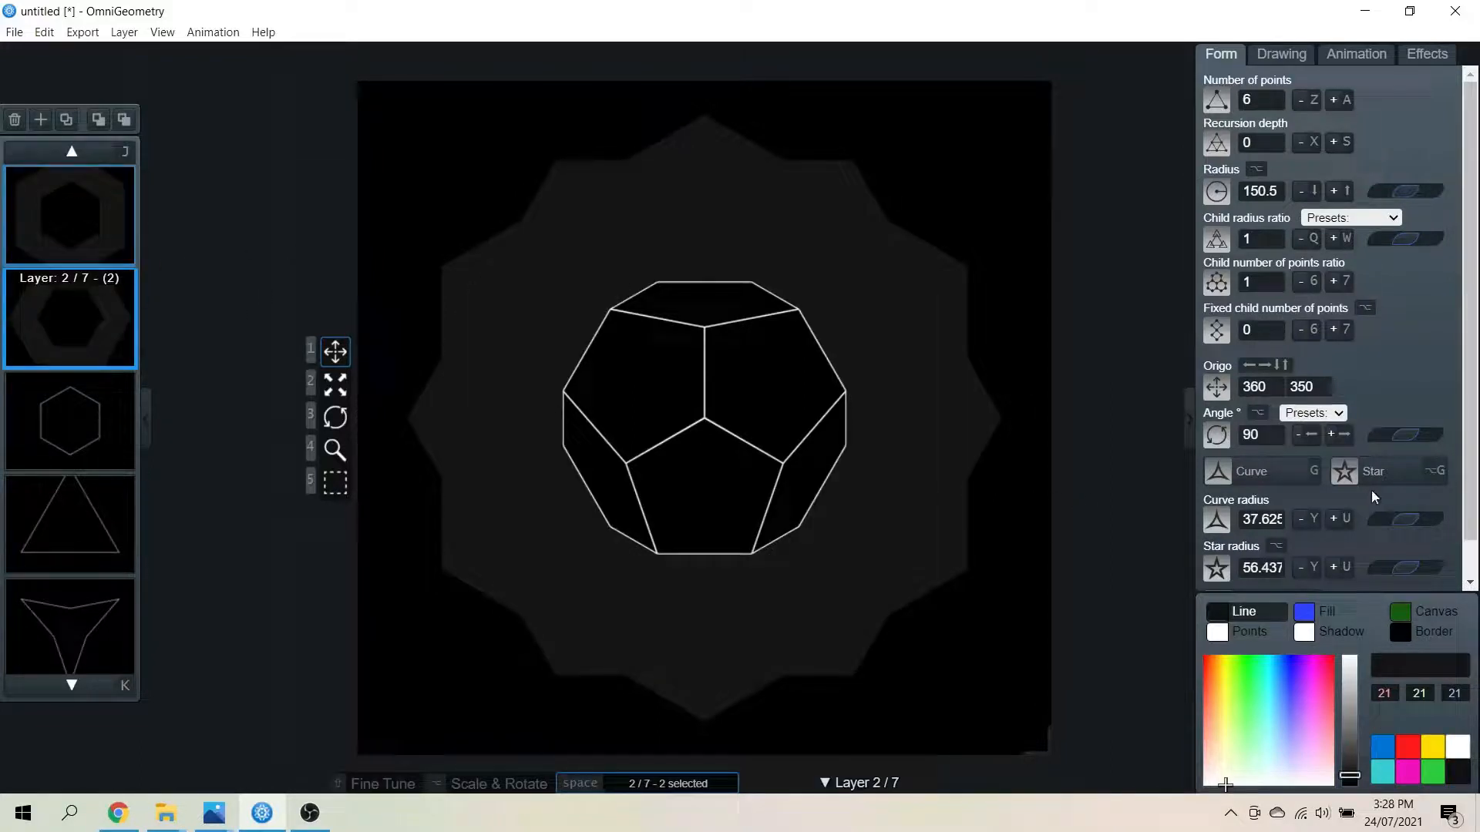
left_click(1281, 54)
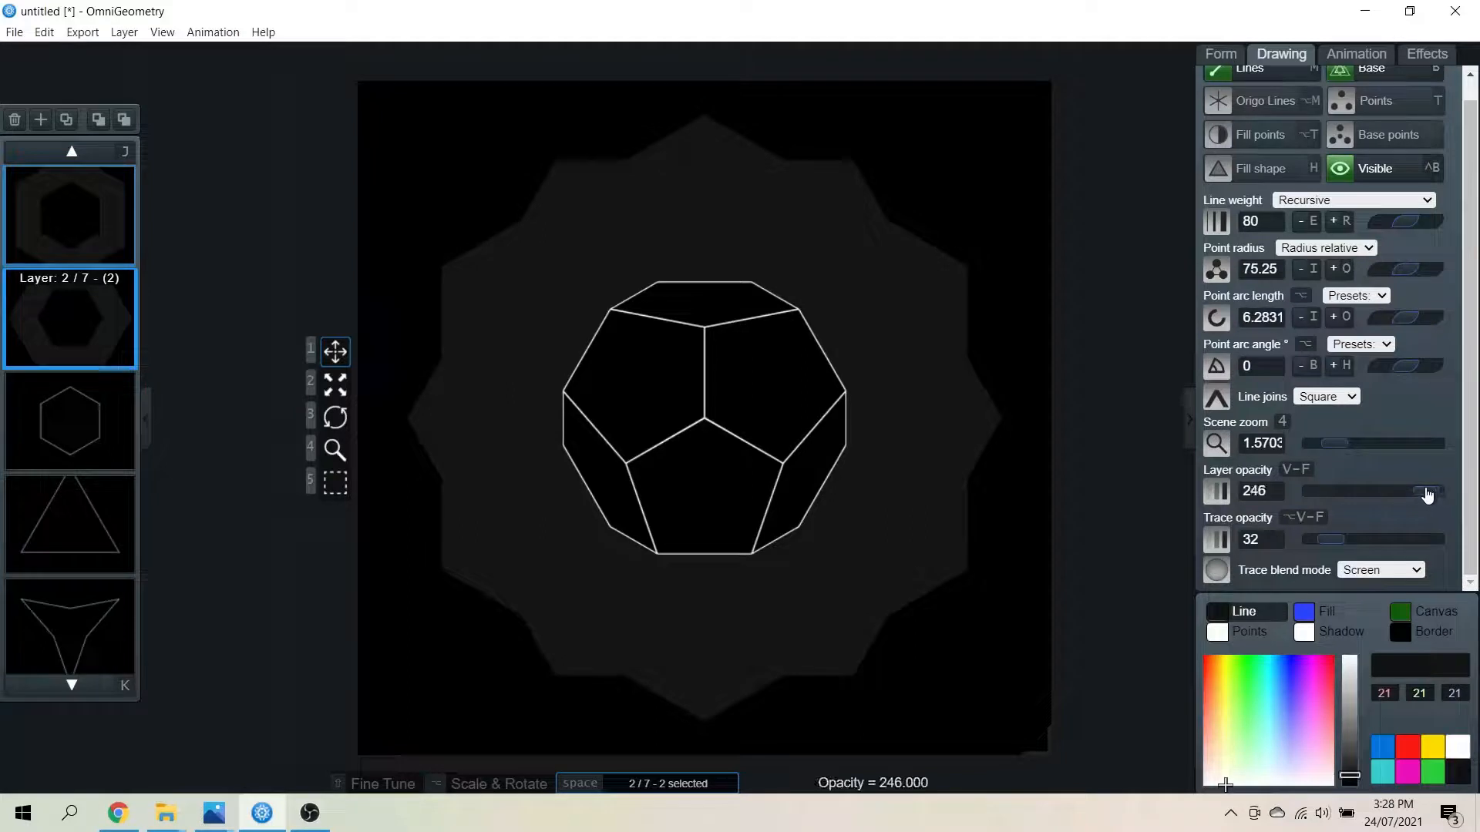
left_click_drag(1429, 492, 1392, 492)
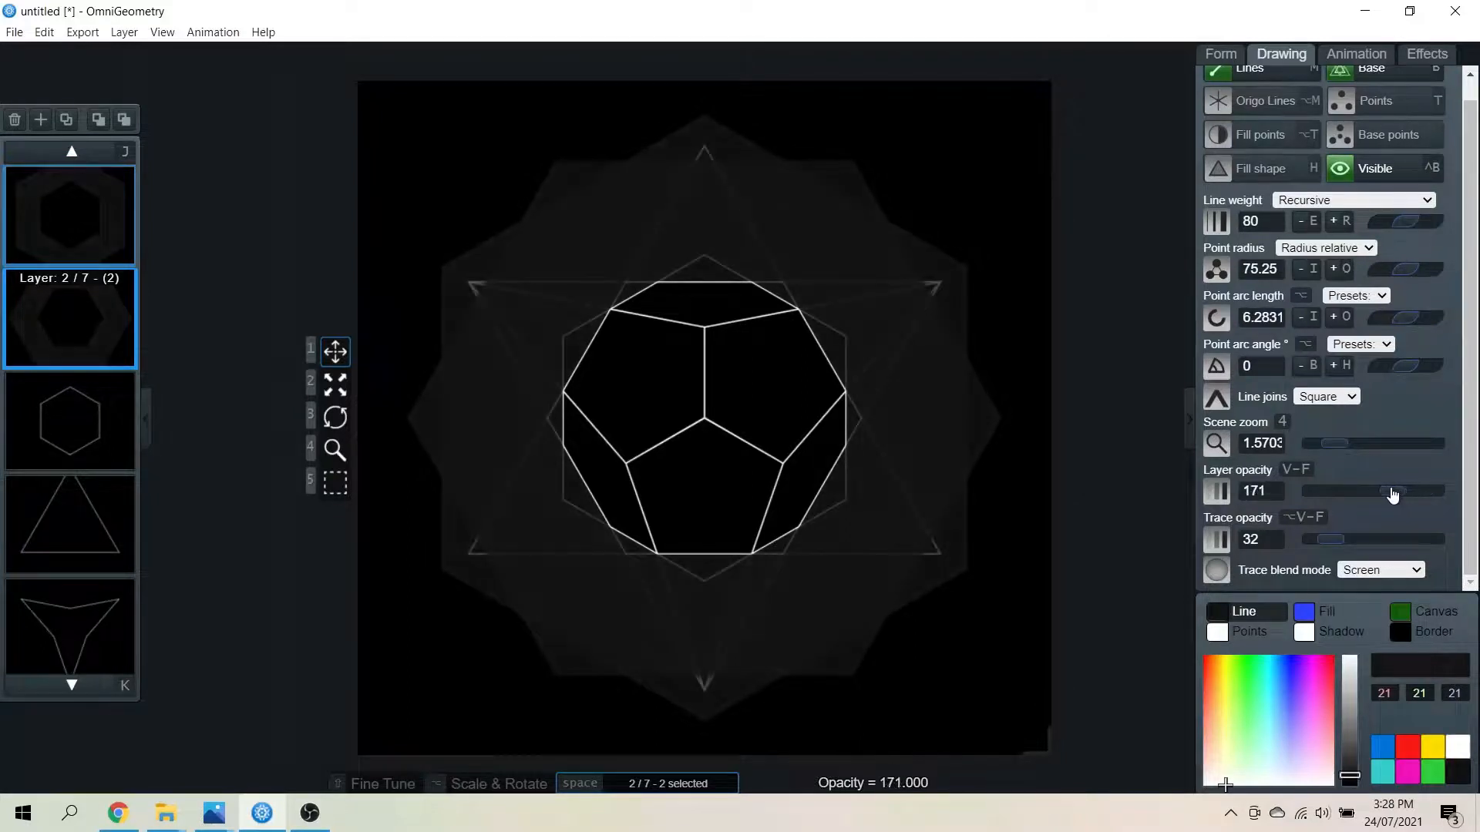
left_click_drag(1392, 491, 1357, 491)
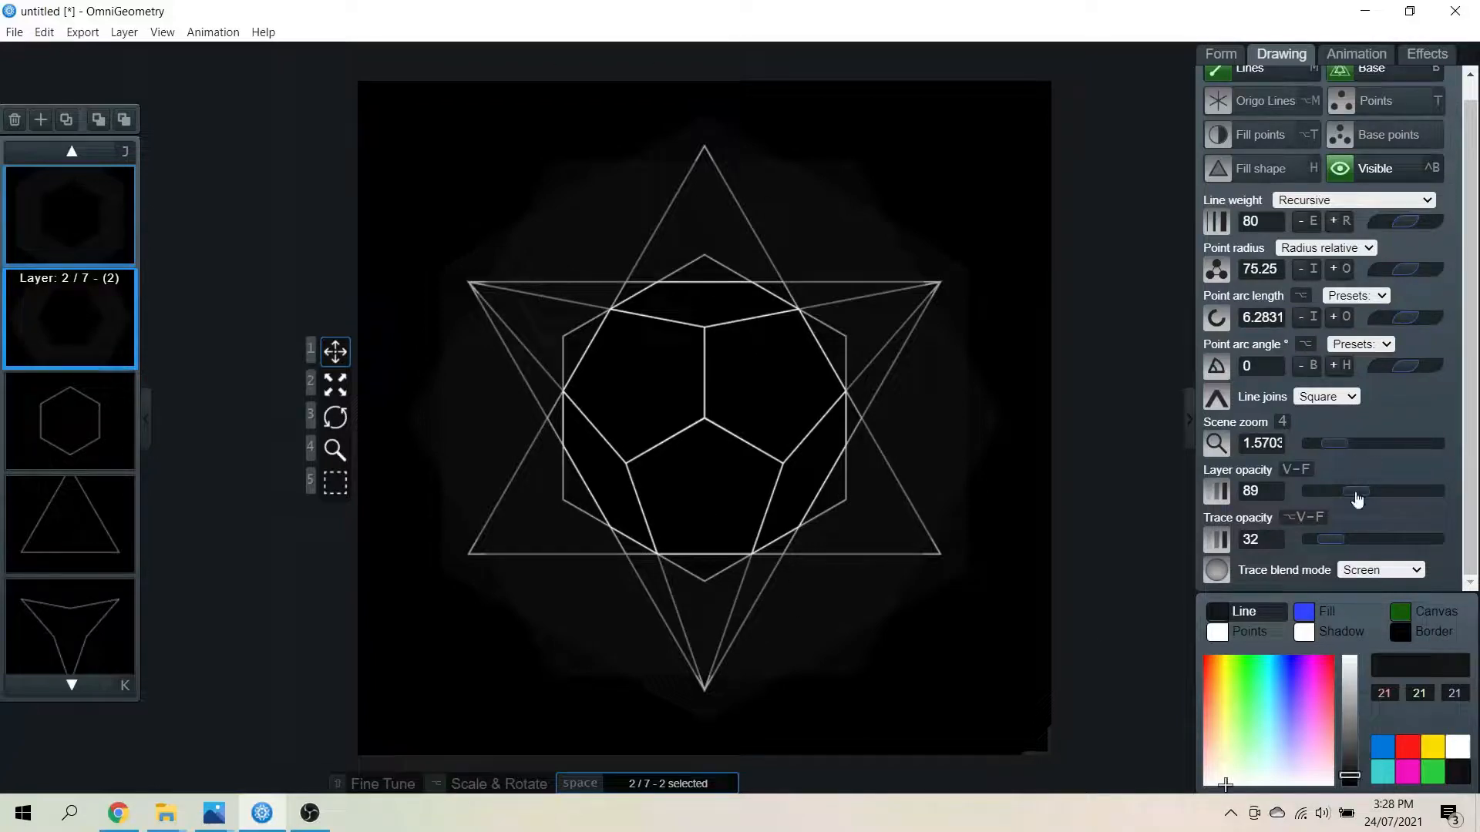
left_click_drag(1359, 491, 1403, 491)
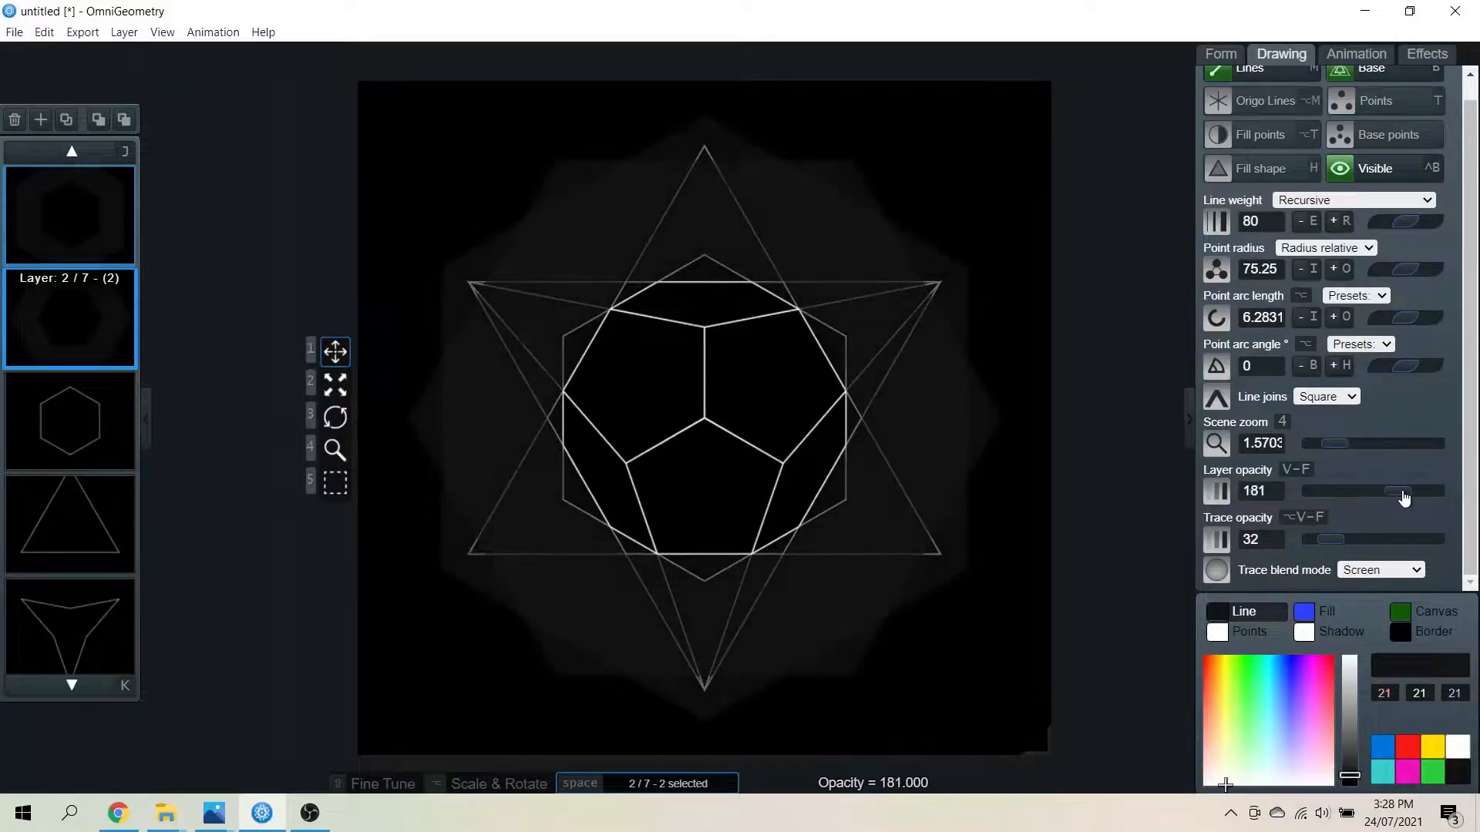
left_click_drag(1401, 491, 1439, 491)
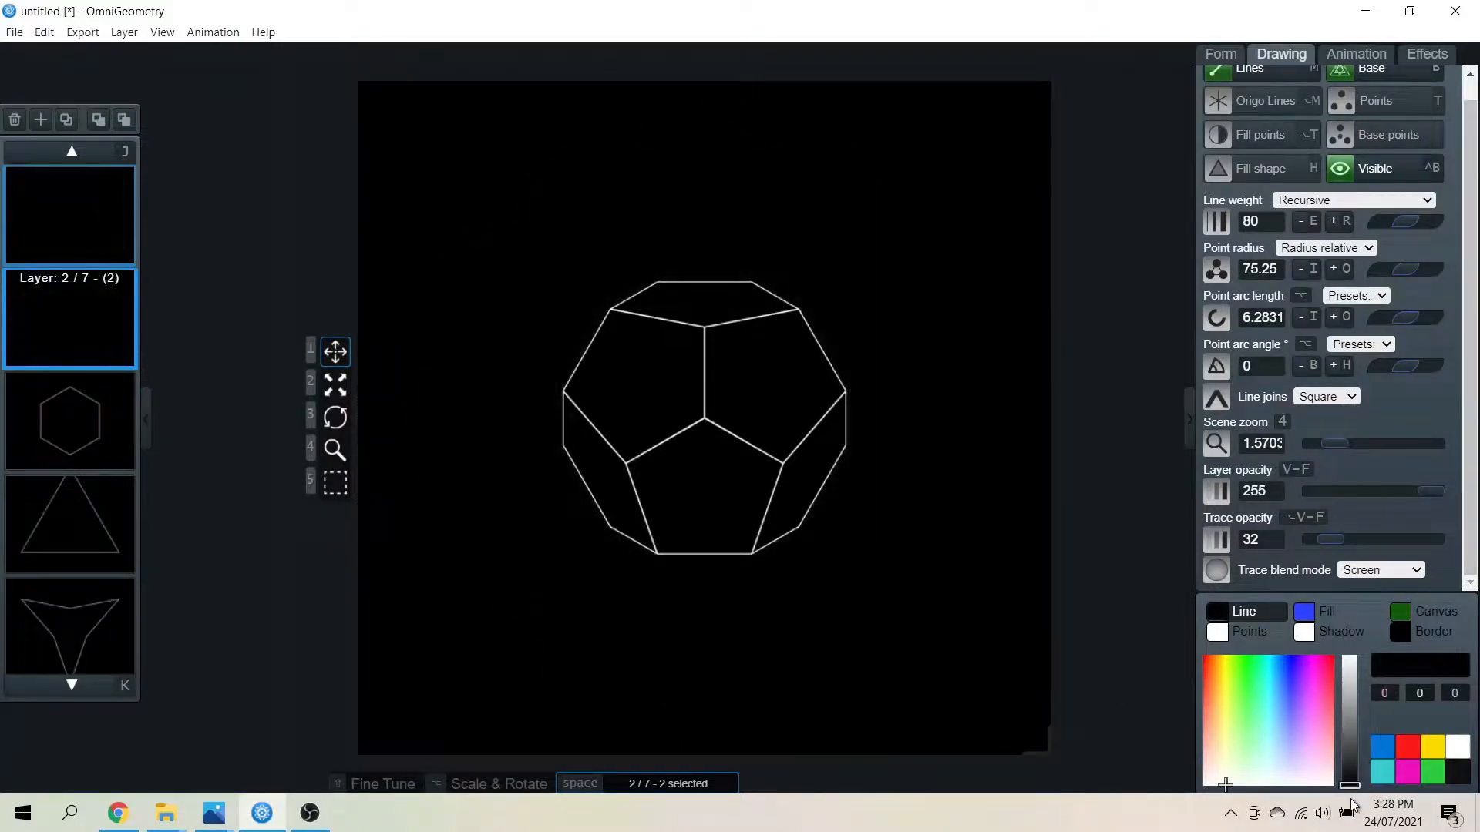
mouse_move(1064, 613)
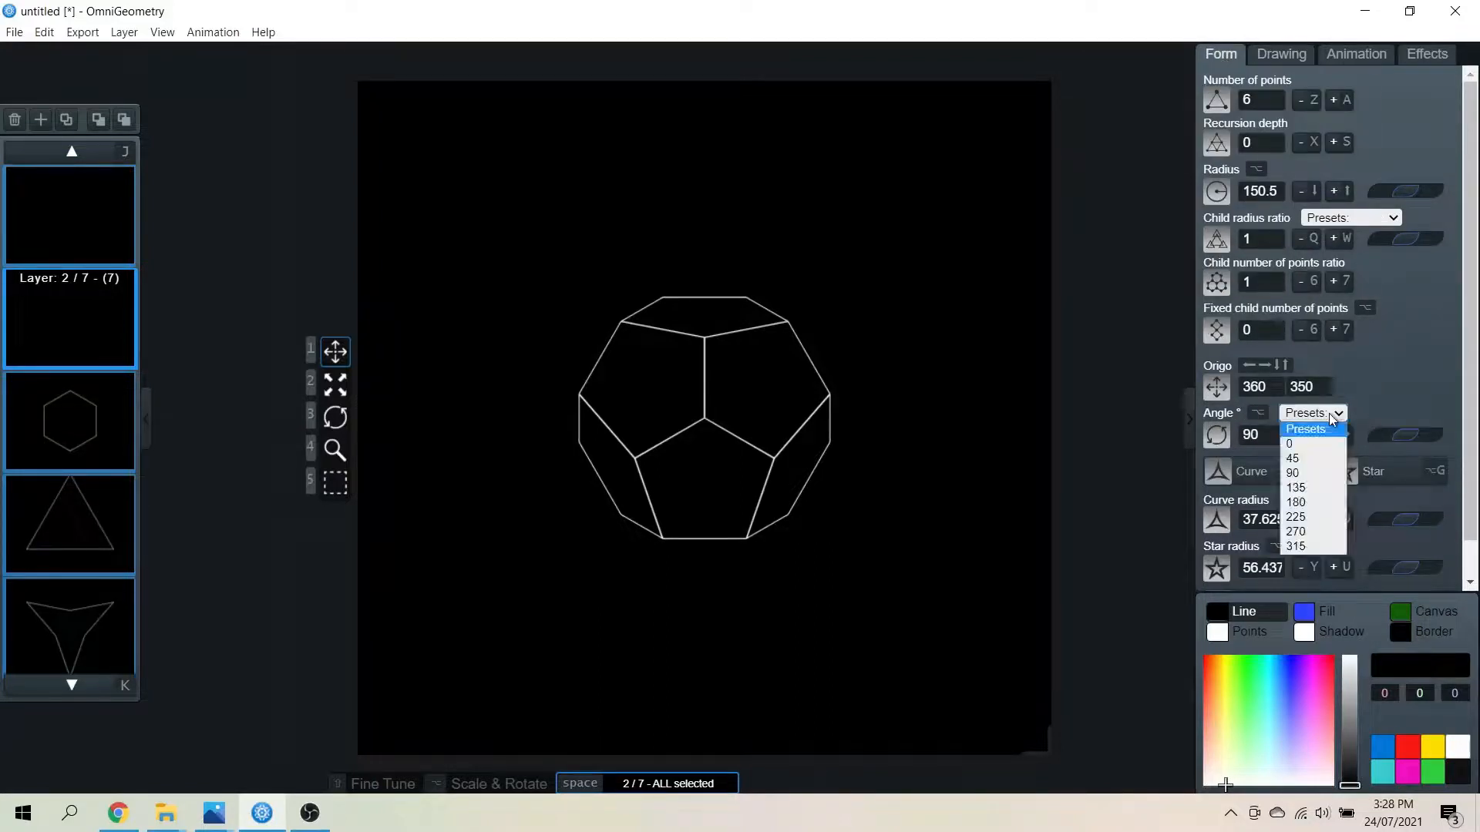
Apply the 0 angle preset to the layers and bring up the Animation settings
left_click(1288, 442)
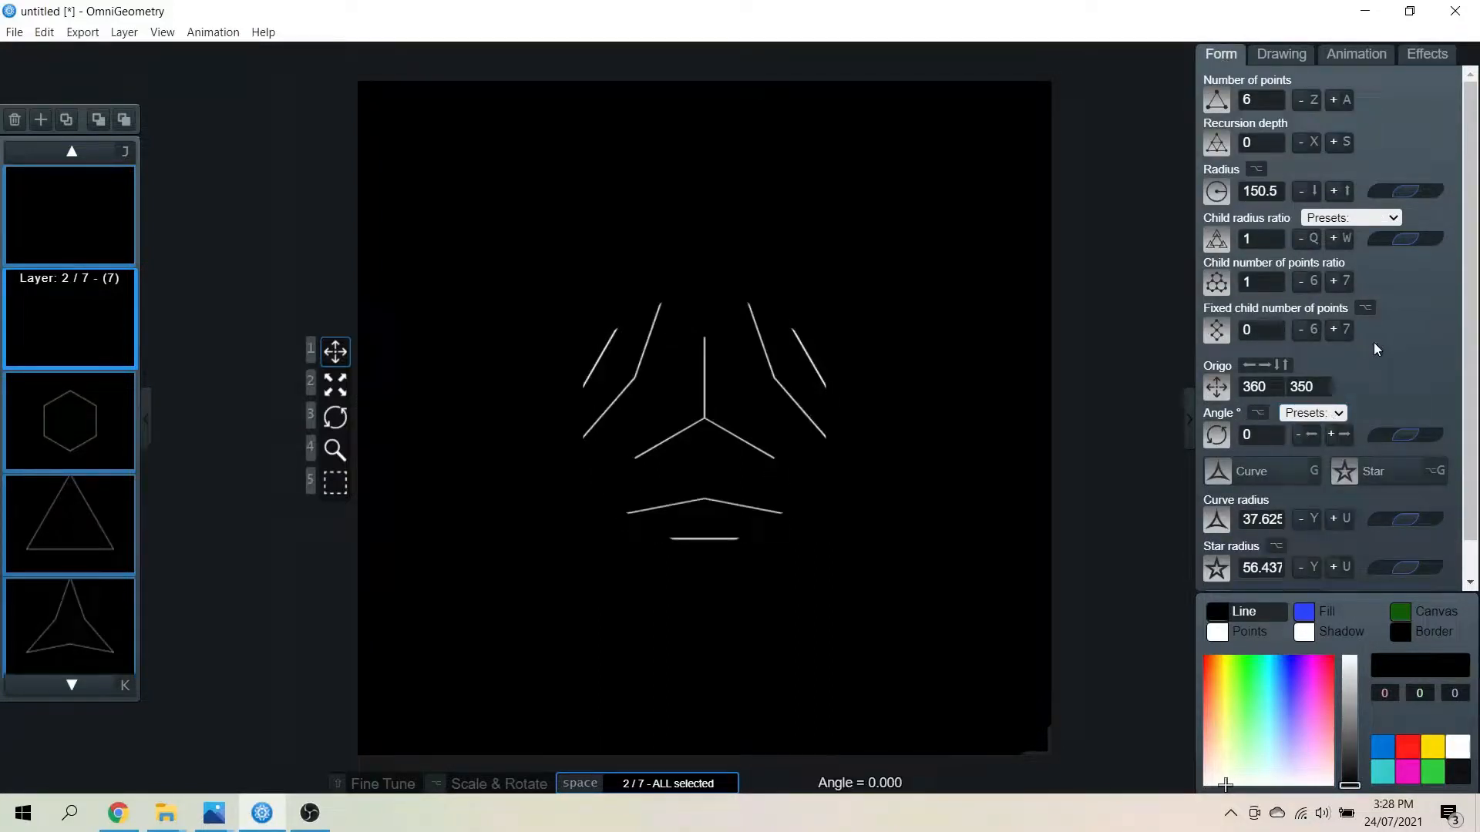
left_click(43, 30)
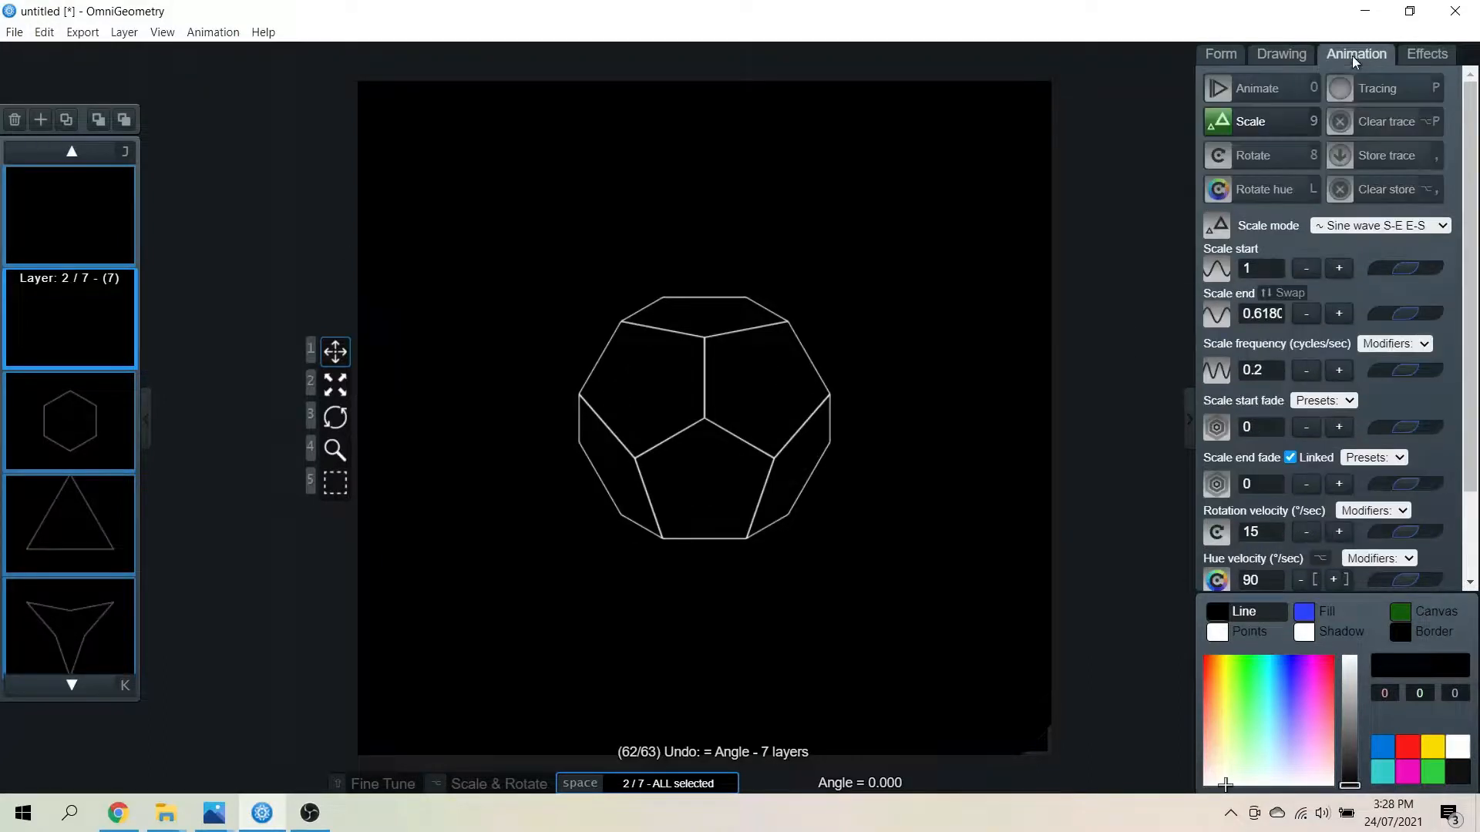
Turn on Rotate and preview the 15°/sec spin a few times, ending stopped
left_click(1253, 154)
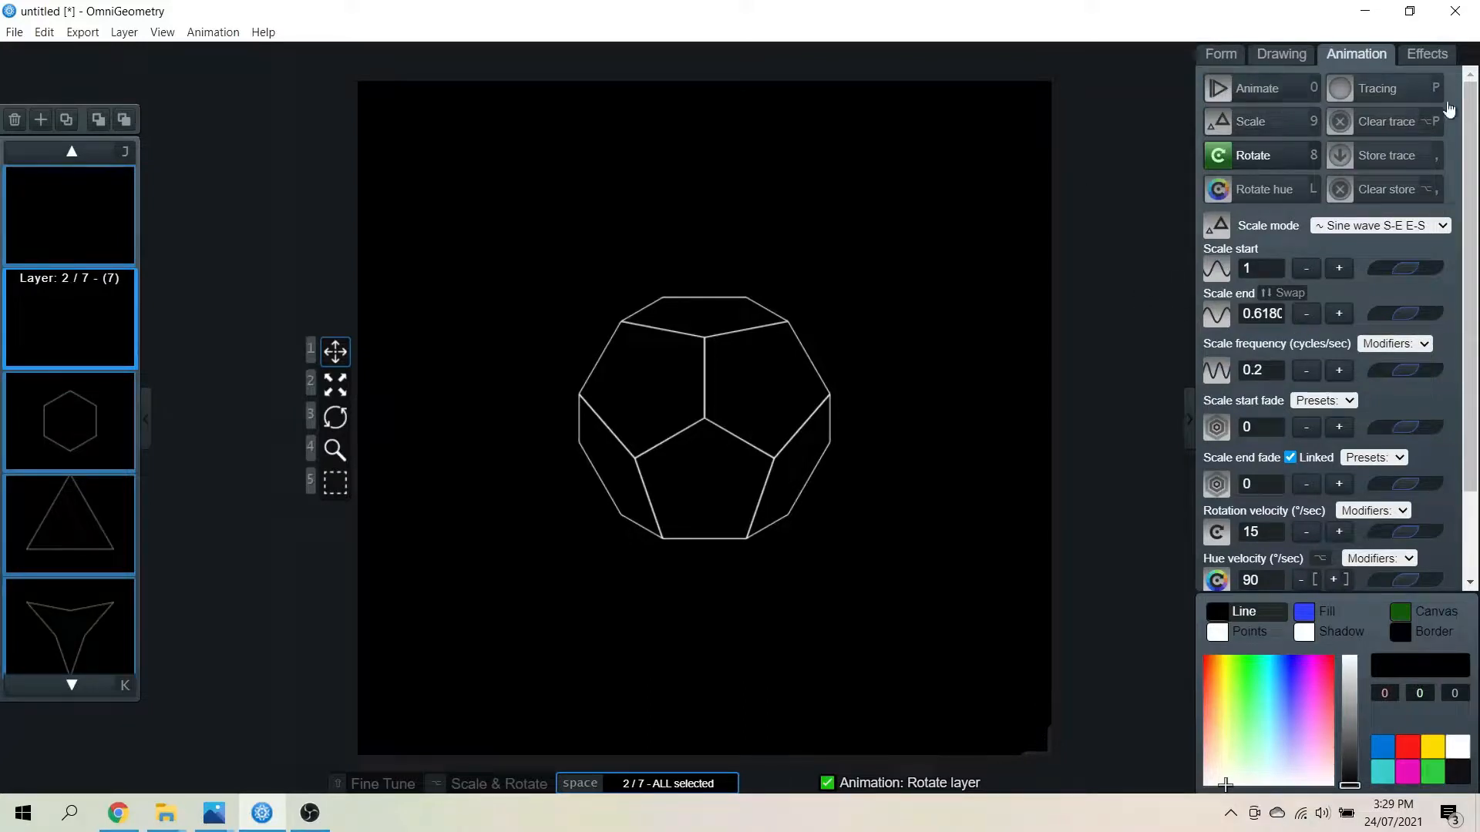
left_click(1257, 87)
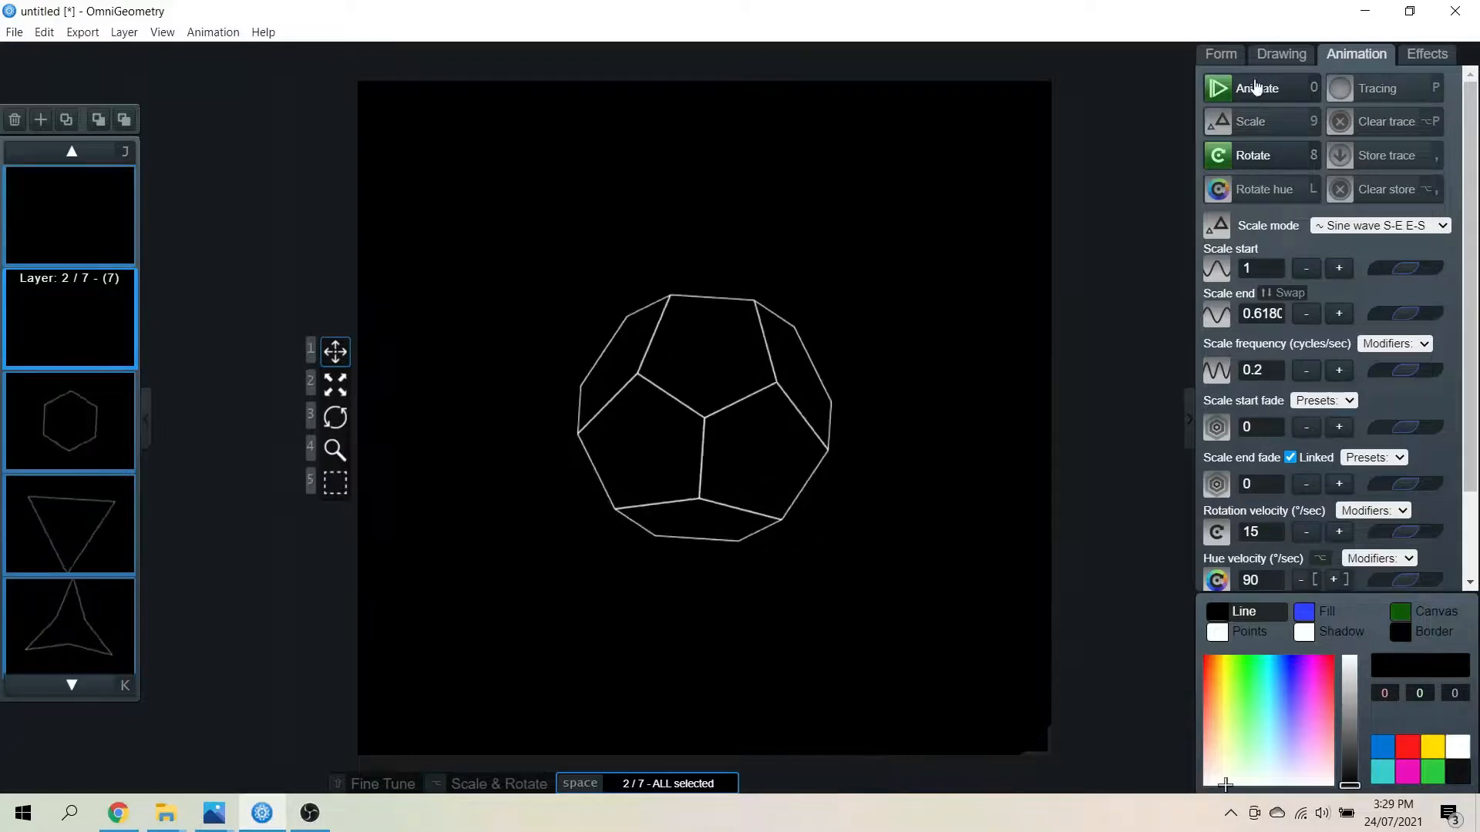
left_click(1256, 88)
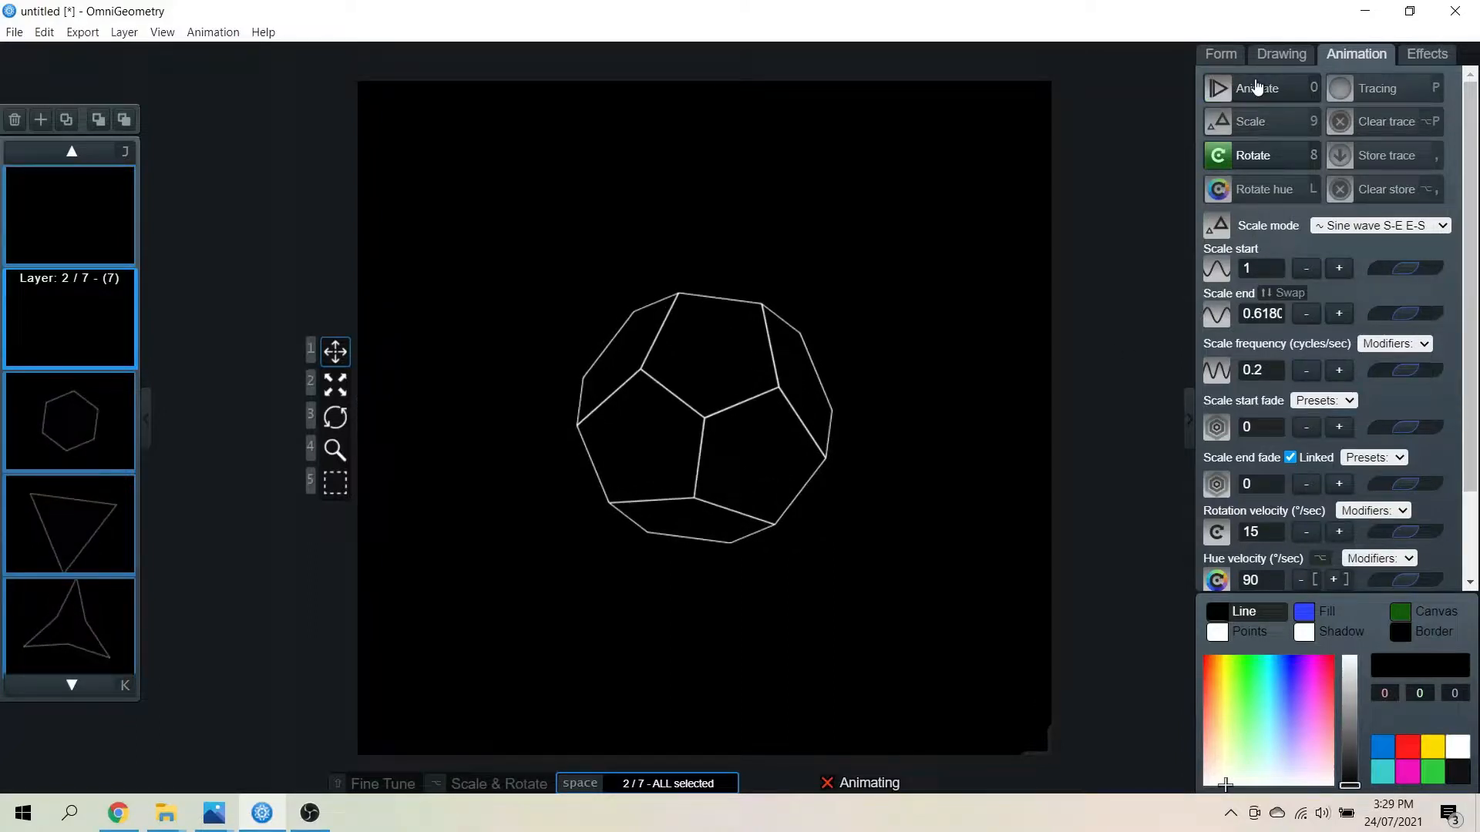
left_click(1219, 88)
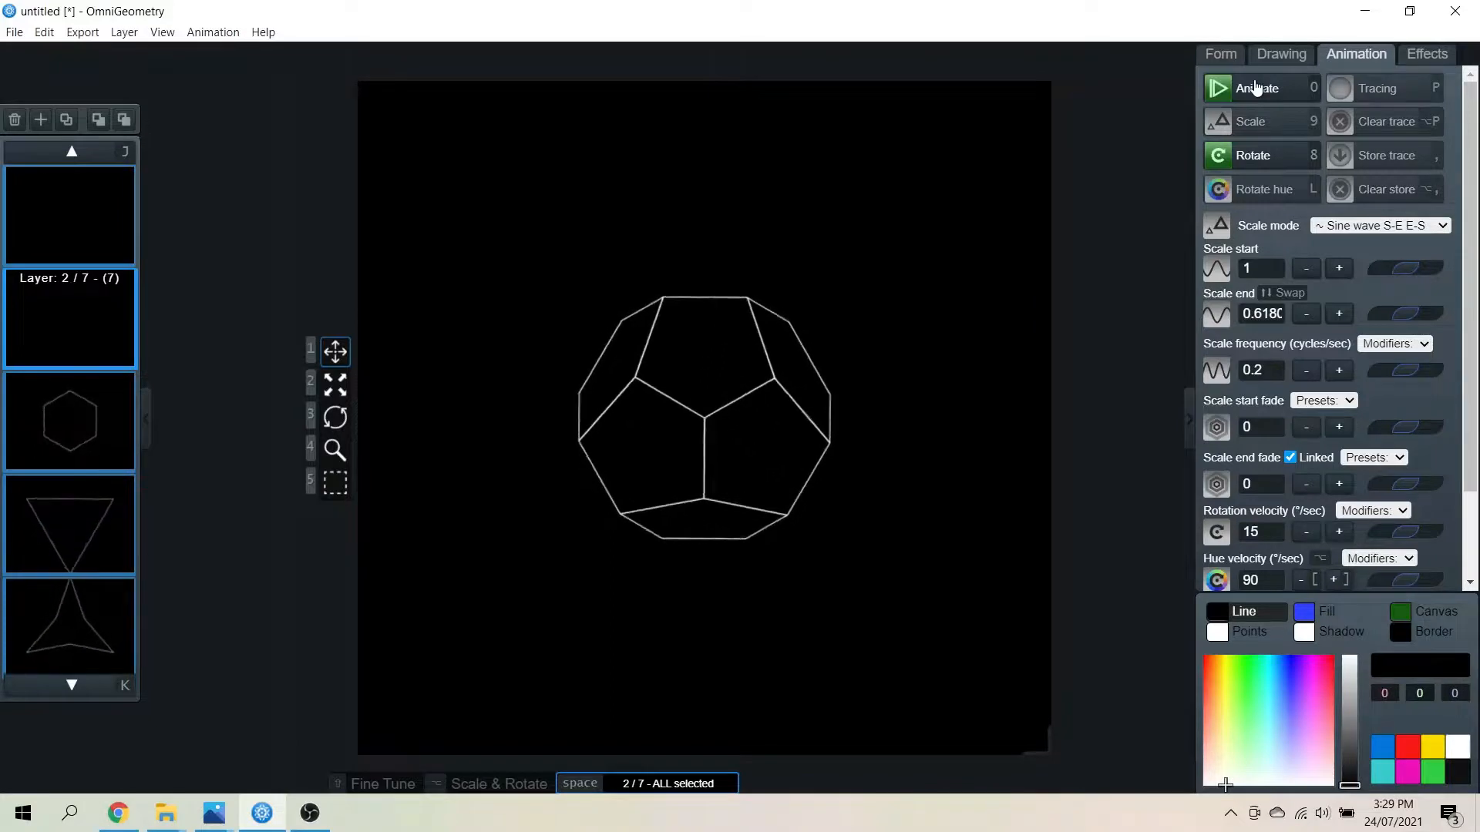
left_click(1256, 88)
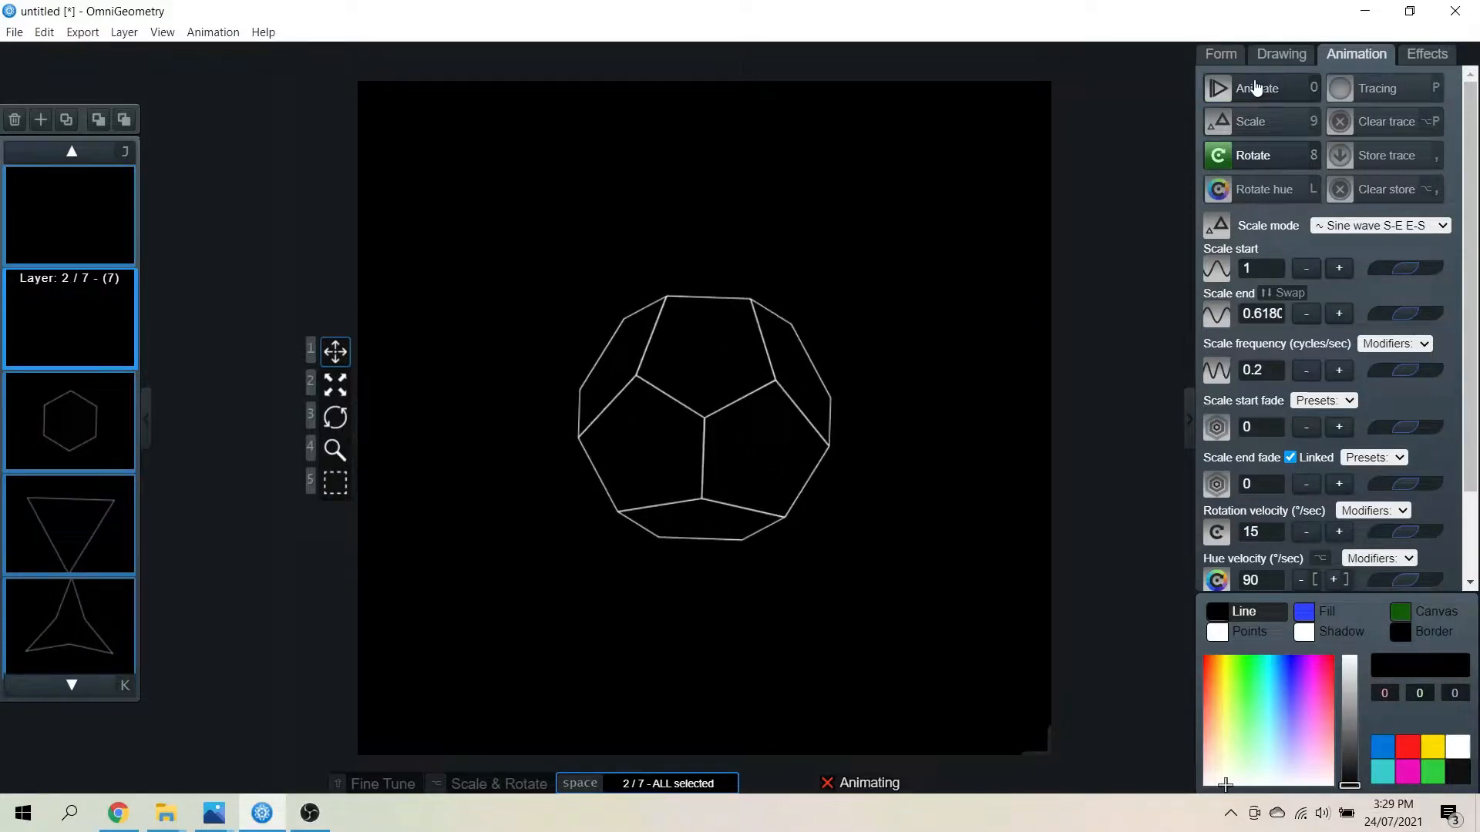
left_click(1256, 87)
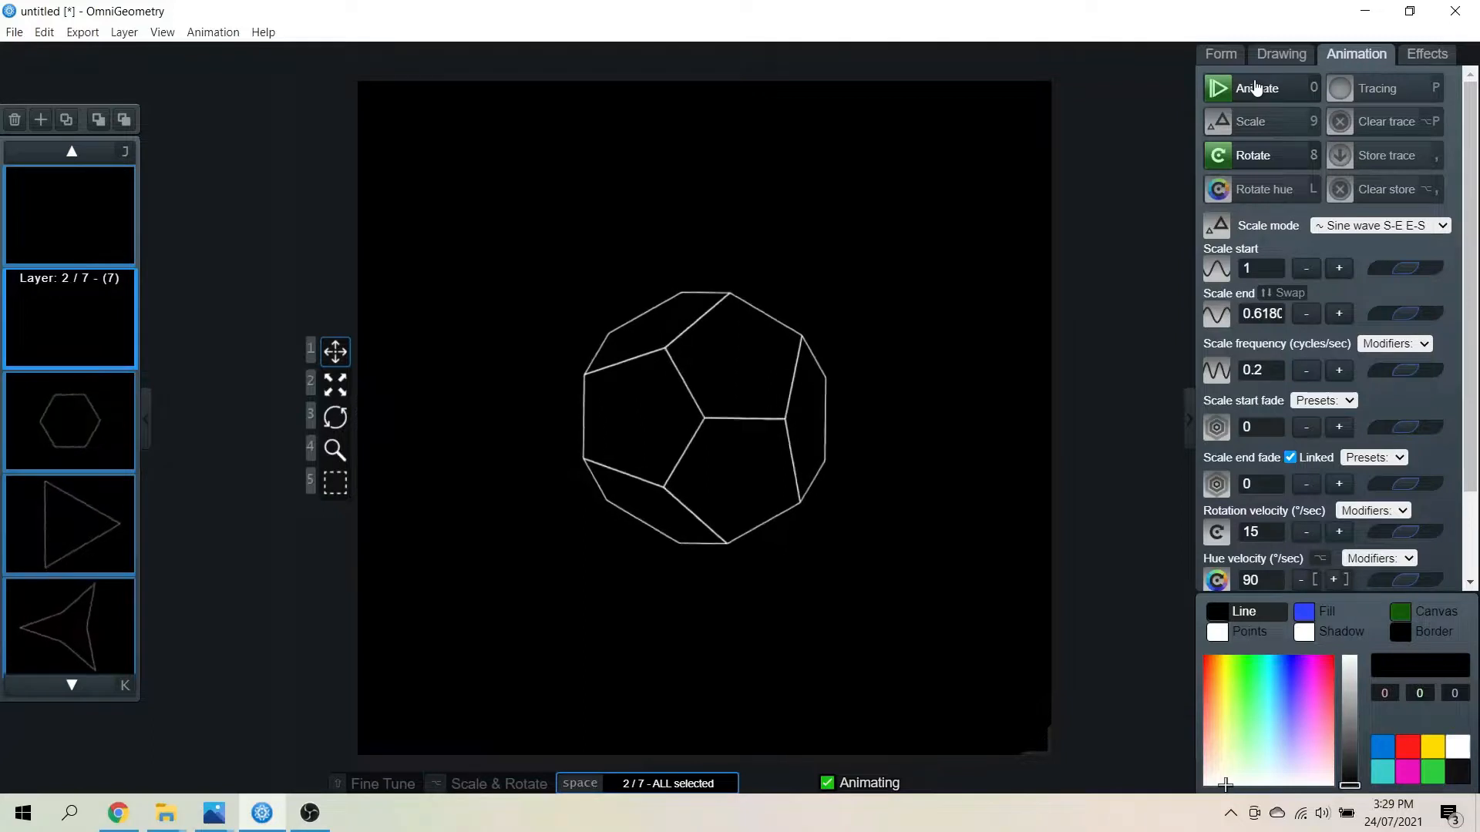
left_click(1257, 88)
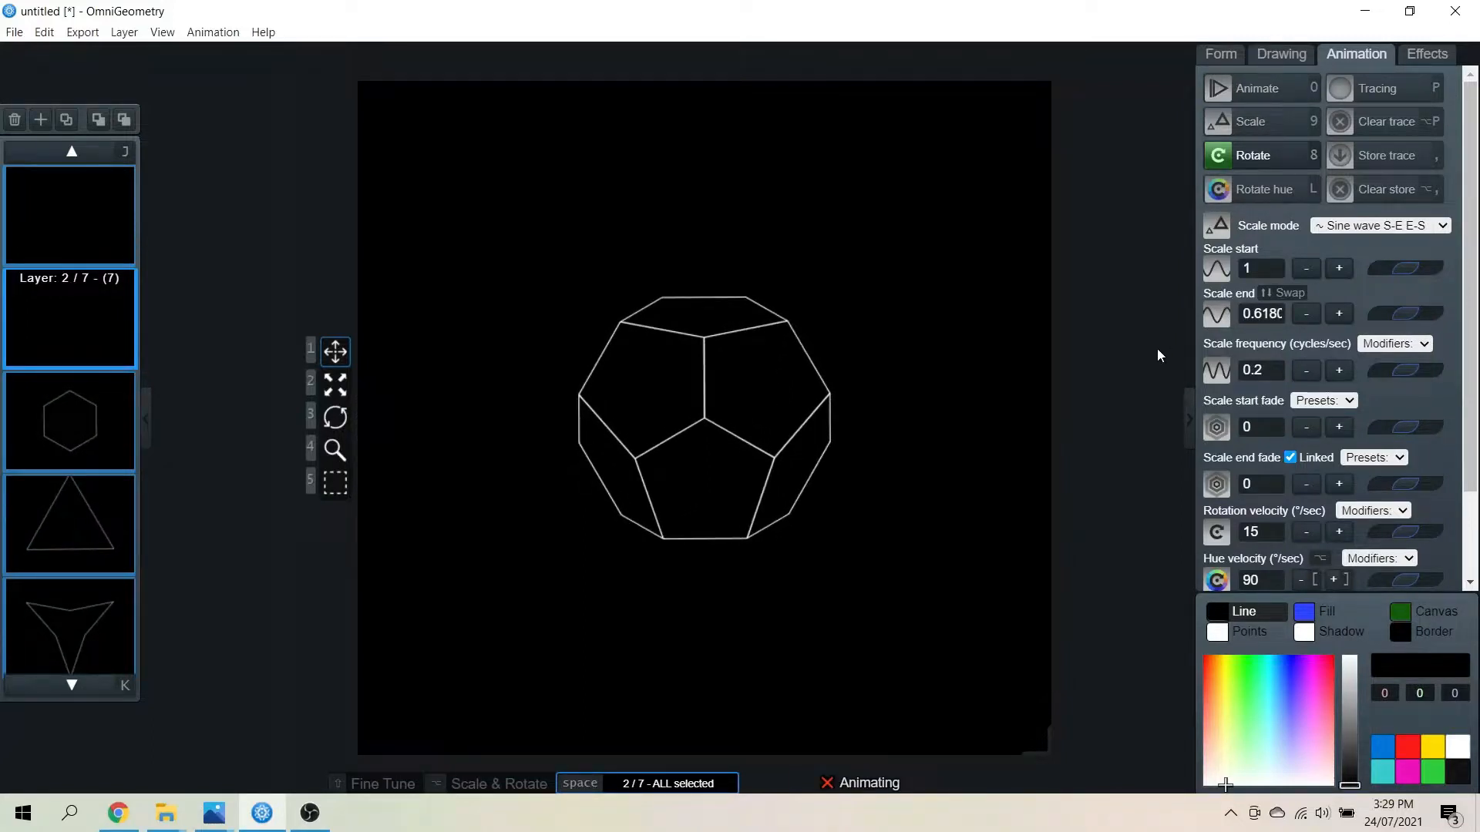
left_click(70, 422)
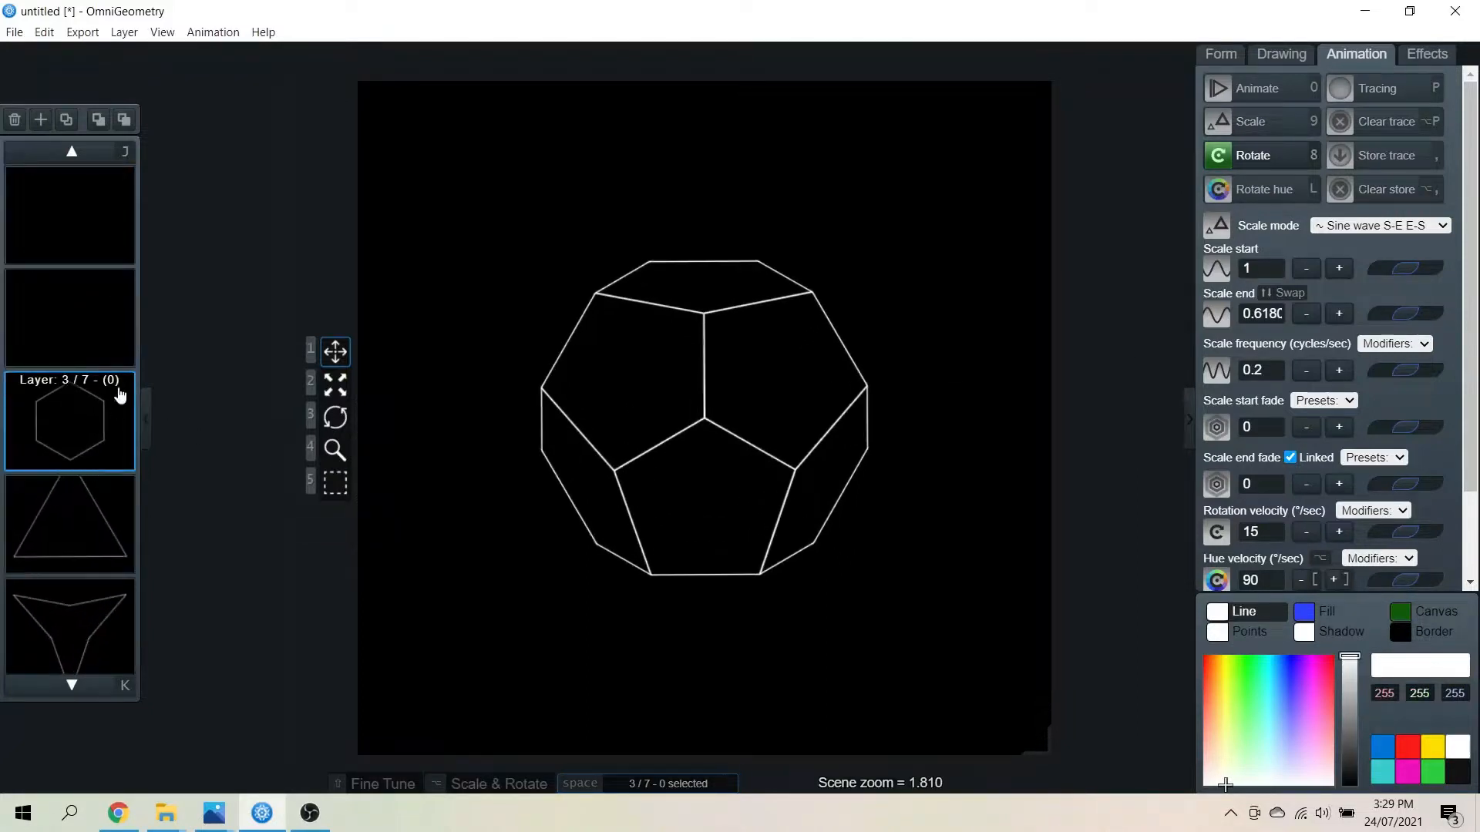
Move the three-spoke Y layer to sit directly below the hexagon layer
left_click(68, 524)
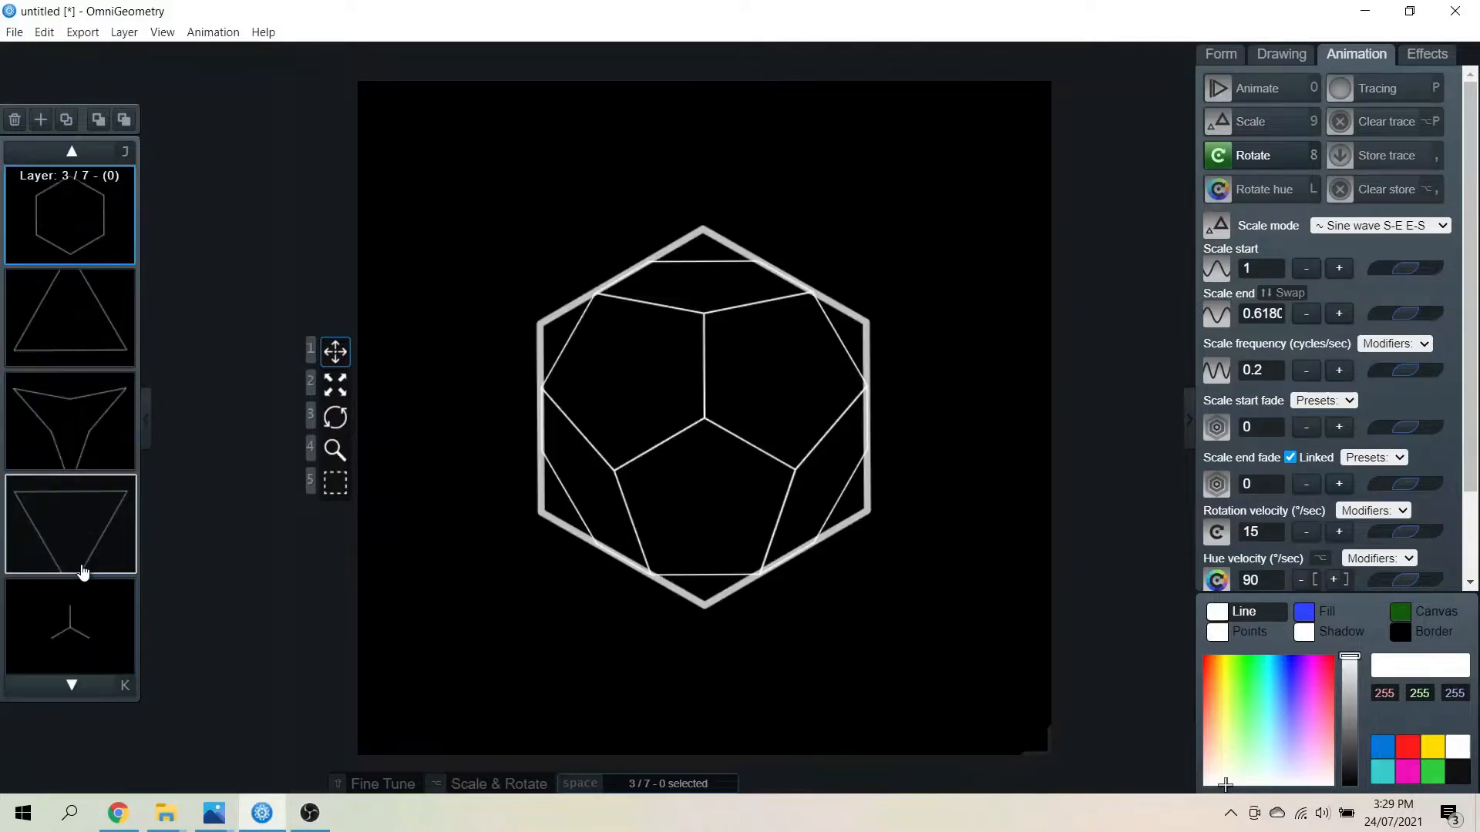
left_click(68, 522)
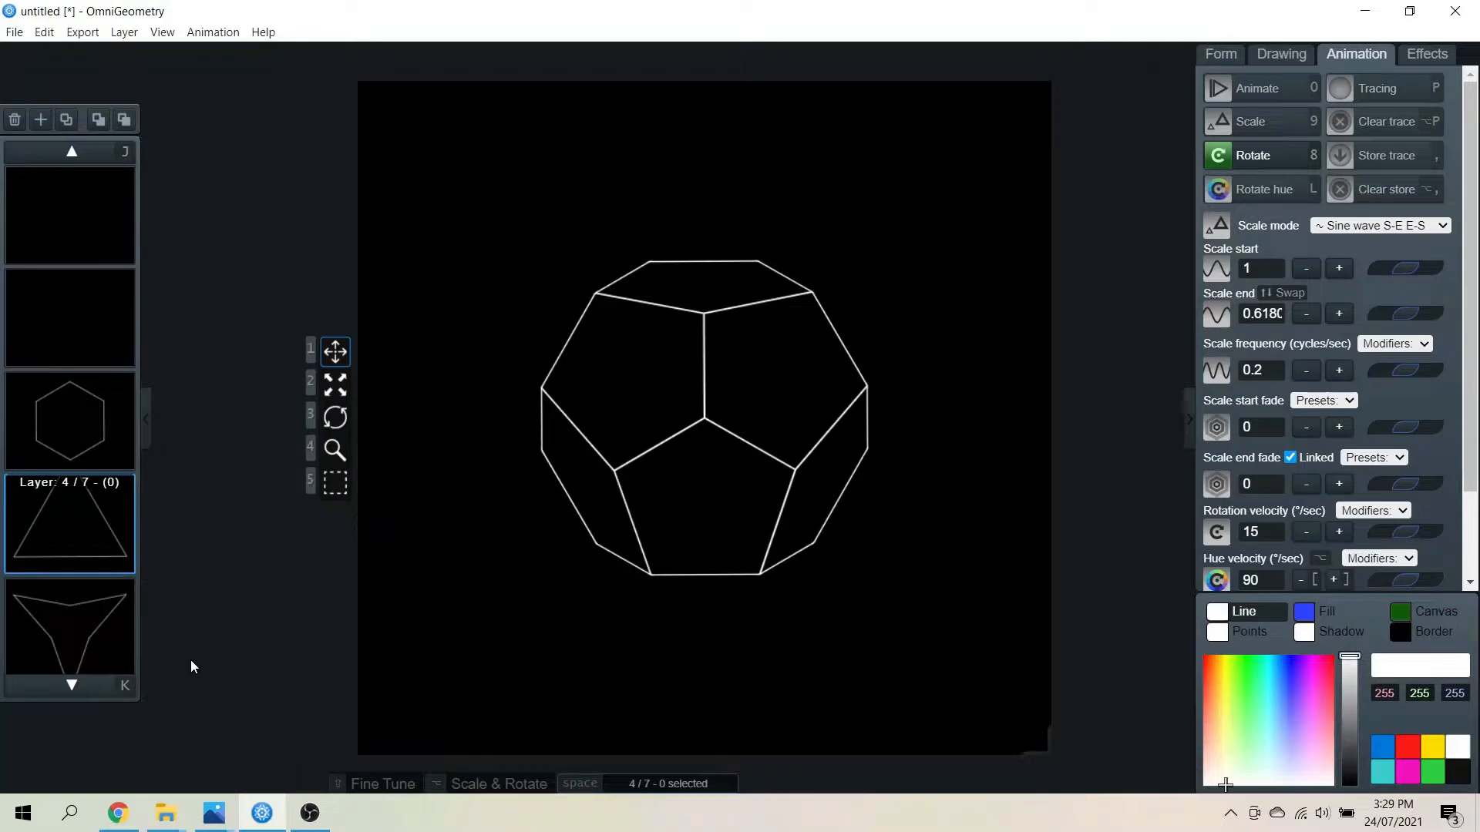
mouse_move(433, 704)
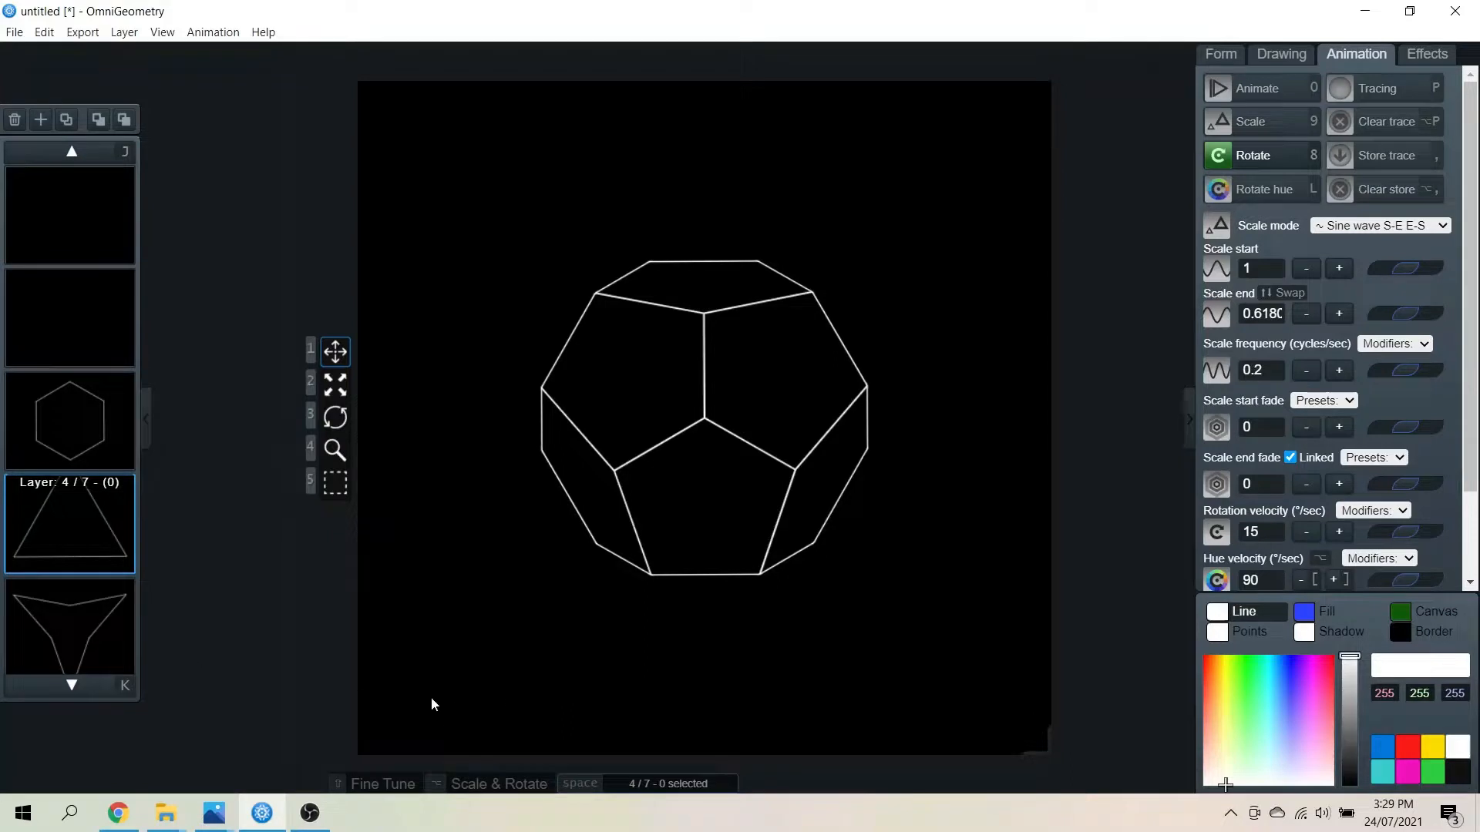
left_click(1220, 54)
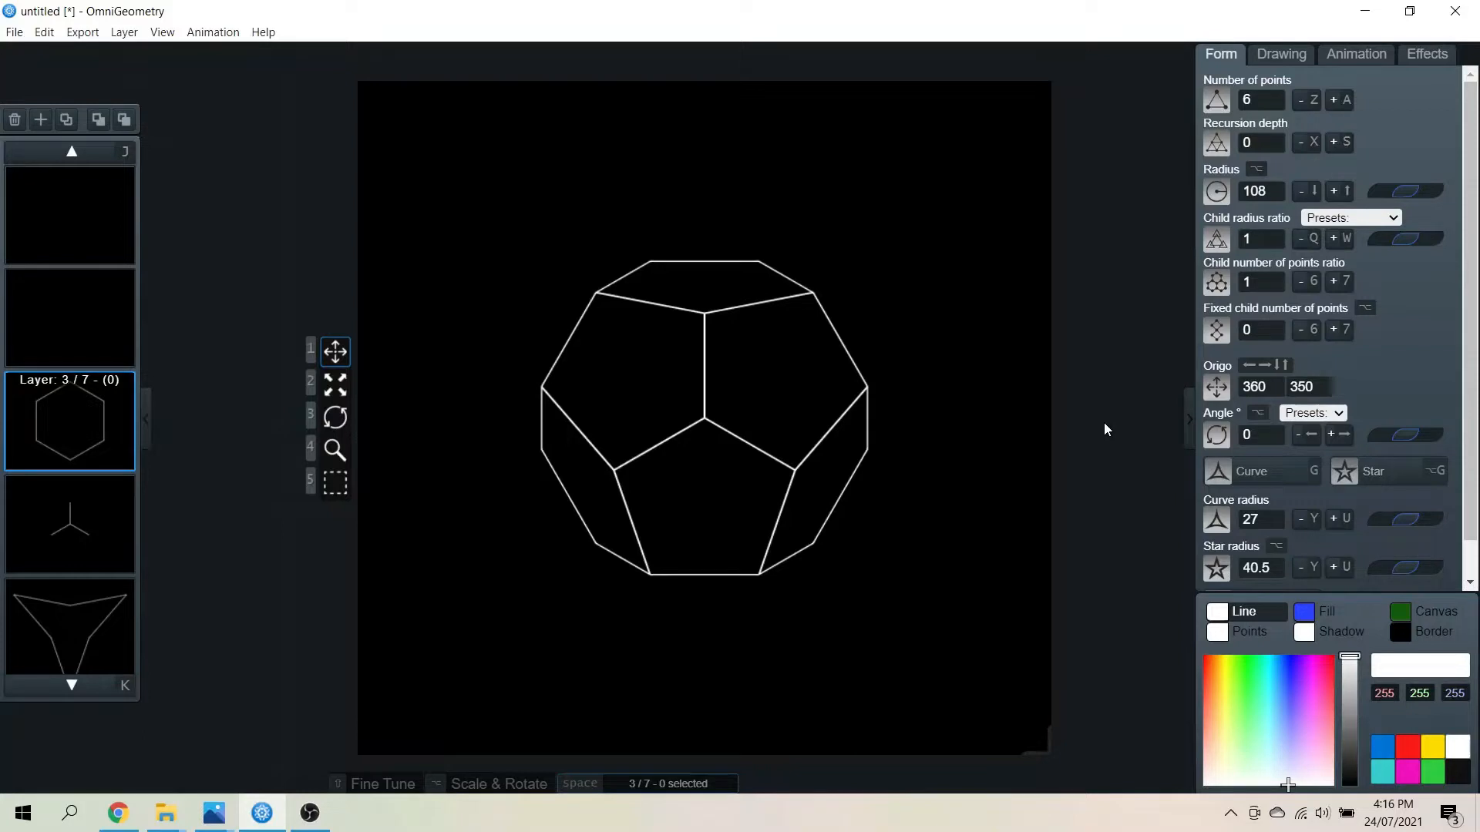
mouse_move(74, 535)
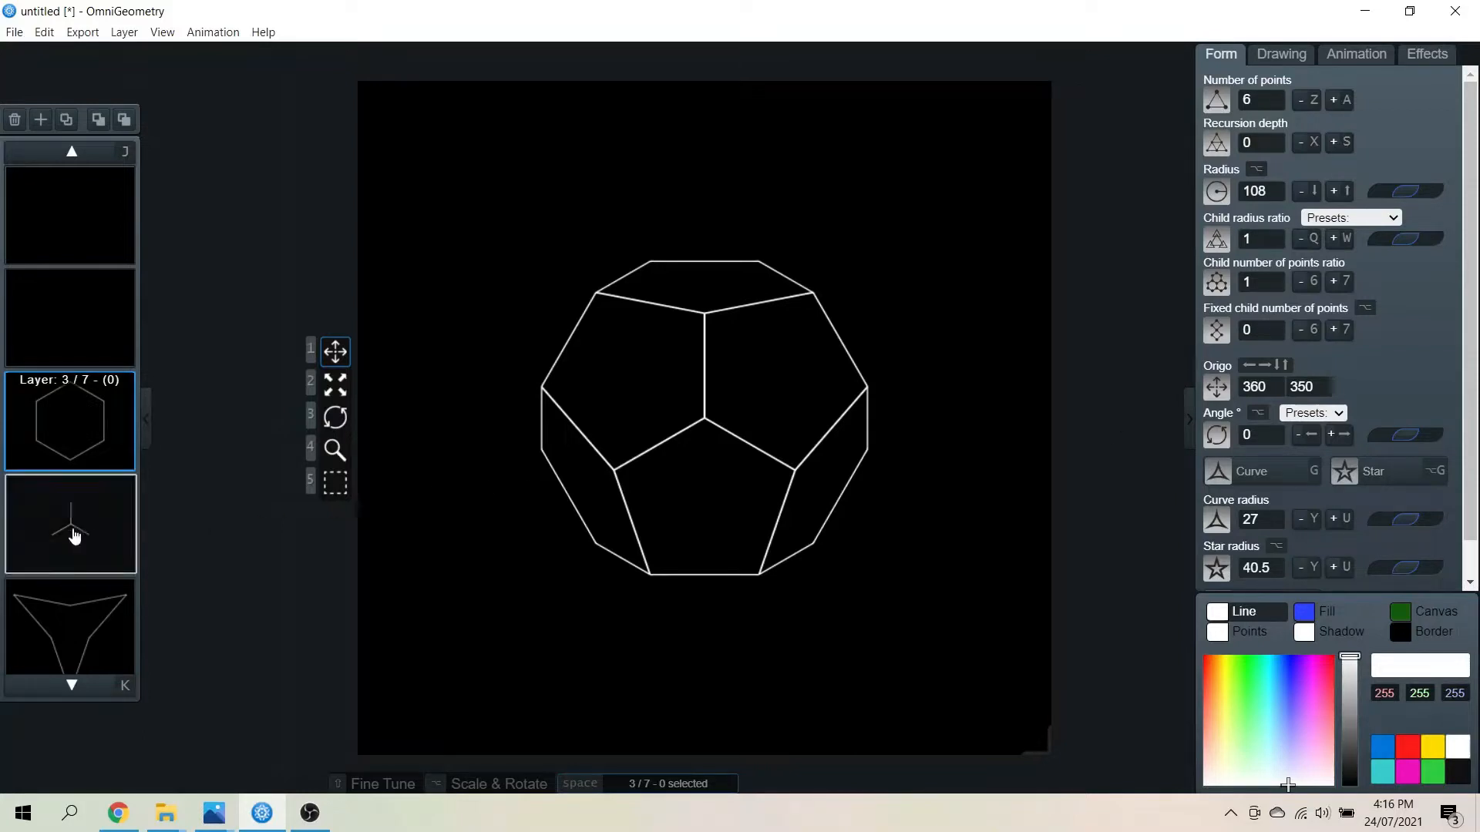
Copy the Y and star layers and rotate the copies to a 180° angle preset
left_click(70, 524)
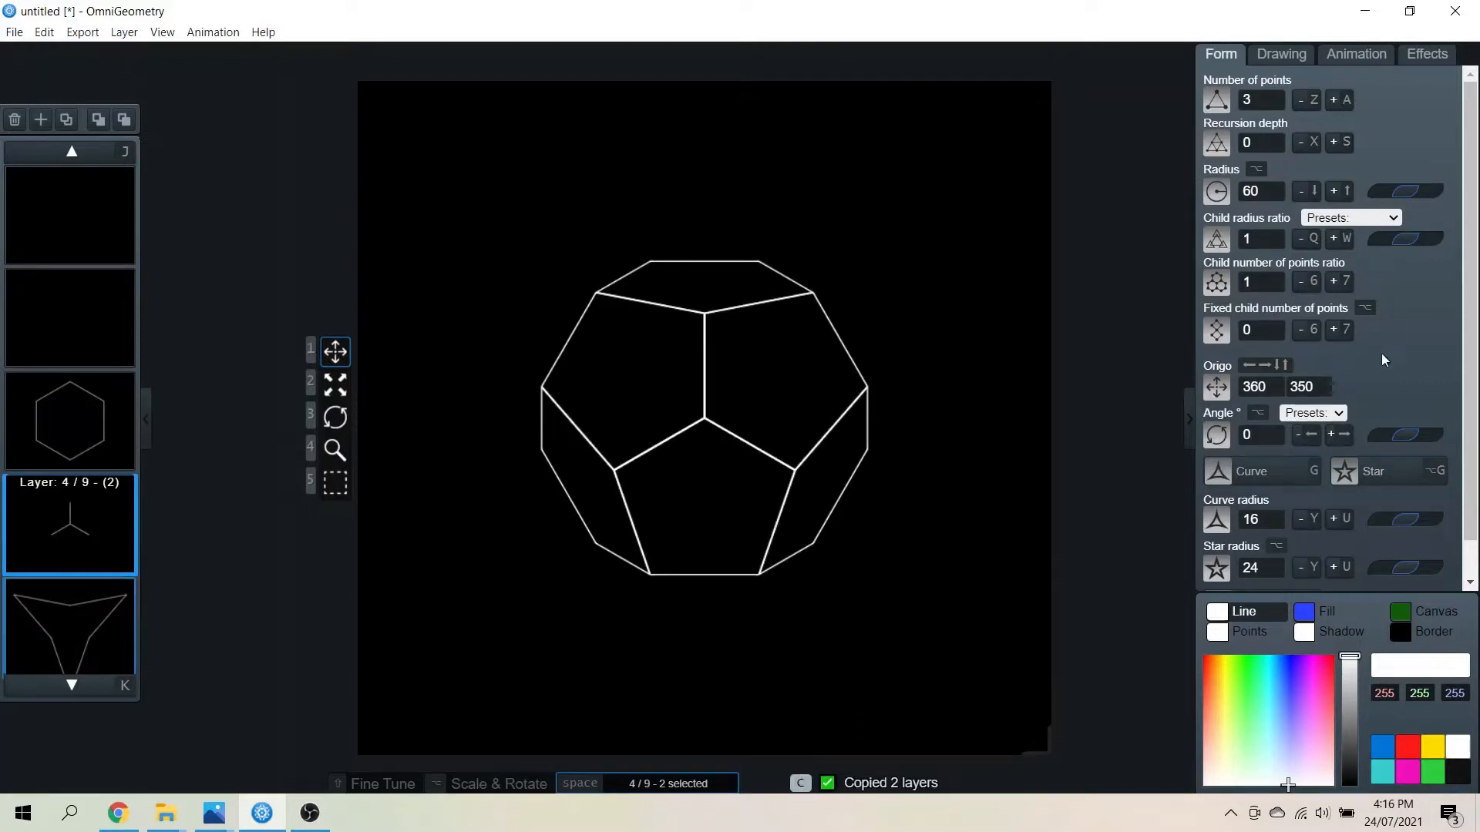
left_click(1311, 412)
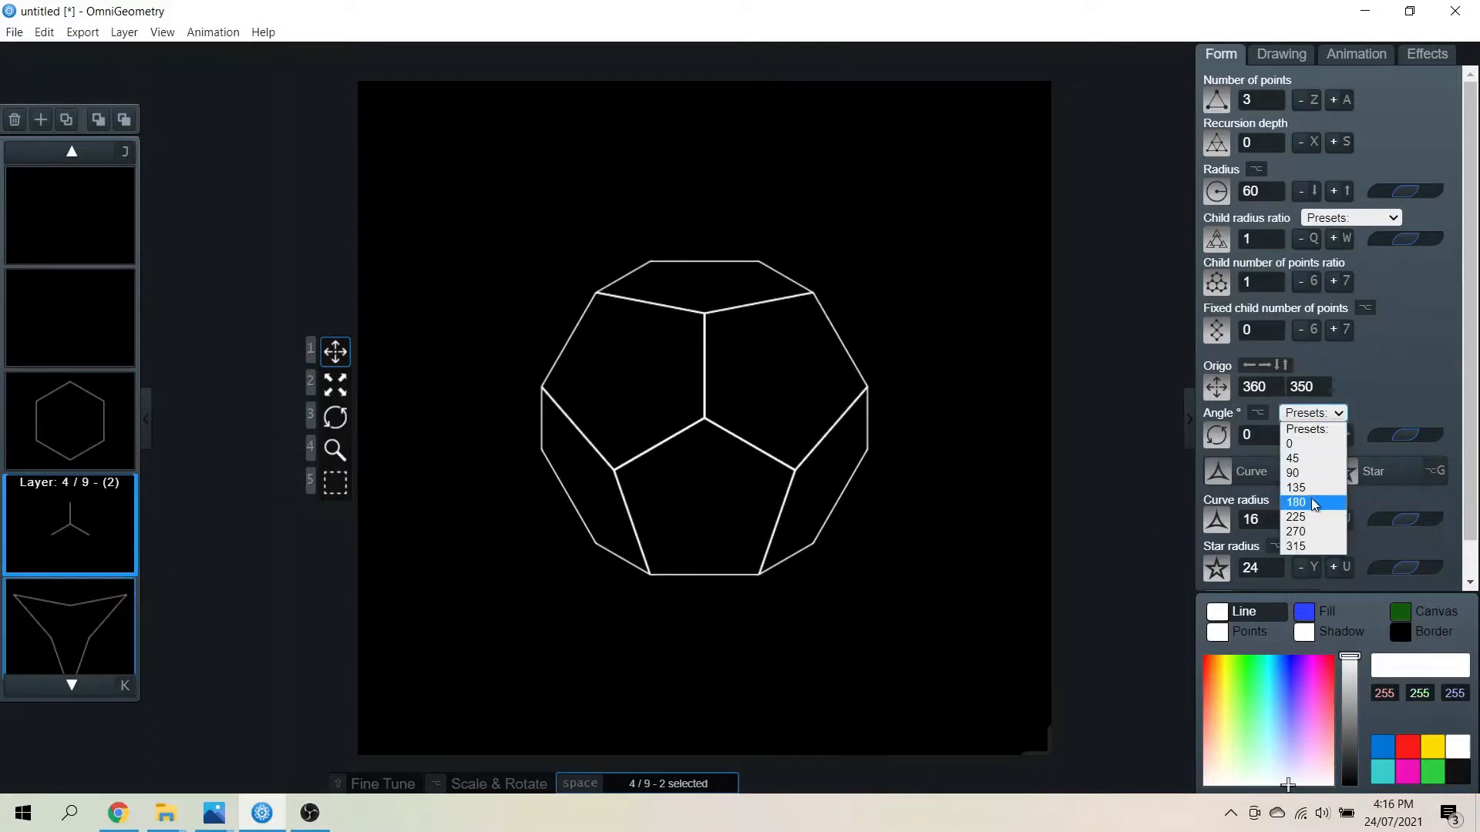
left_click(1296, 502)
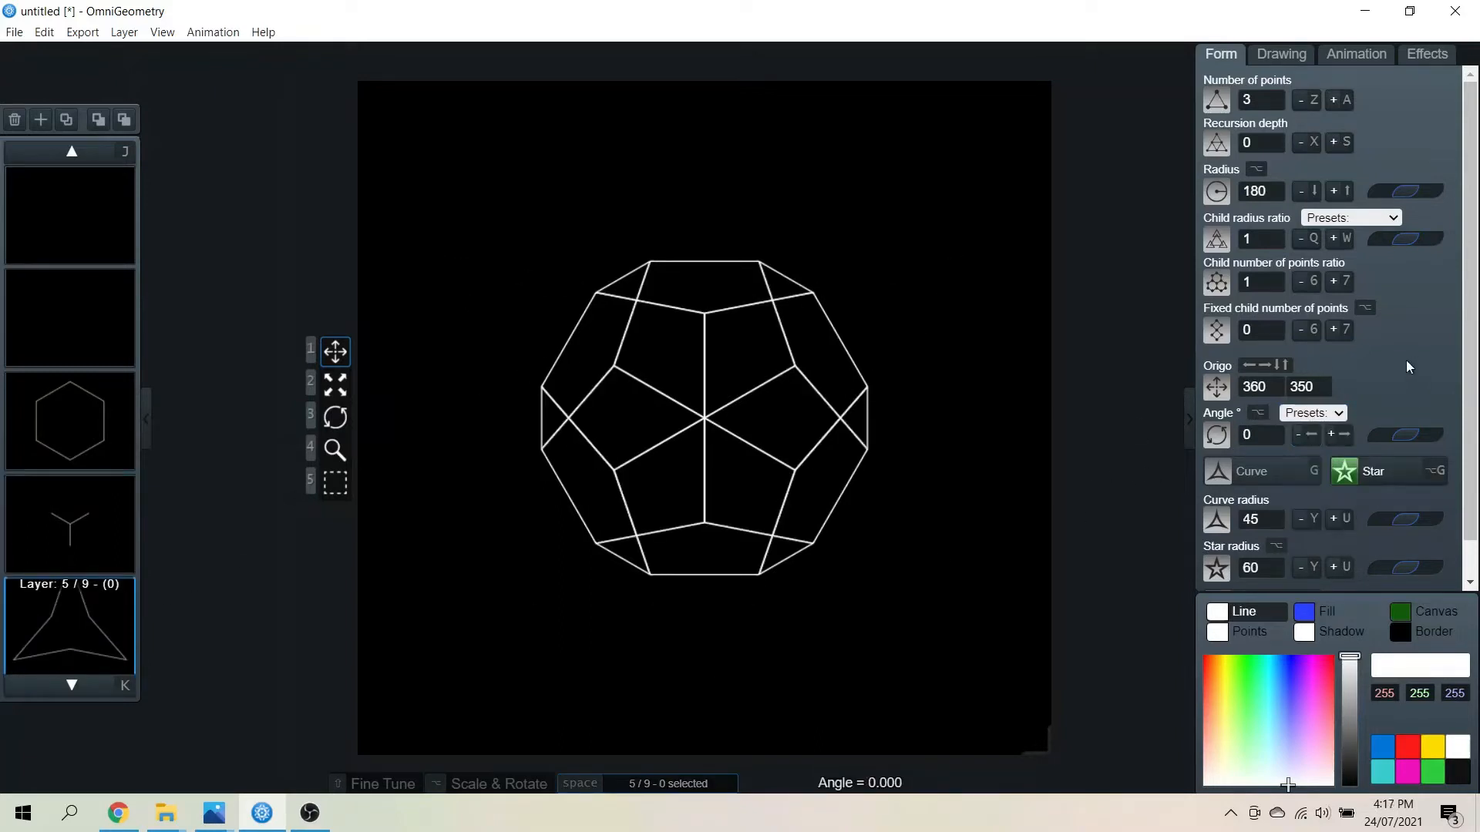
left_click(71, 524)
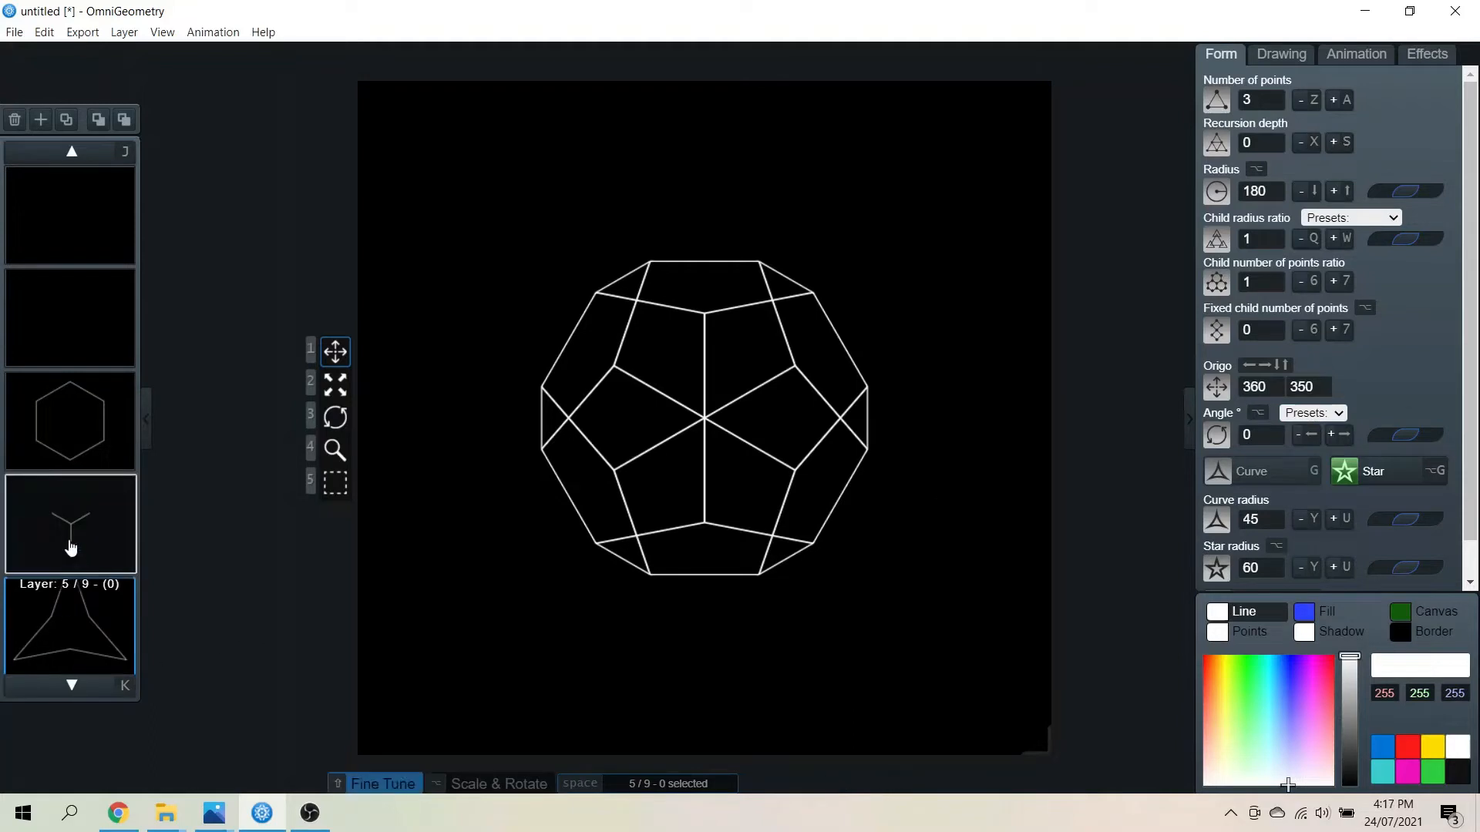
left_click(70, 524)
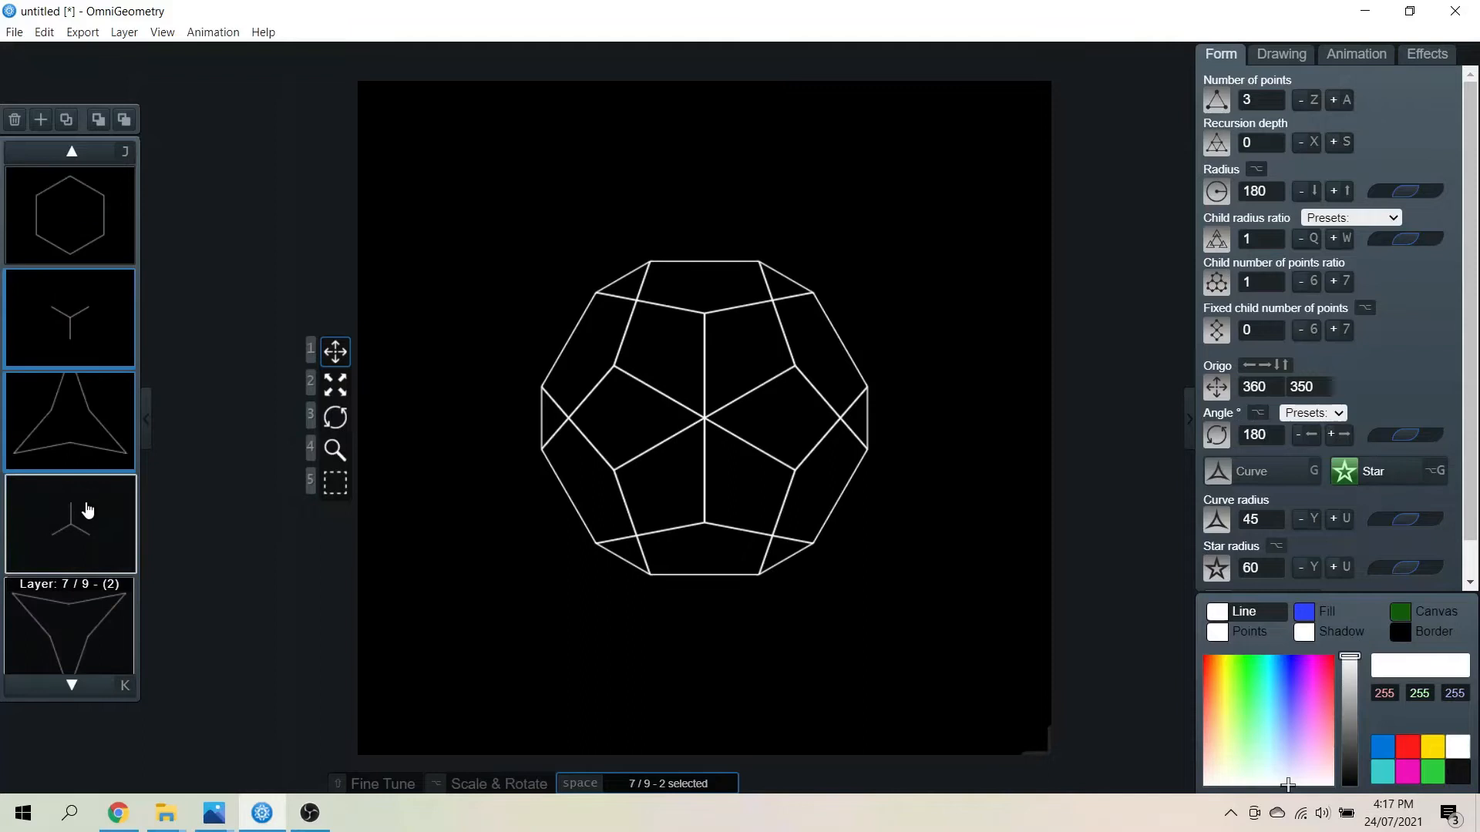
Select the rotated back-edge copy layers for recolouring to grey RGB 76, 76, 76
left_click(70, 316)
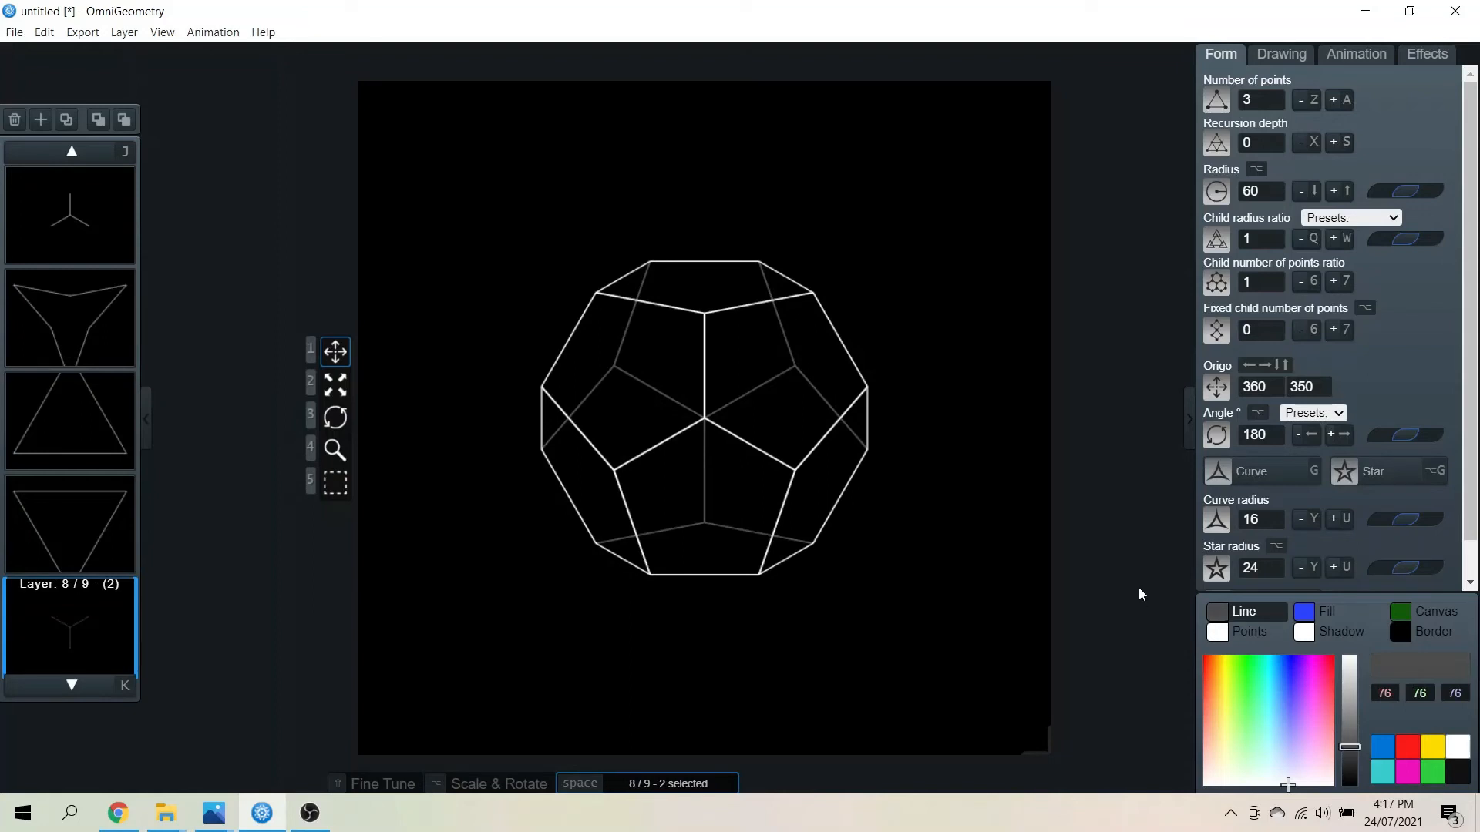
mouse_move(1138, 592)
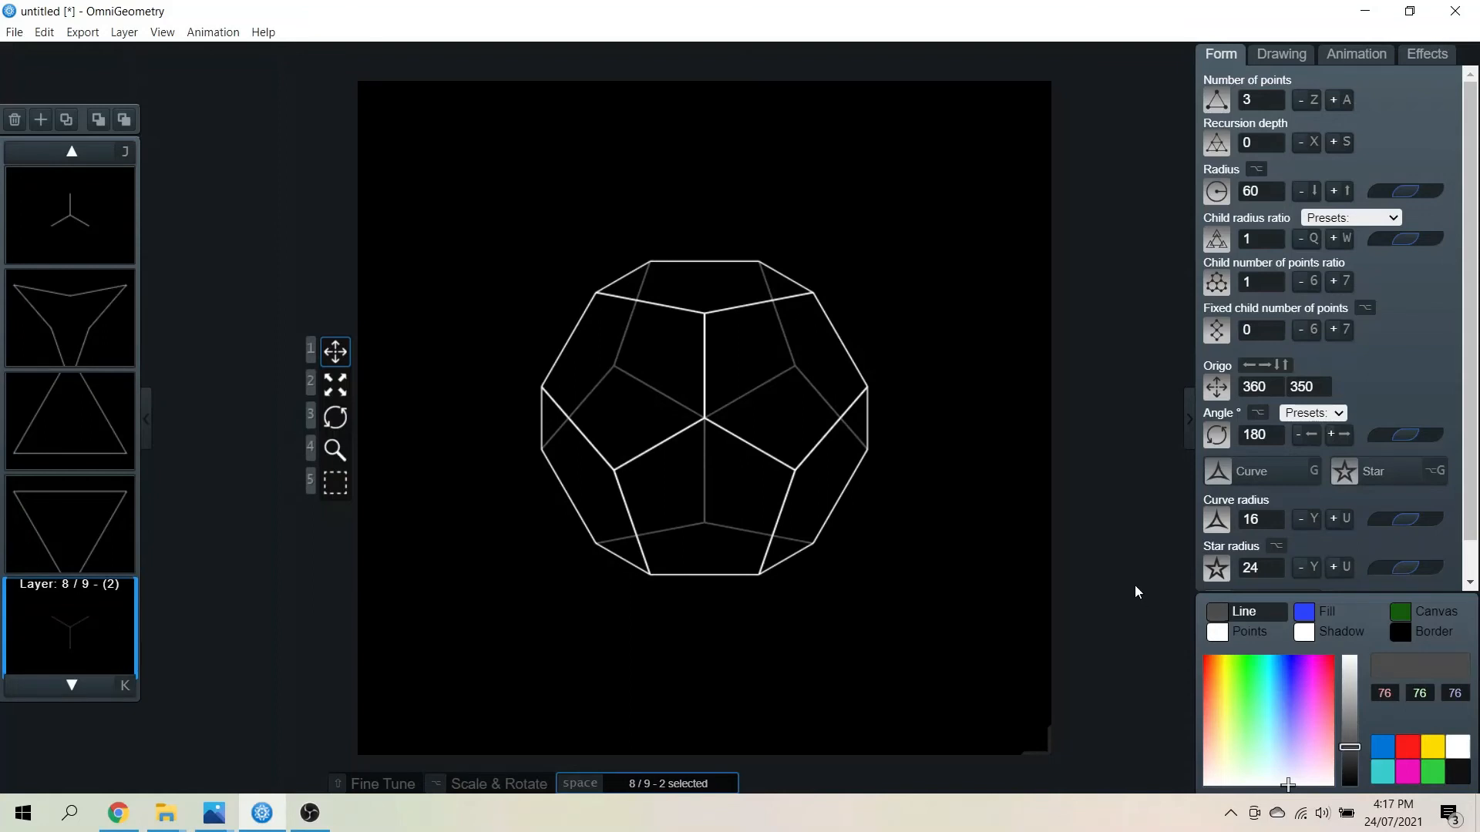